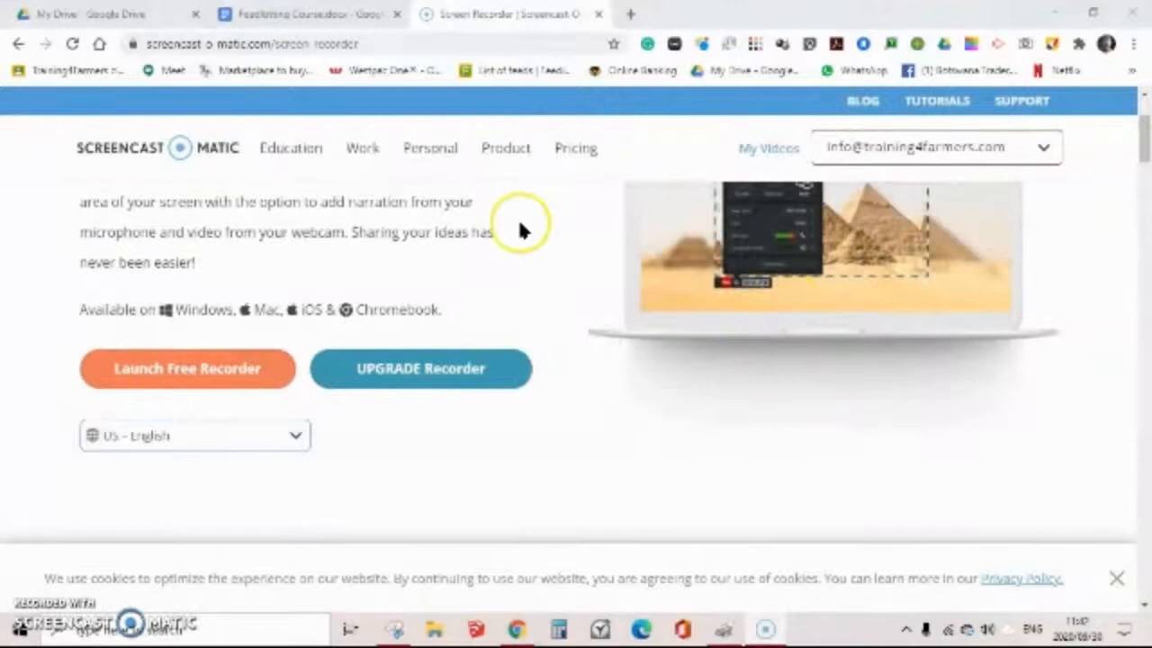
Step: Switch to the Feedlotting Course.docx tab and scroll to the course dates and registration steps
click(306, 14)
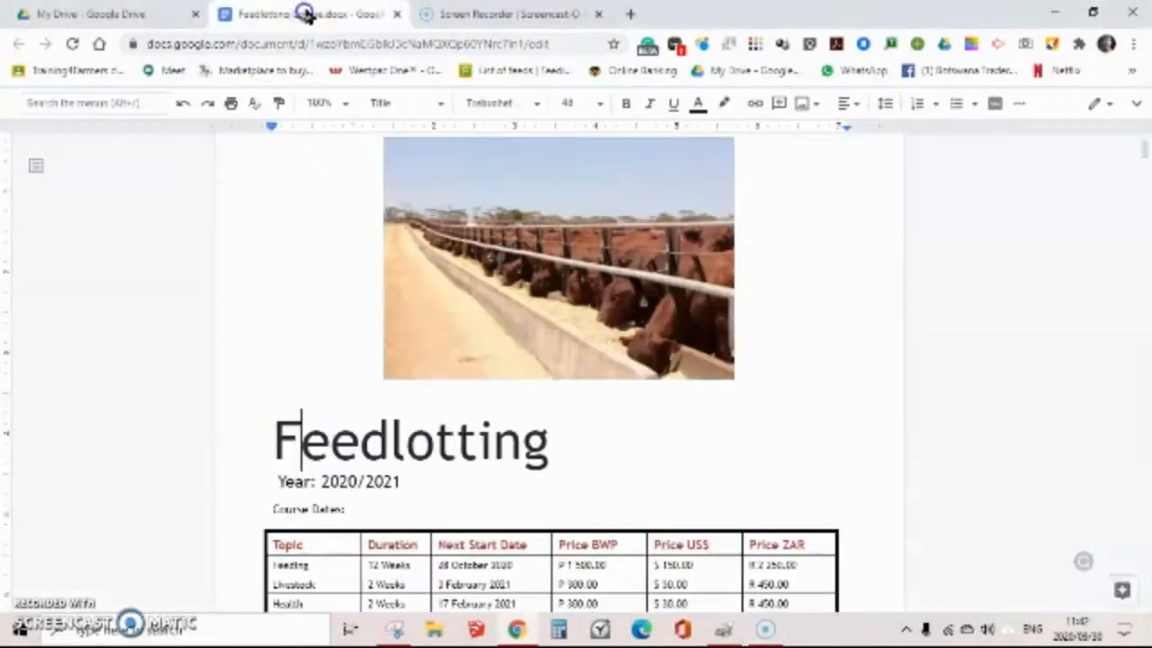
scroll(down, 3)
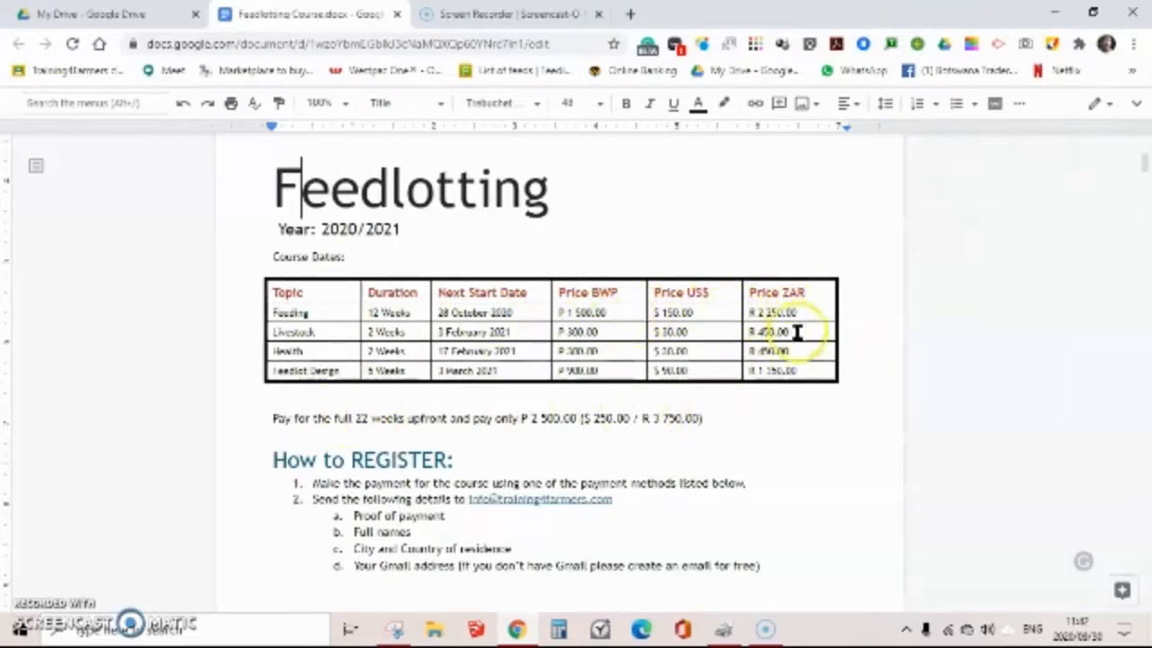
mouse_move(315, 356)
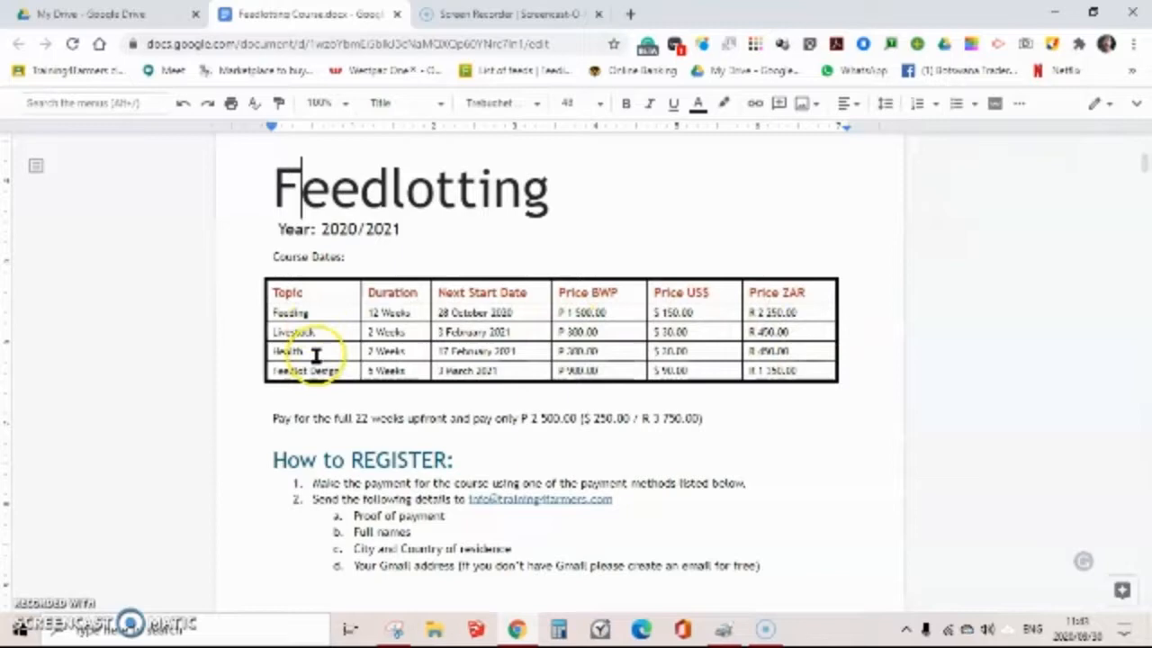
Step: Scroll past the banking details to the Topic 1: Feeding table, Weeks 1 to 4
scroll(down, 3)
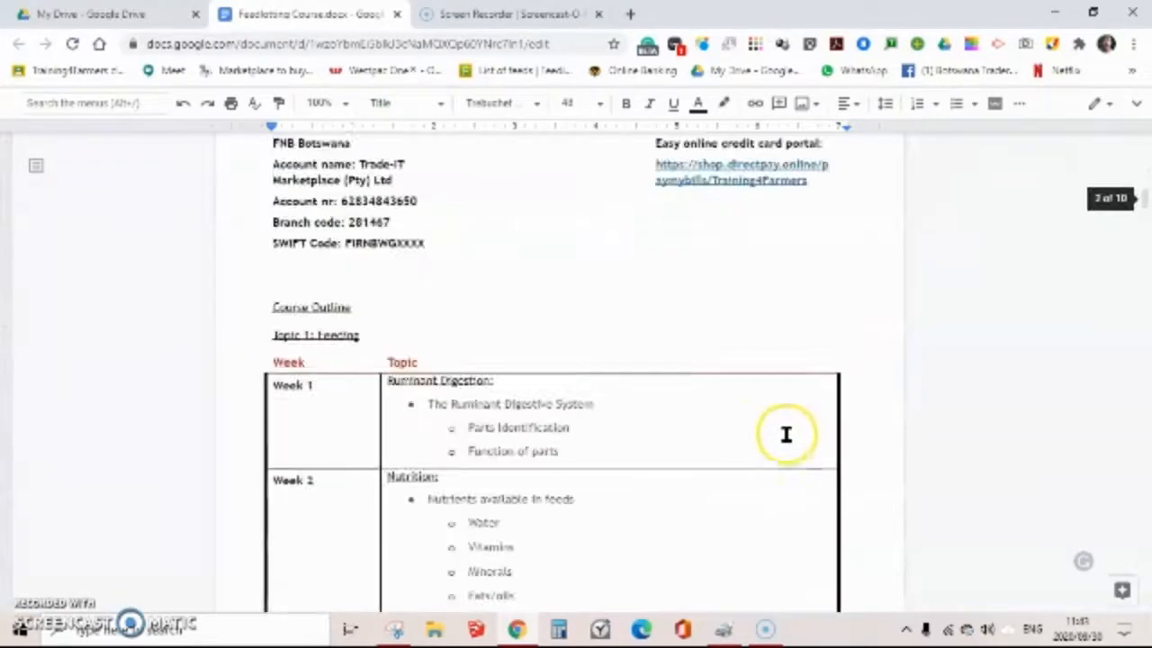
scroll(down, 3)
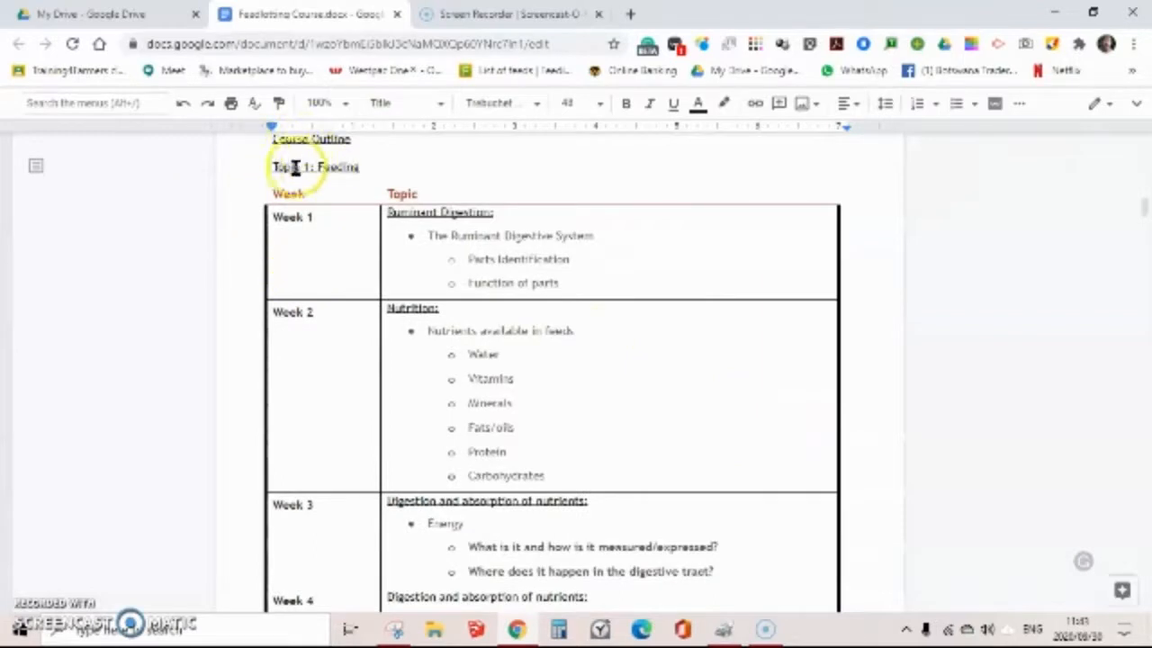
mouse_move(552, 271)
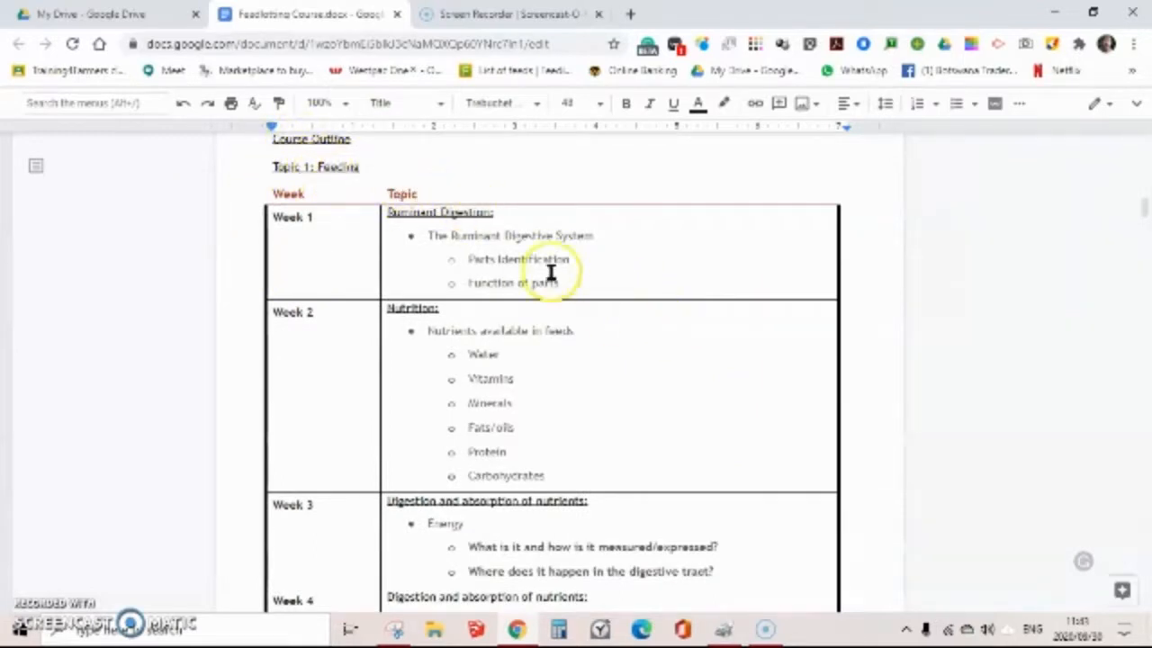
mouse_move(756, 398)
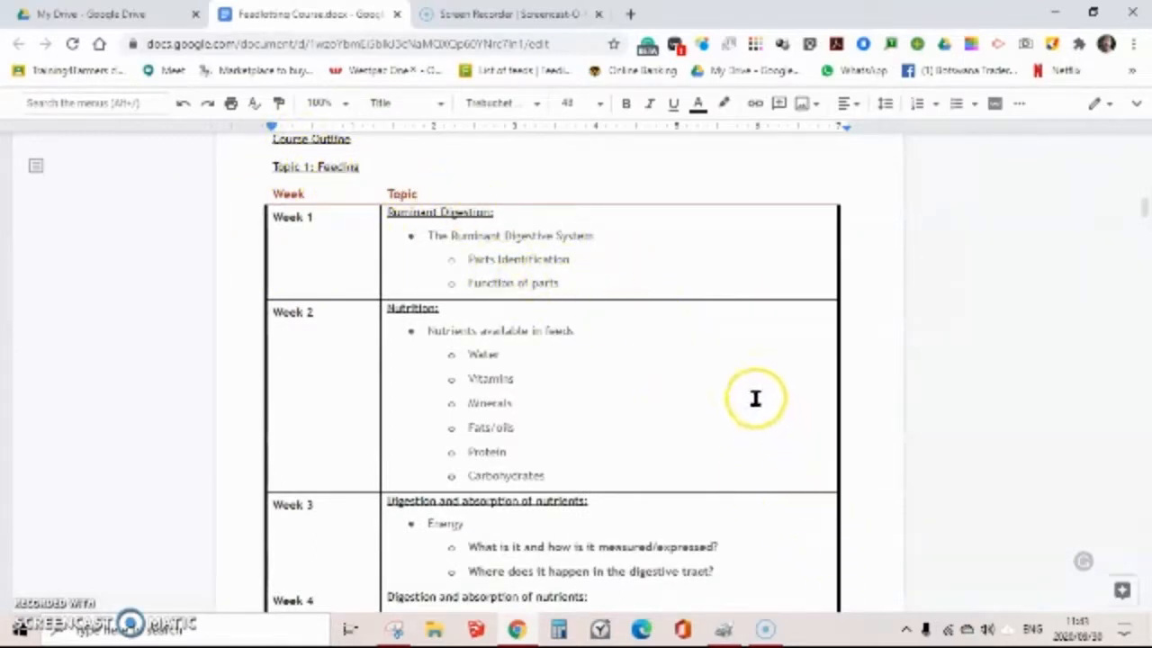
mouse_move(606, 292)
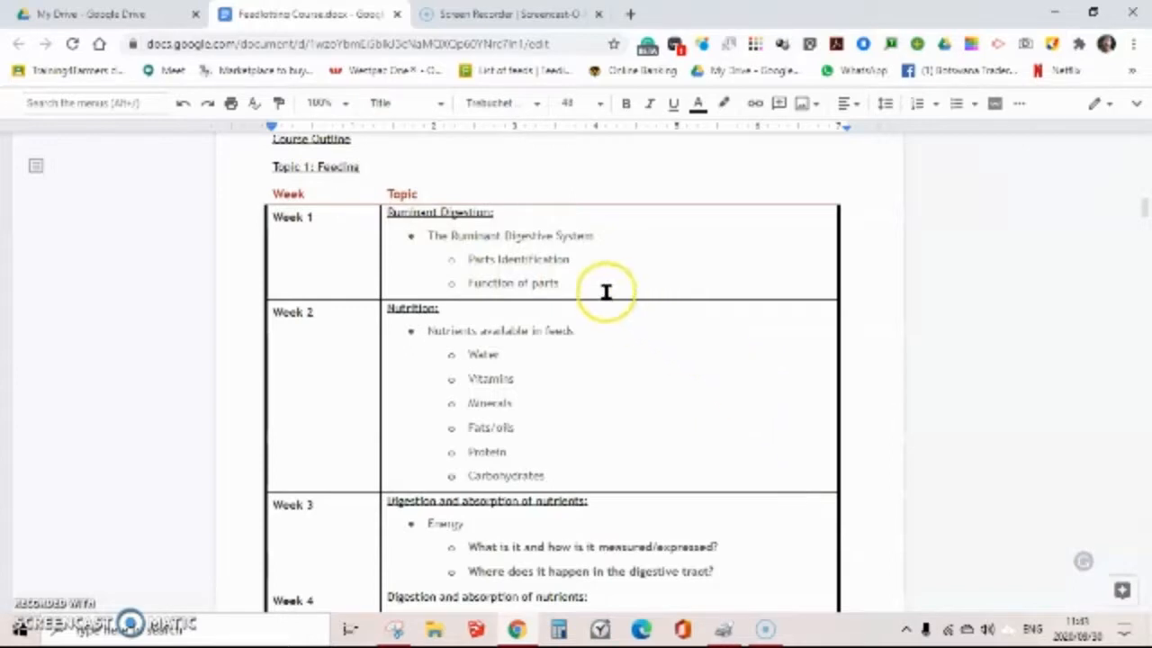
mouse_move(584, 285)
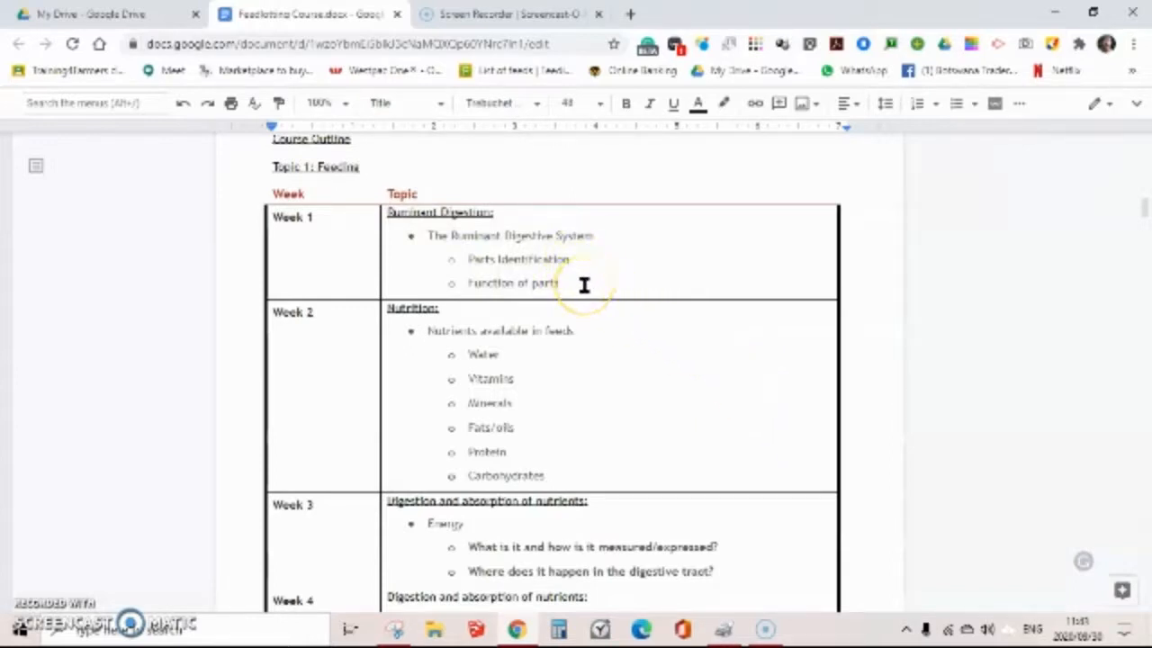
mouse_move(544, 321)
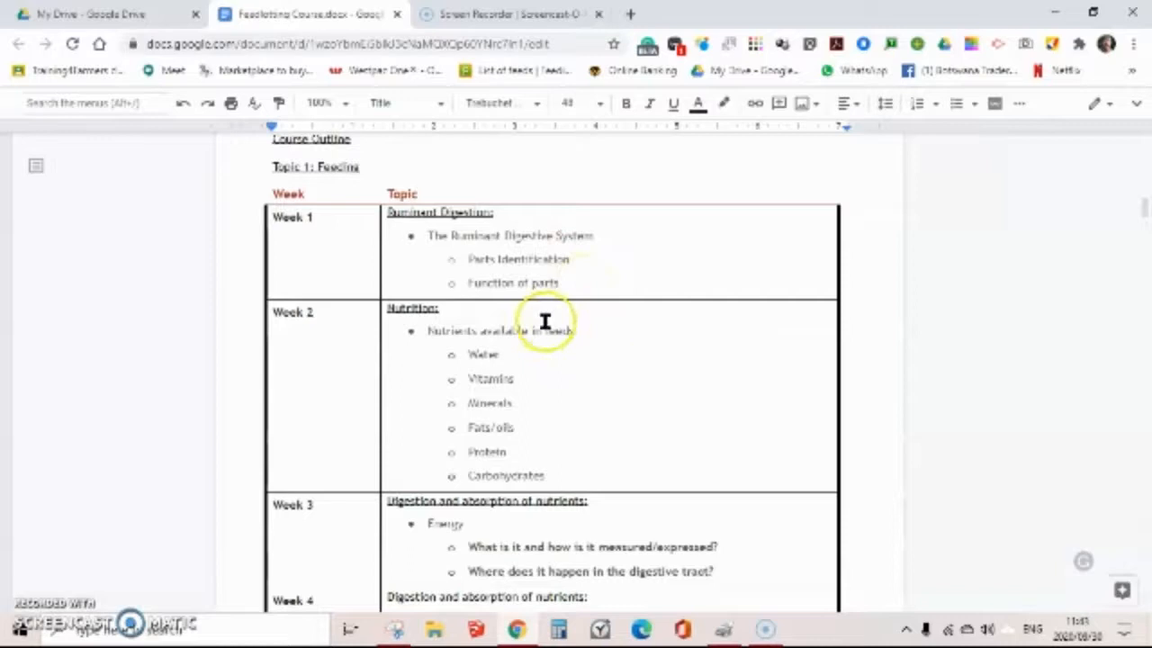
mouse_move(573, 355)
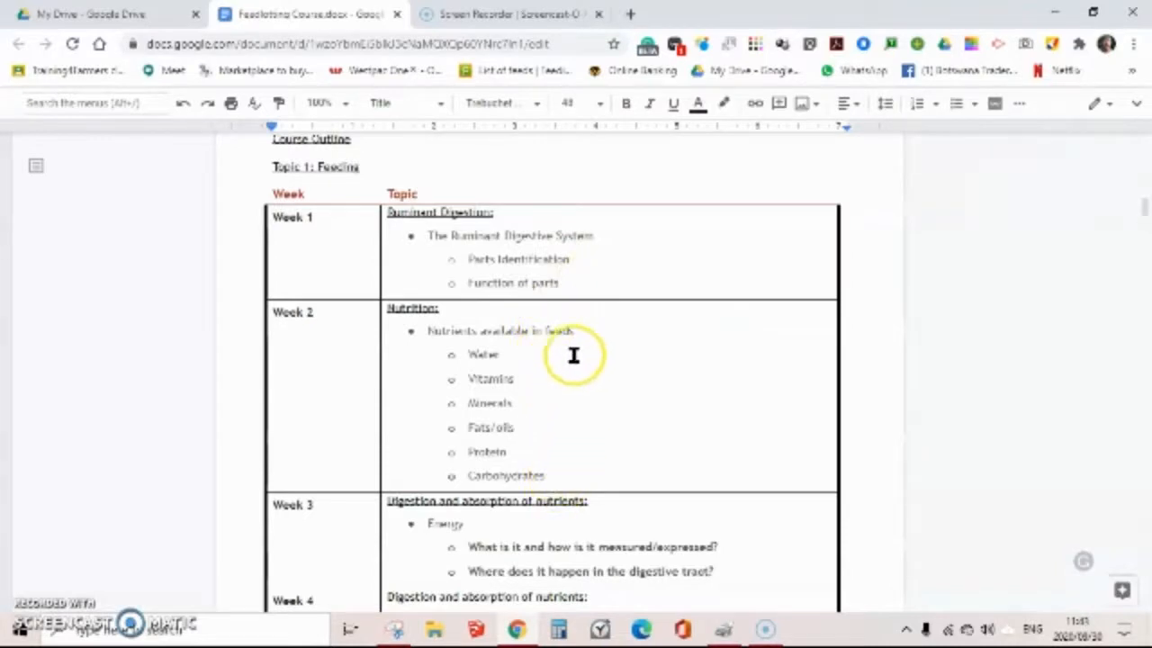
scroll(down, 3)
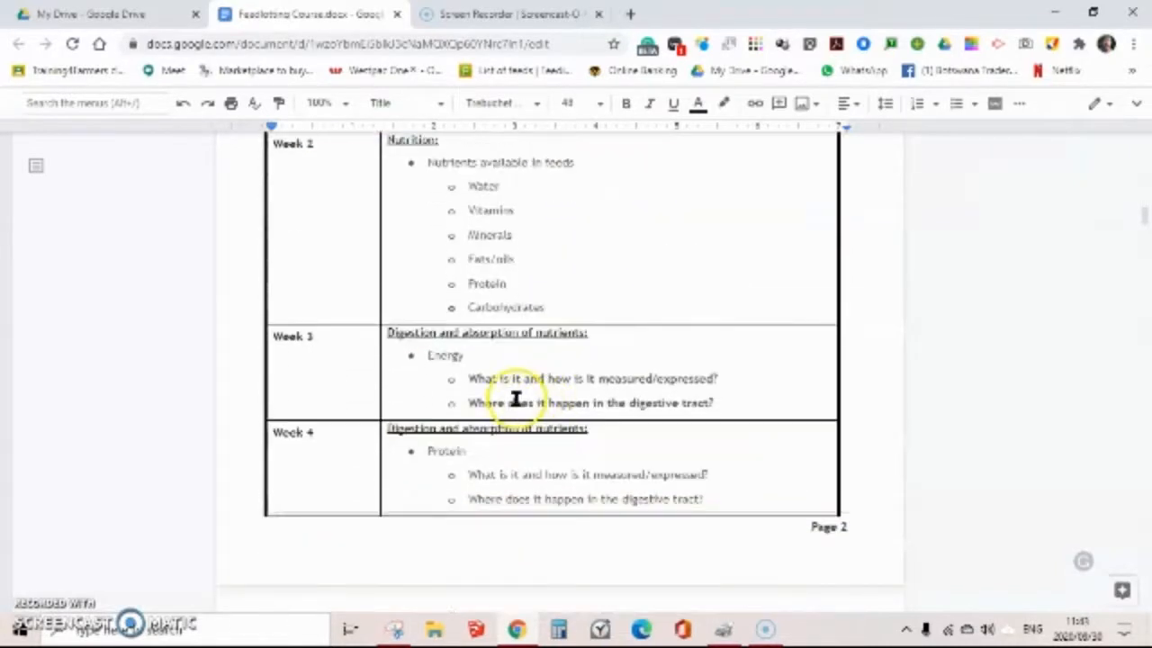
scroll(down, 3)
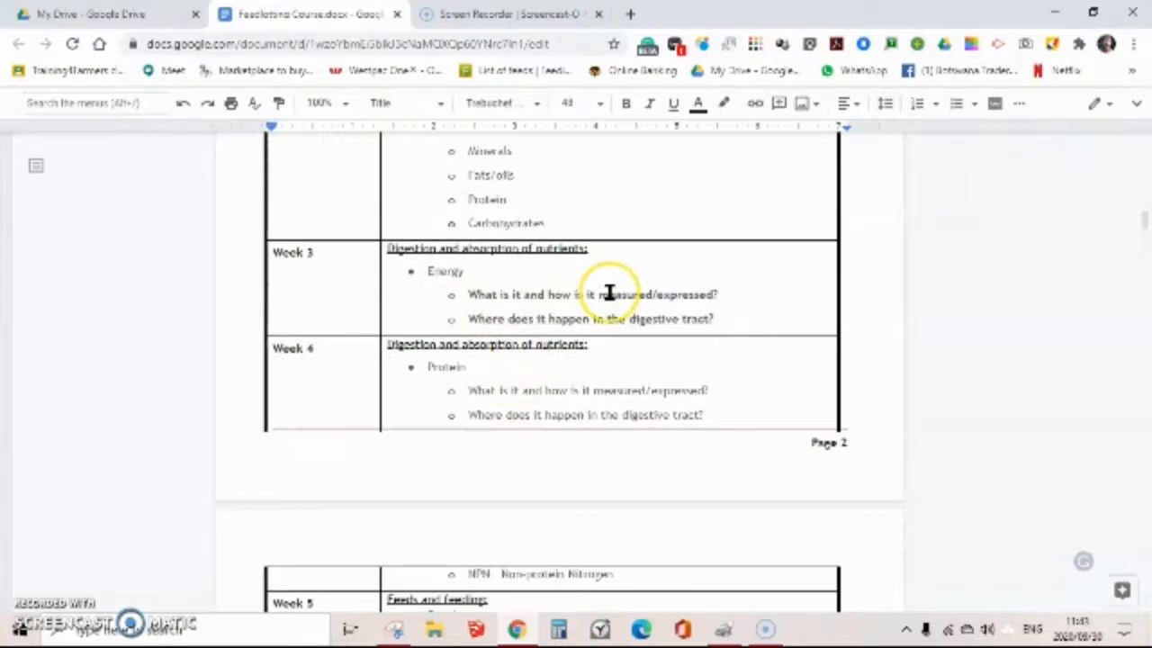
mouse_move(493, 313)
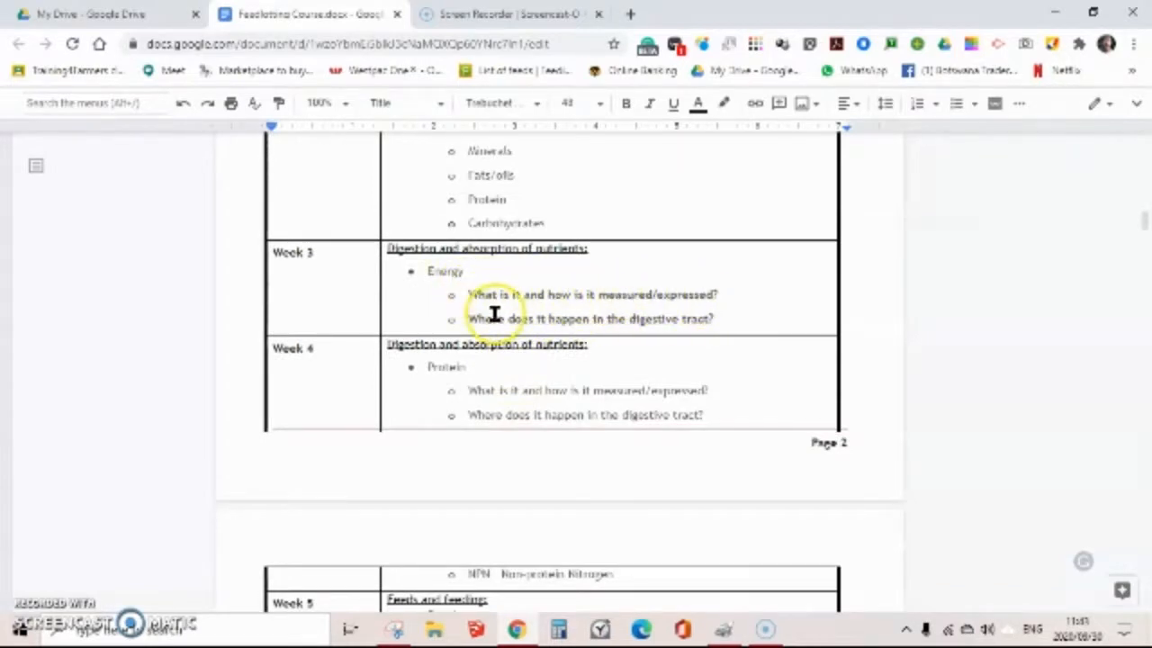
mouse_move(578, 376)
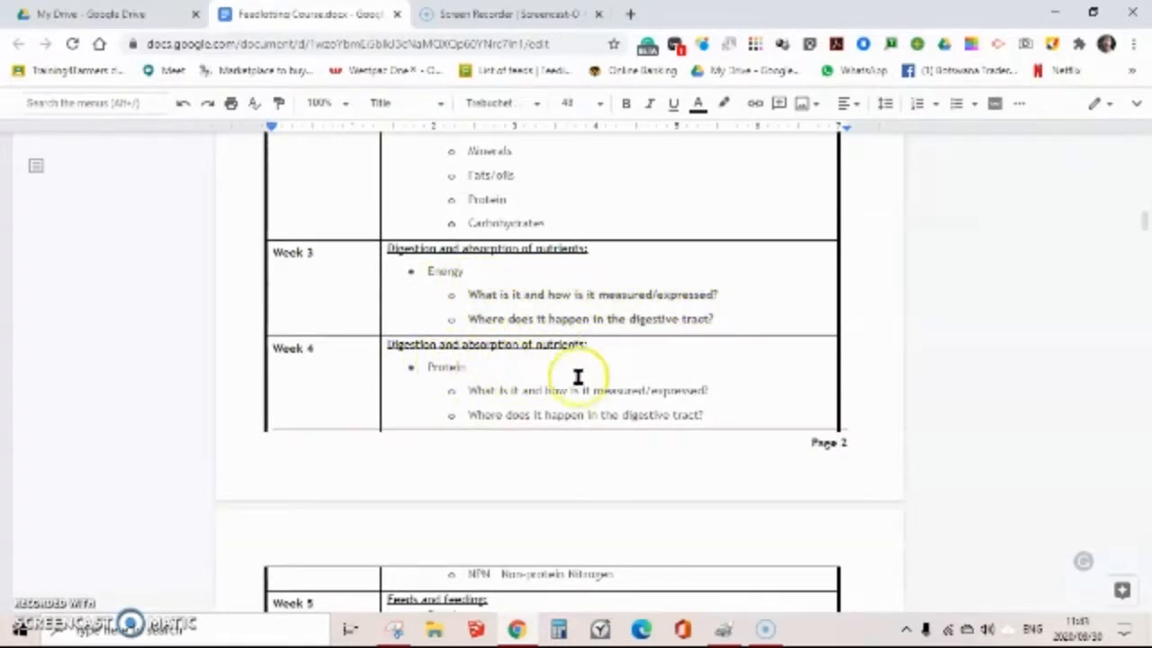
mouse_move(455, 389)
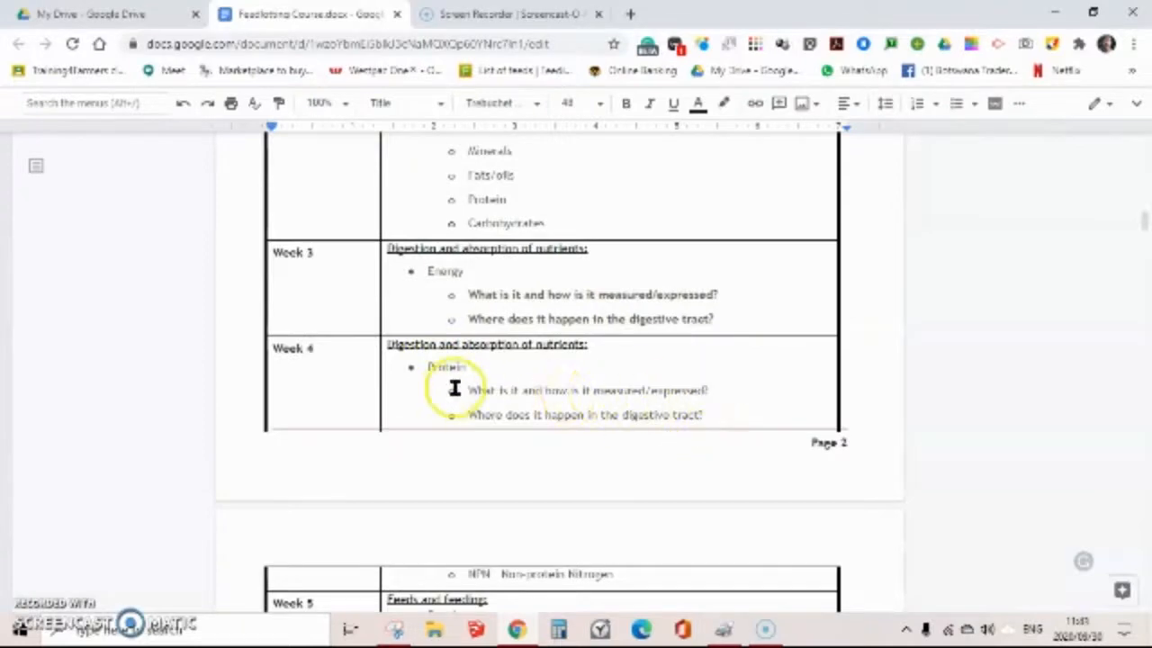
mouse_move(765, 385)
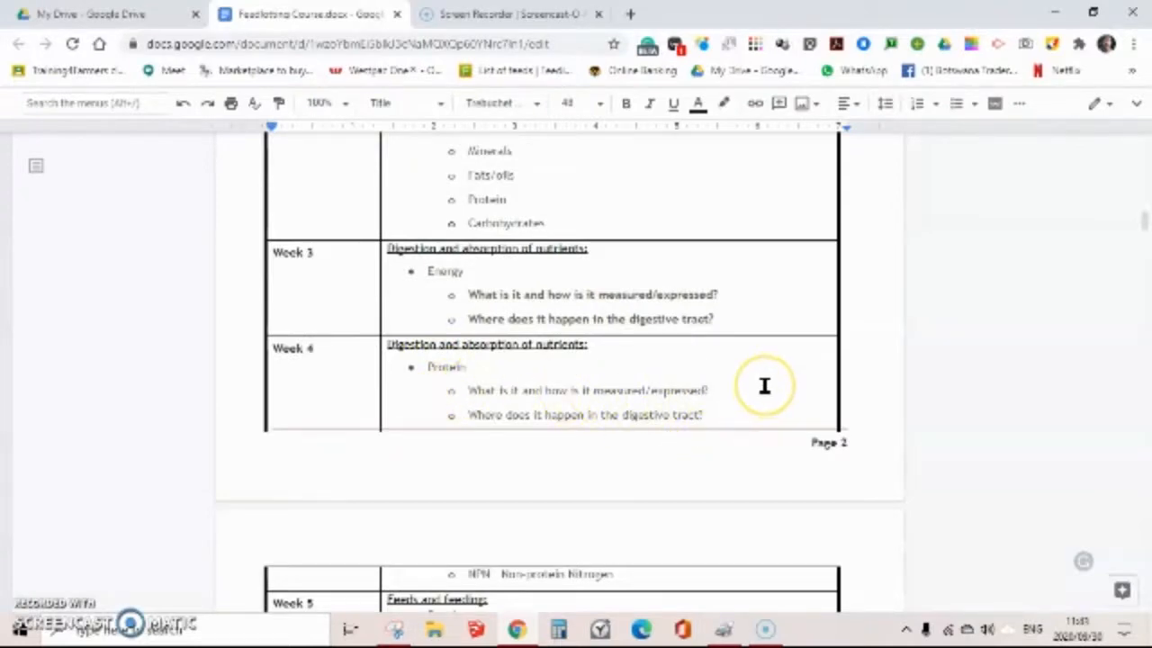
Step: Scroll through Week 5 feeds to the Week 6 and 7 high energy and protein sources
scroll(down, 3)
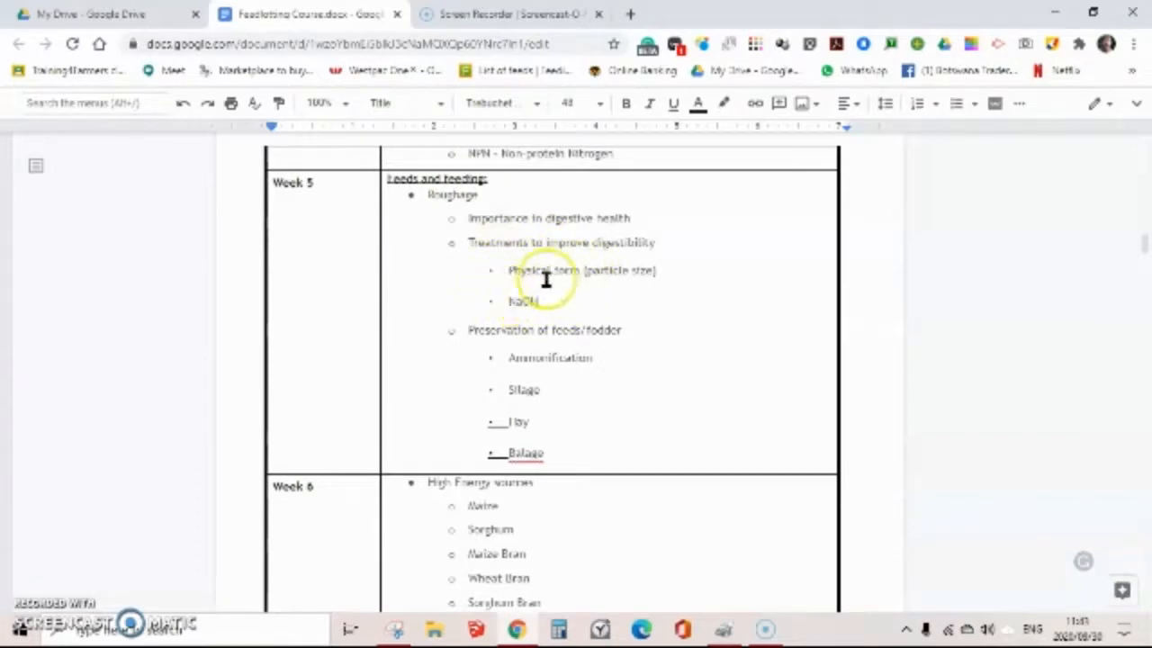
mouse_move(511, 342)
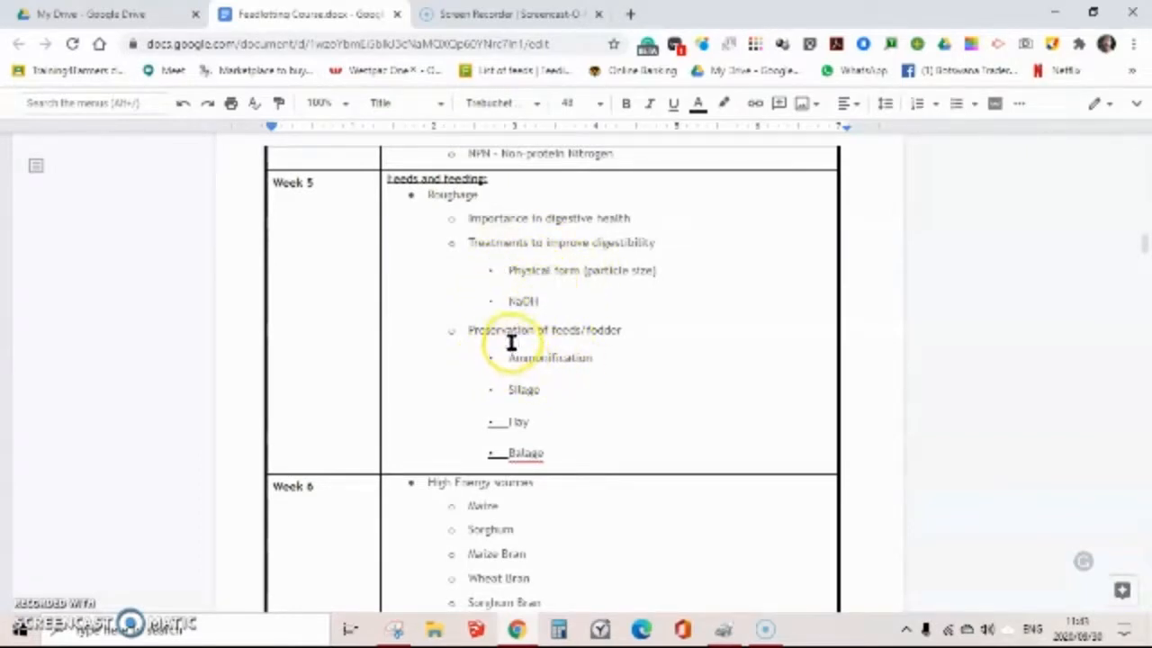
mouse_move(601, 339)
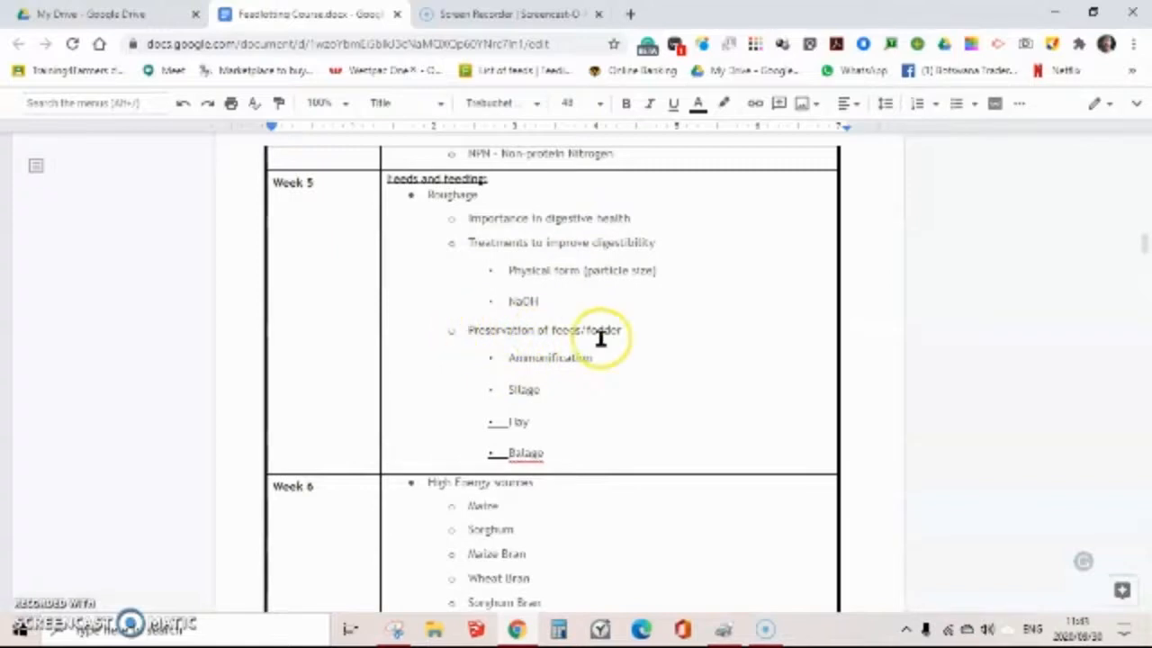
mouse_move(551, 409)
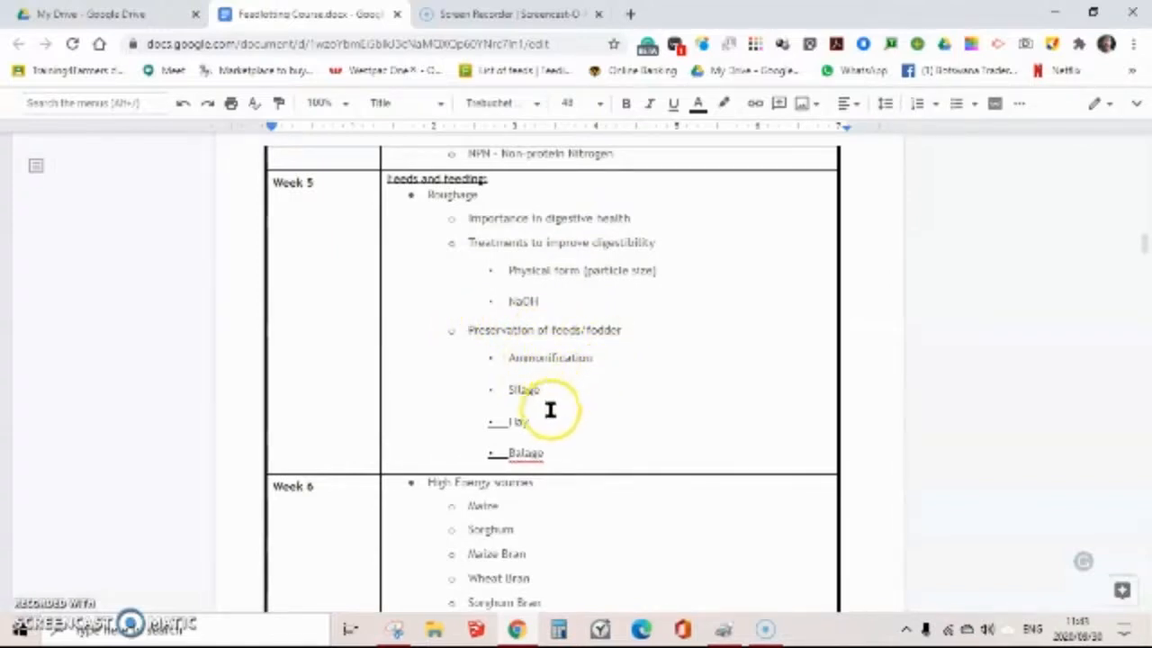
mouse_move(595, 454)
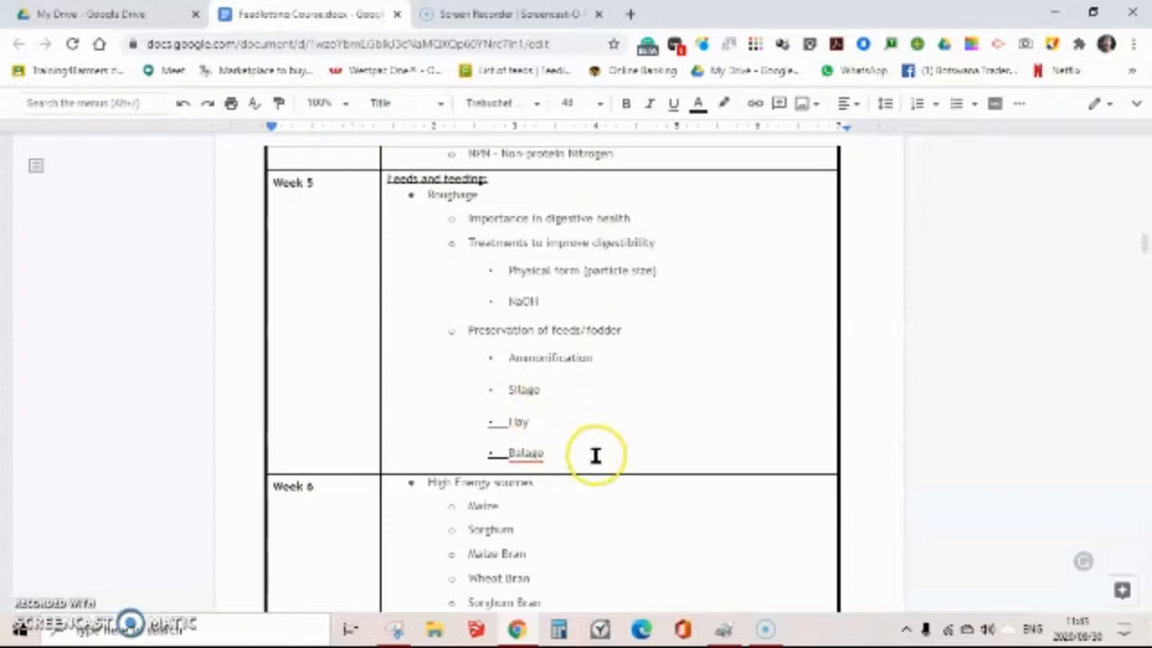
scroll(down, 3)
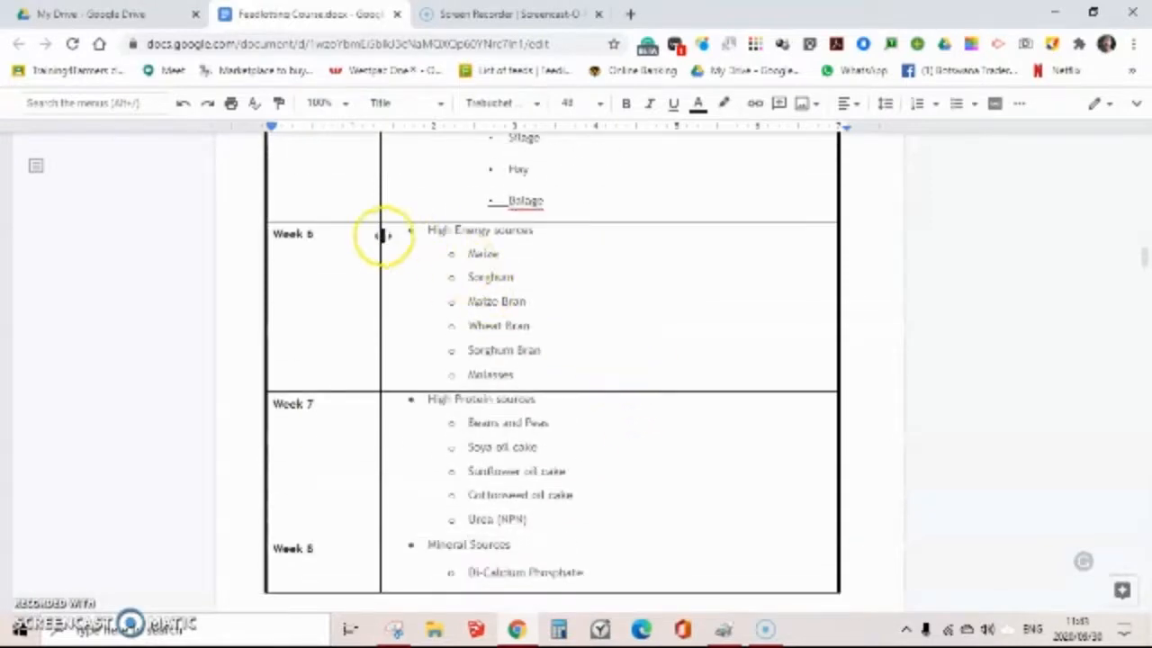
mouse_move(420, 243)
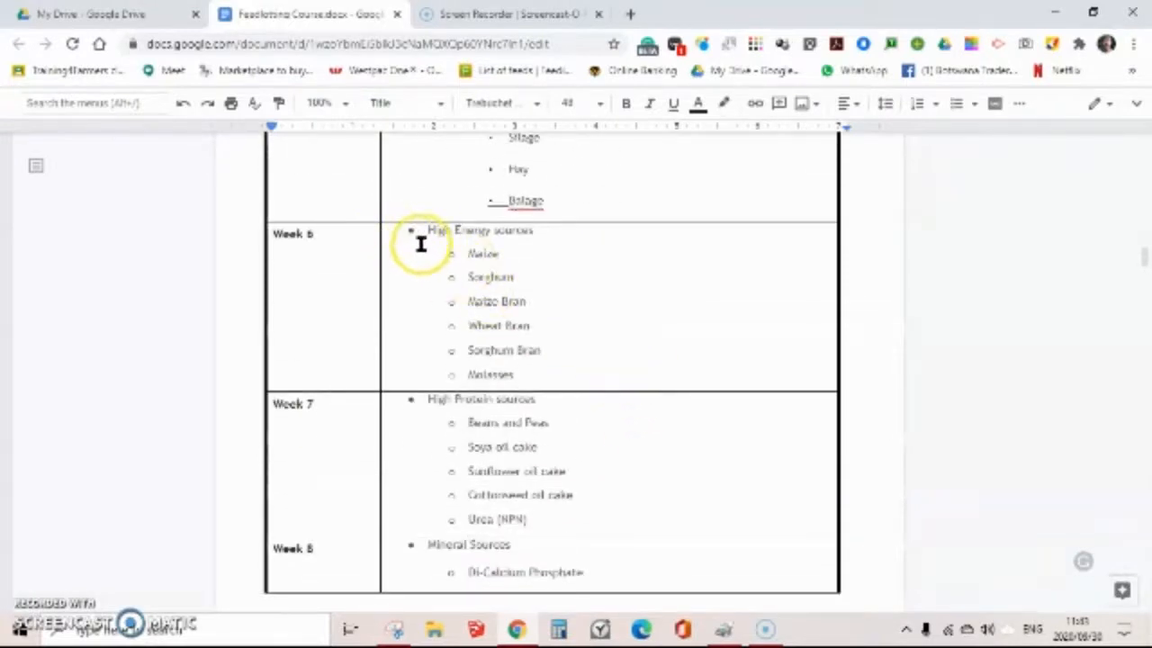
mouse_move(389, 237)
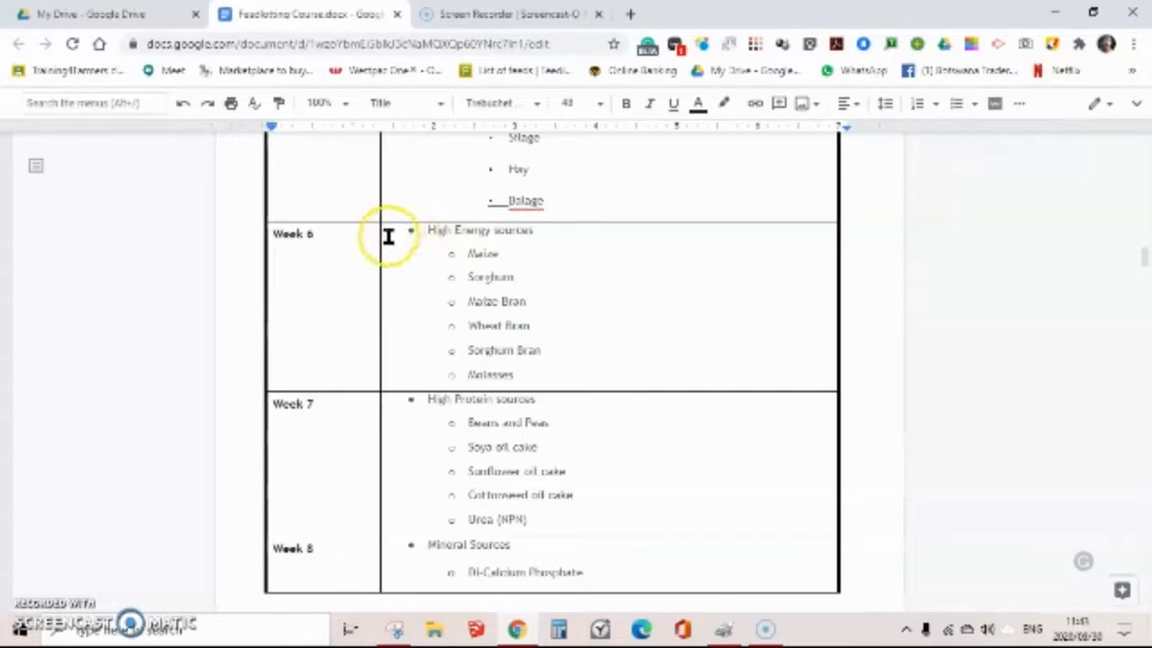
mouse_move(403, 230)
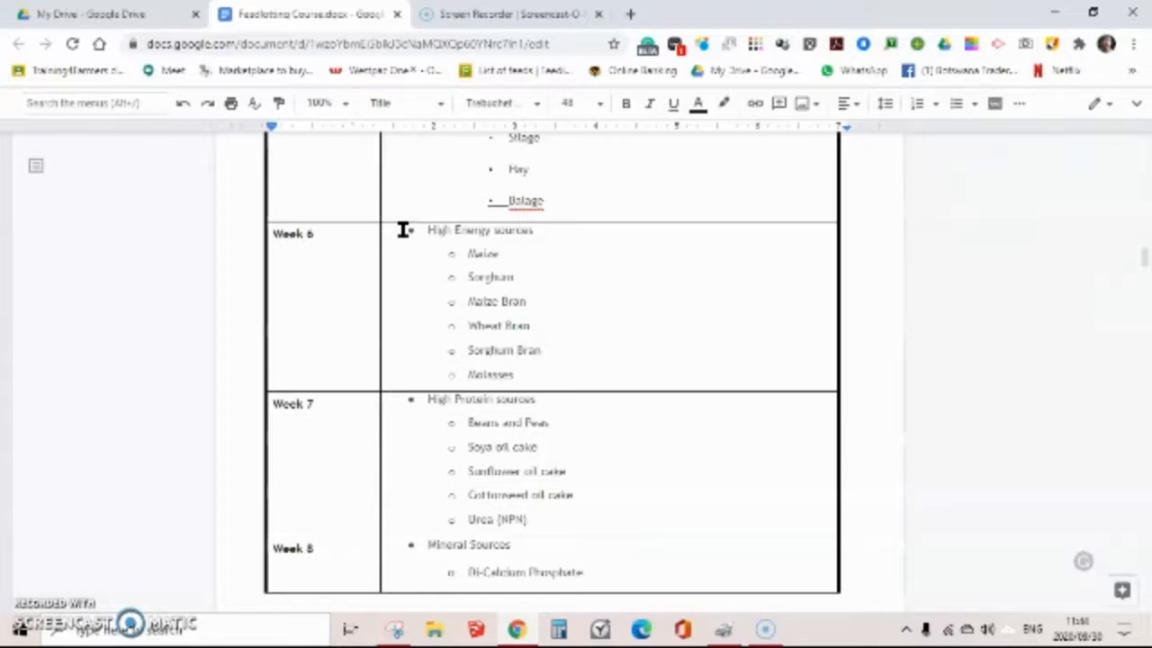
mouse_move(405, 233)
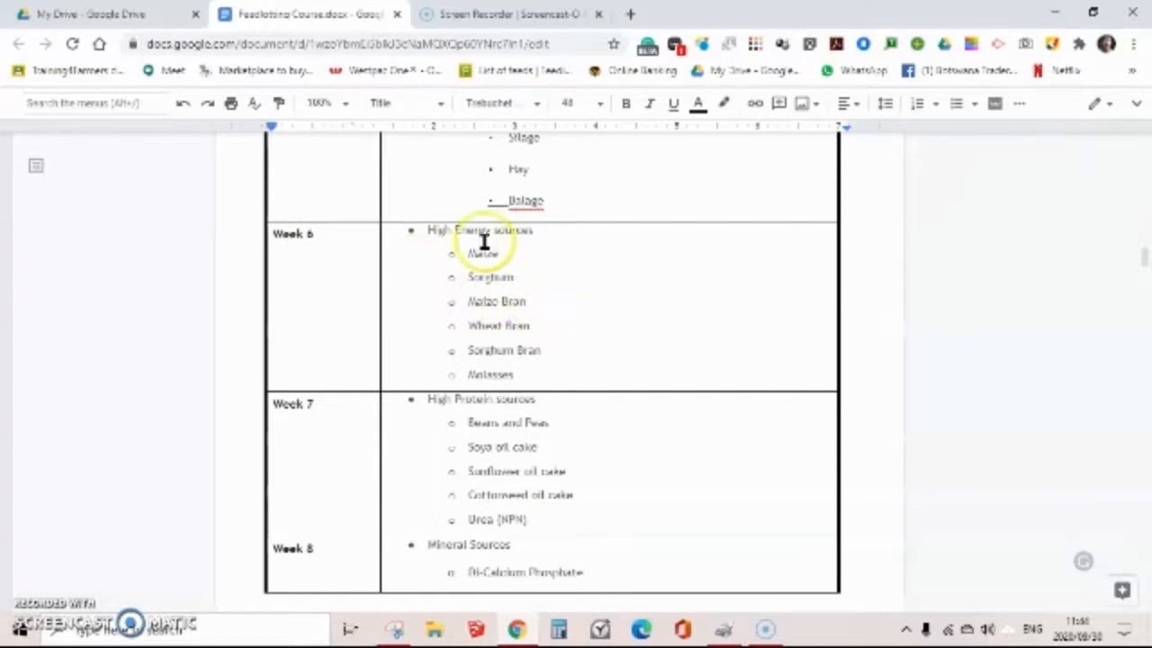
mouse_move(577, 405)
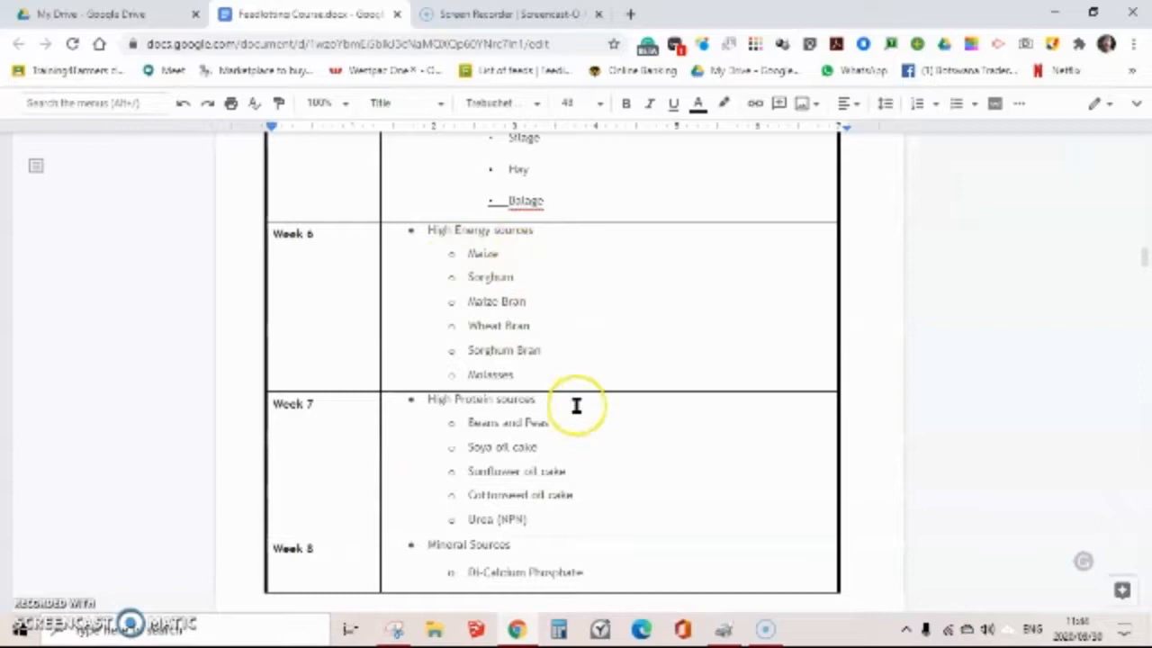
Step: Scroll to the Week 9 and 10 nutrient requirements for sheep, goats and beef cattle
scroll(down, 3)
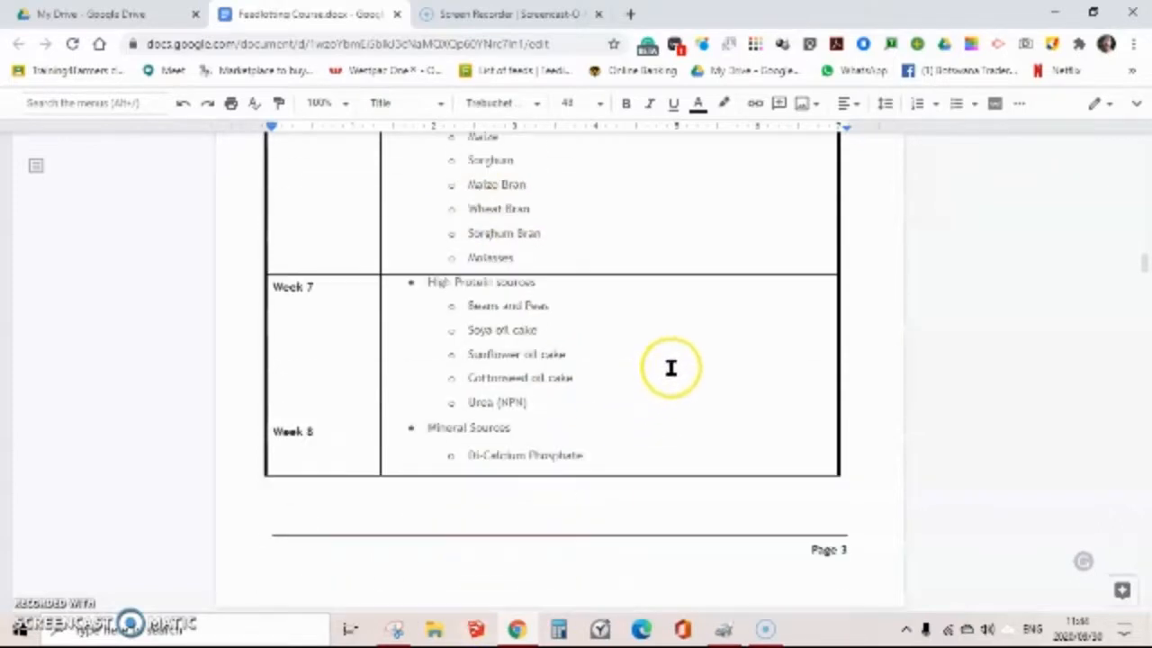
scroll(down, 3)
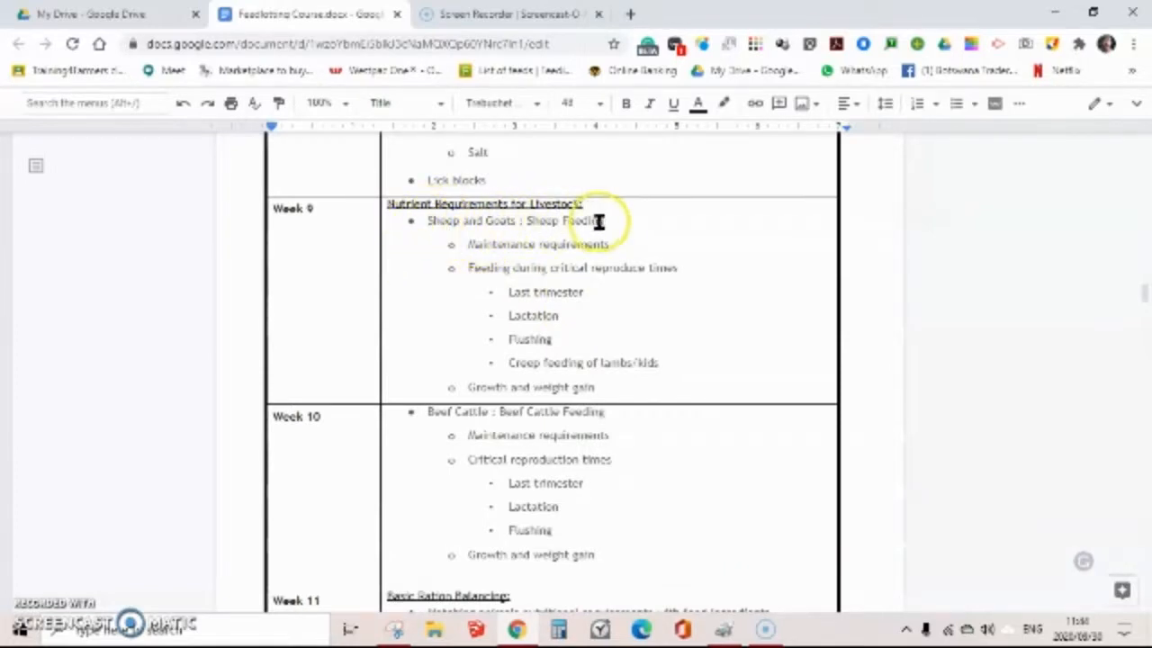
mouse_move(491, 337)
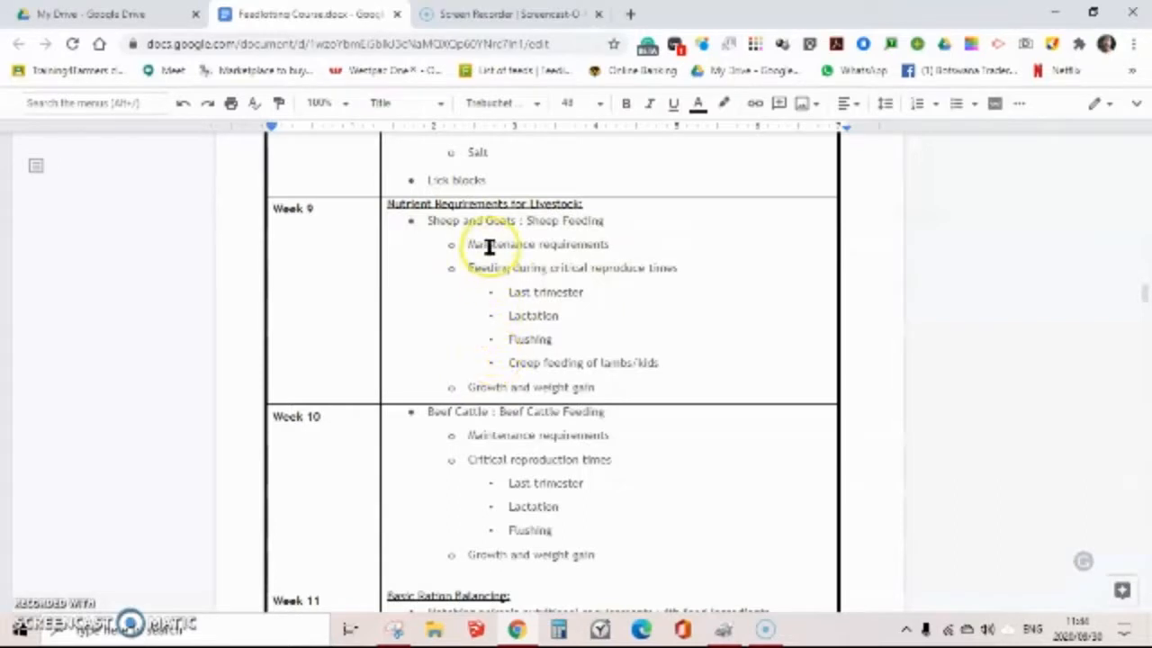
mouse_move(610, 396)
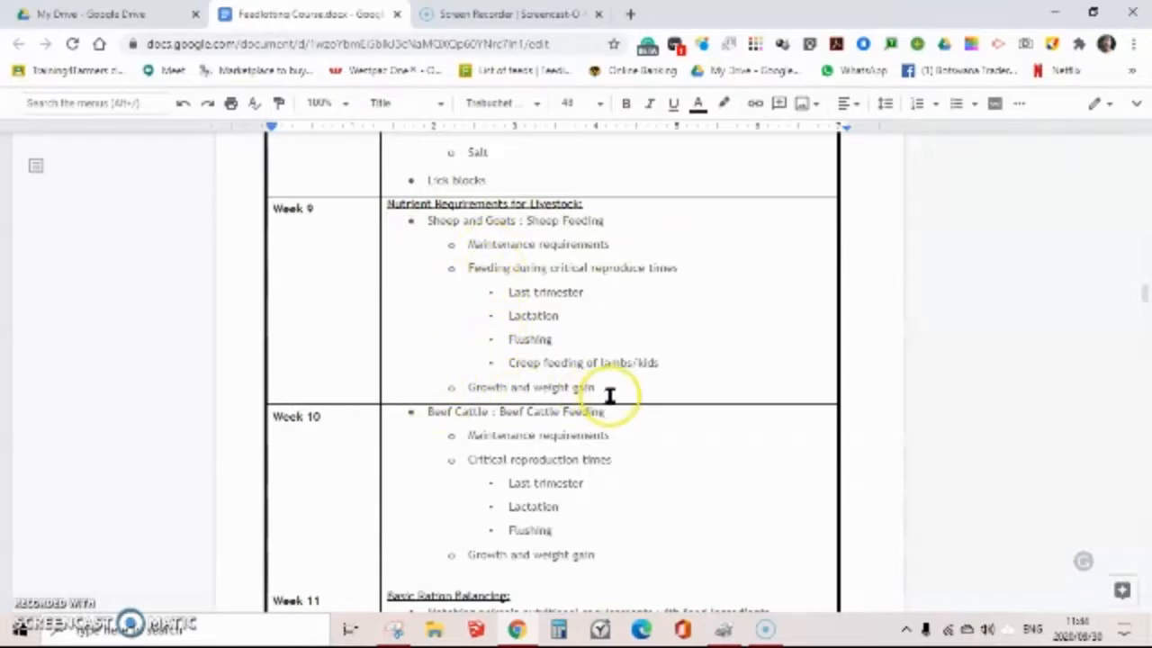
mouse_move(603, 389)
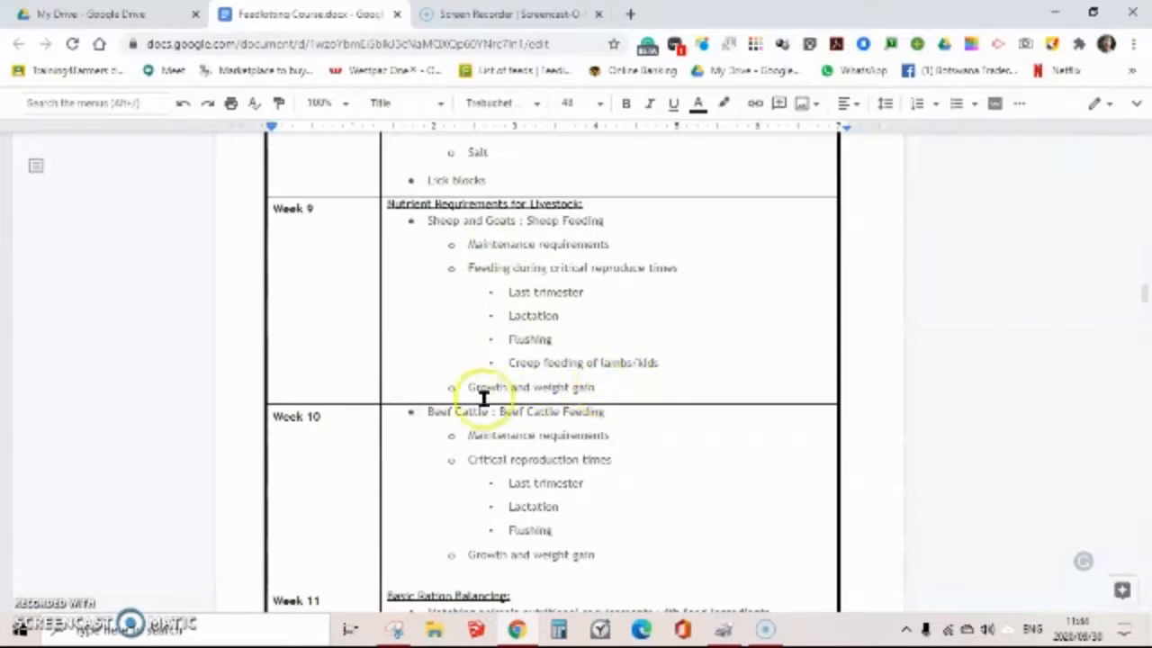
mouse_move(535, 422)
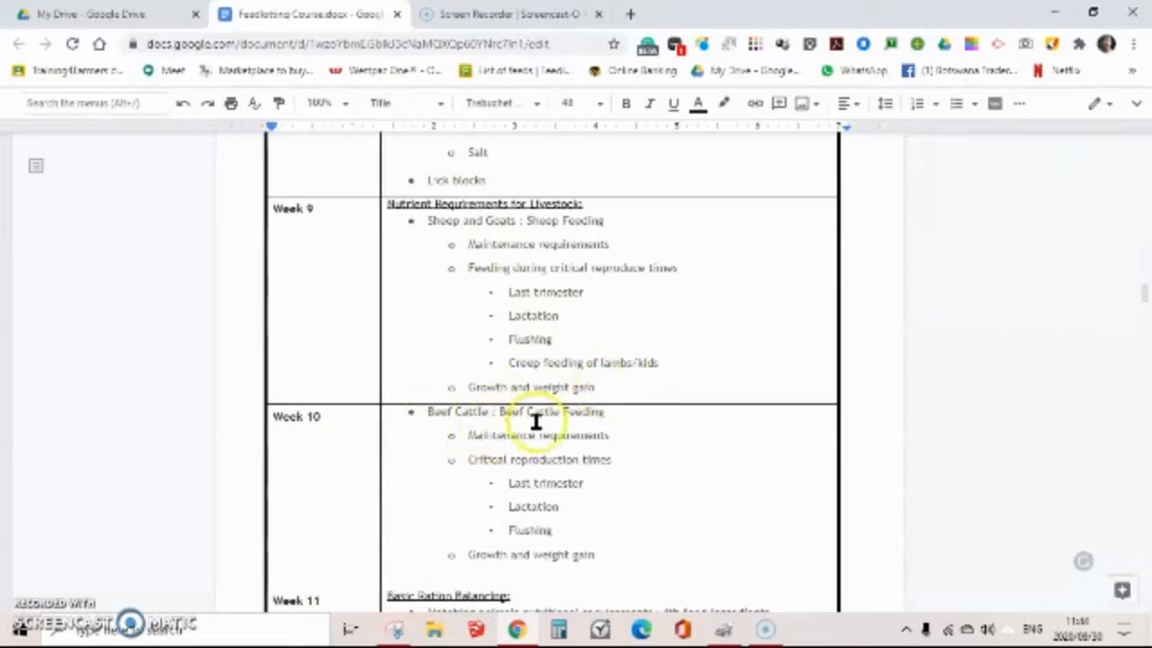
Step: Scroll to Week 11 ration balancing, Week 12 feeding and Topic 2's grading systems
scroll(down, 3)
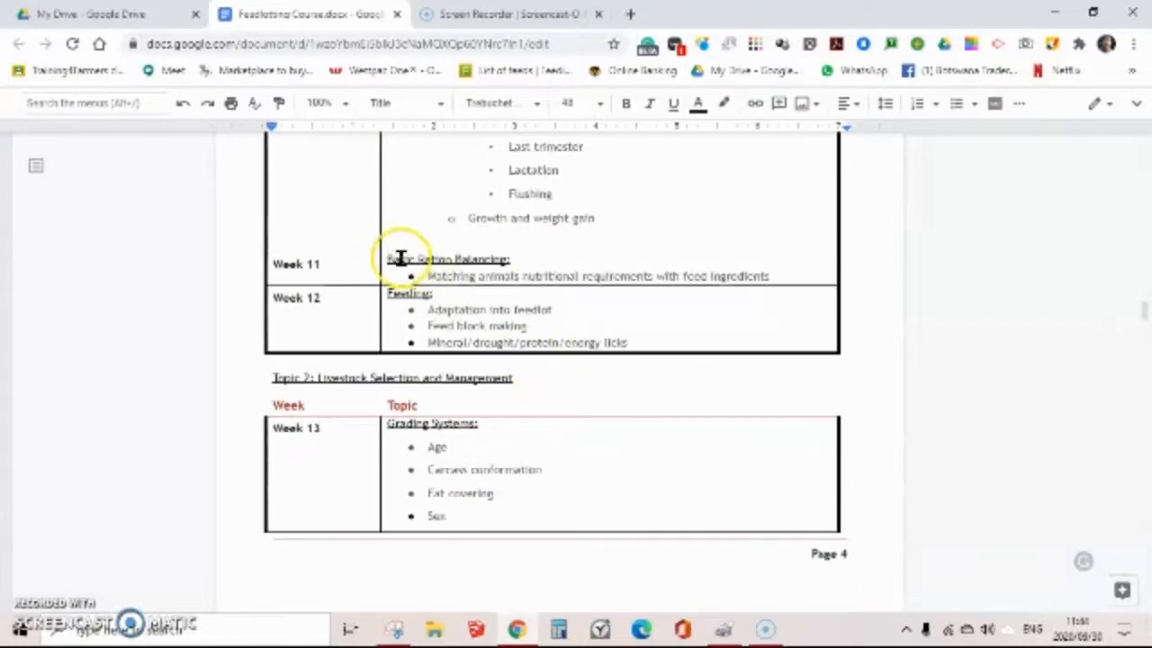
mouse_move(788, 271)
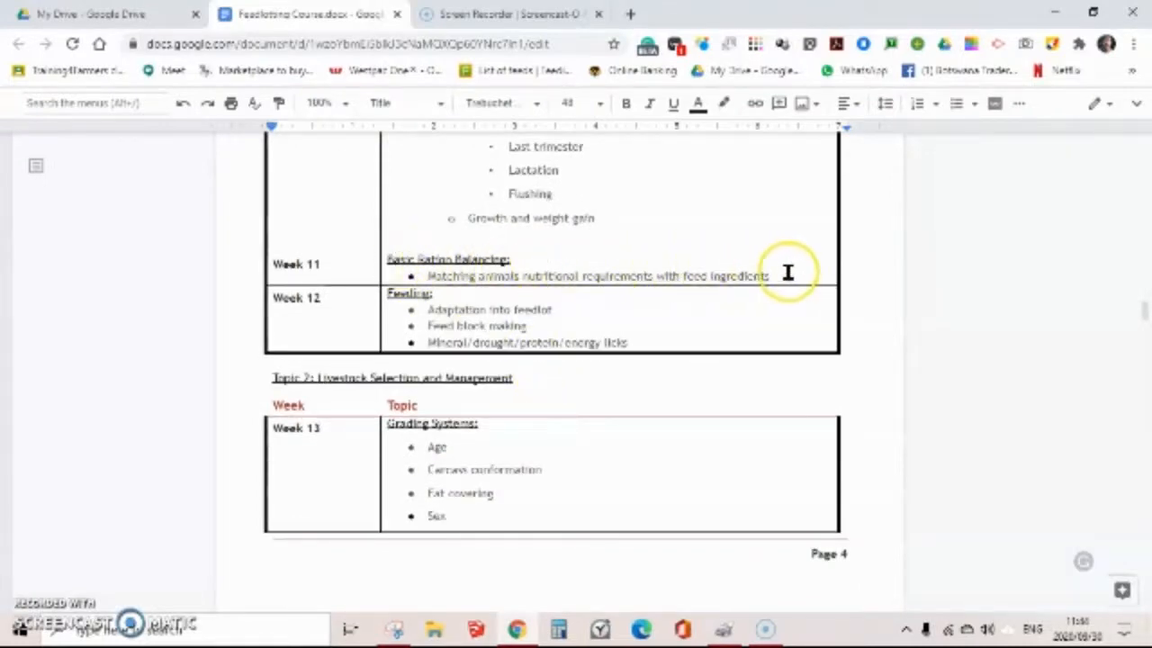
mouse_move(620, 332)
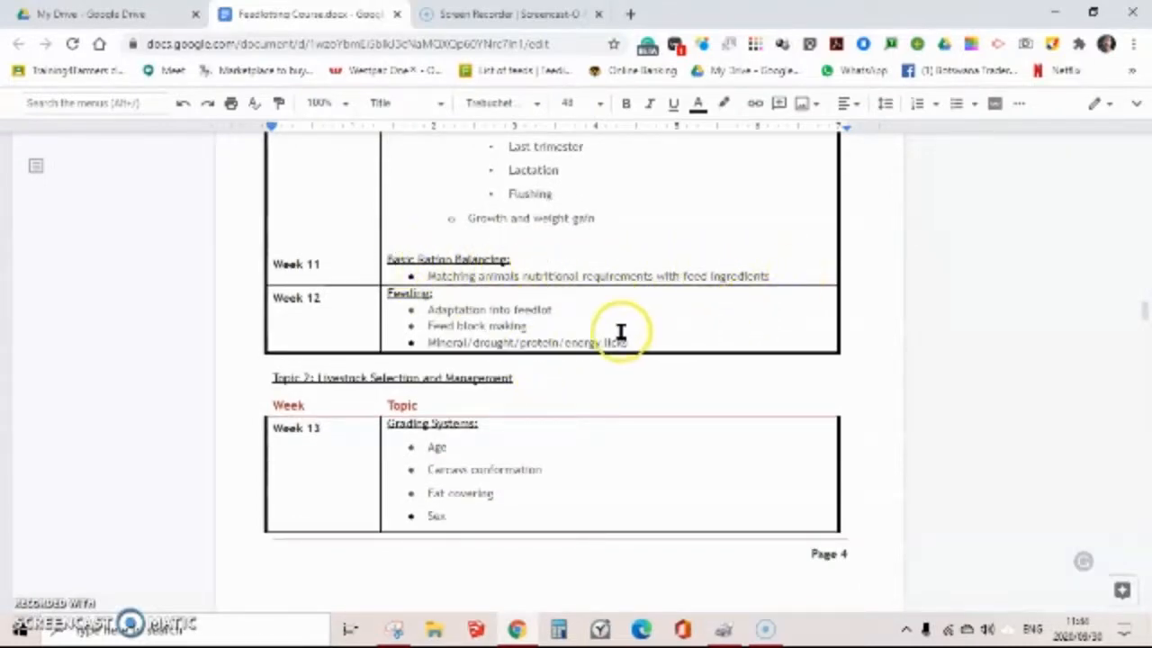
mouse_move(394, 303)
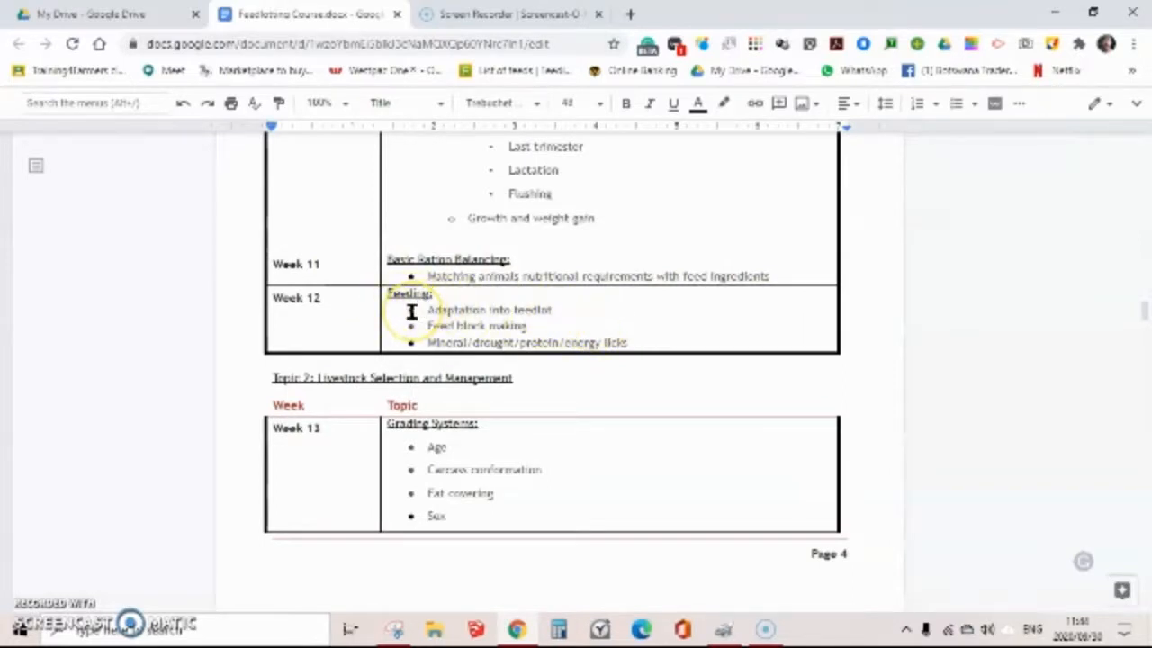
mouse_move(553, 309)
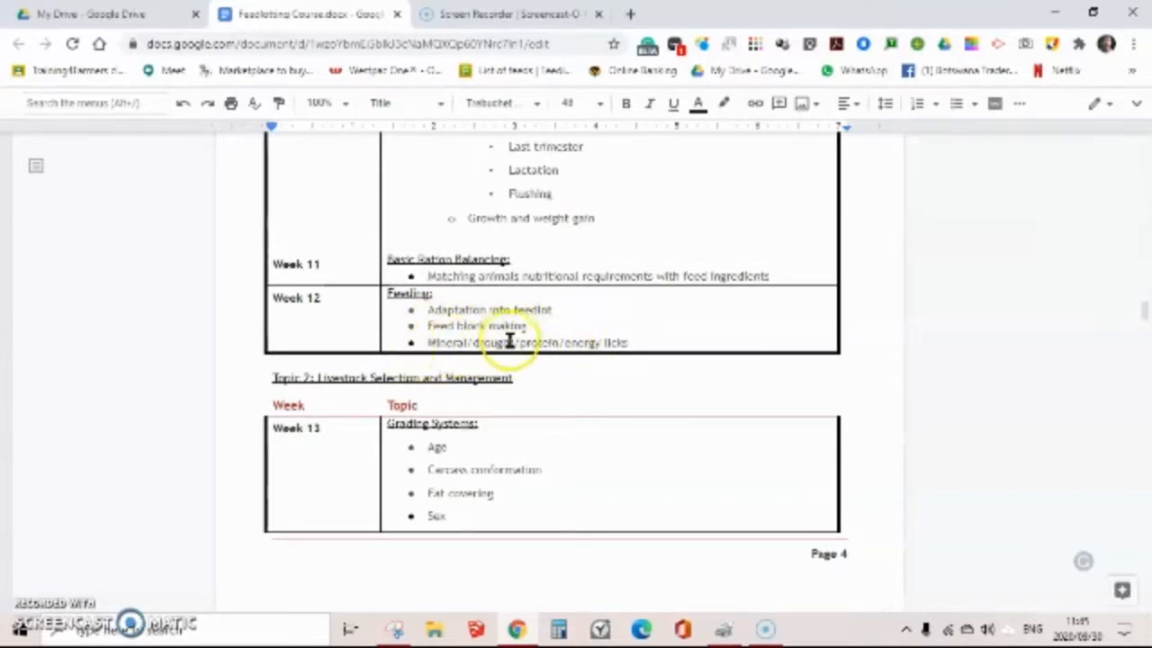
mouse_move(558, 343)
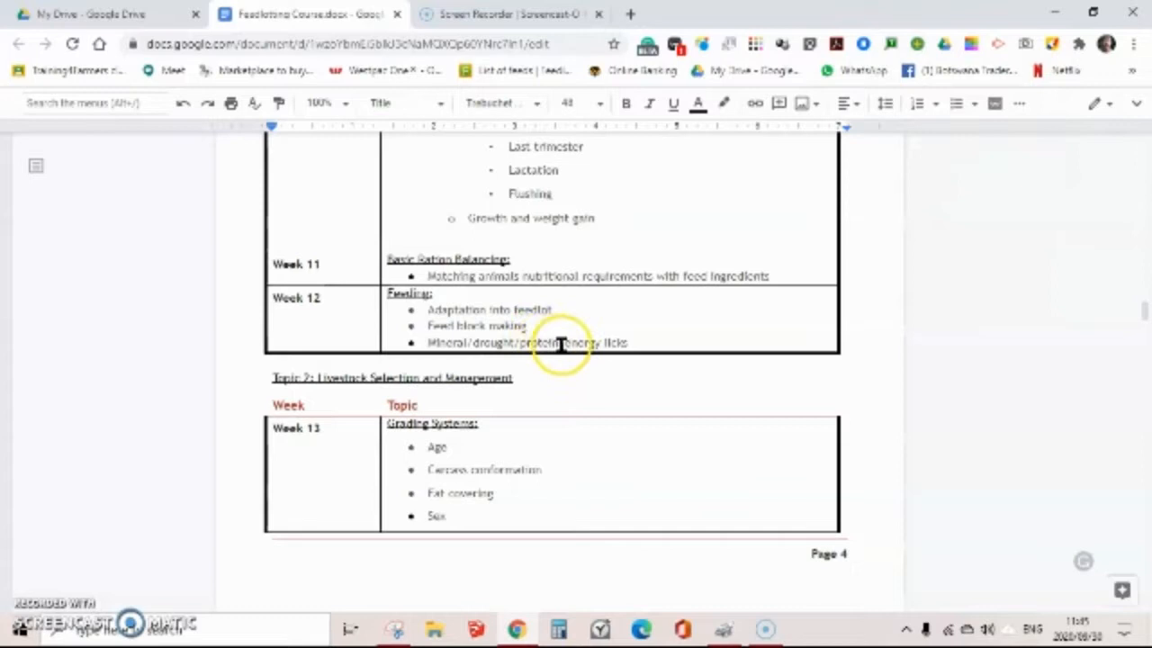
mouse_move(481, 315)
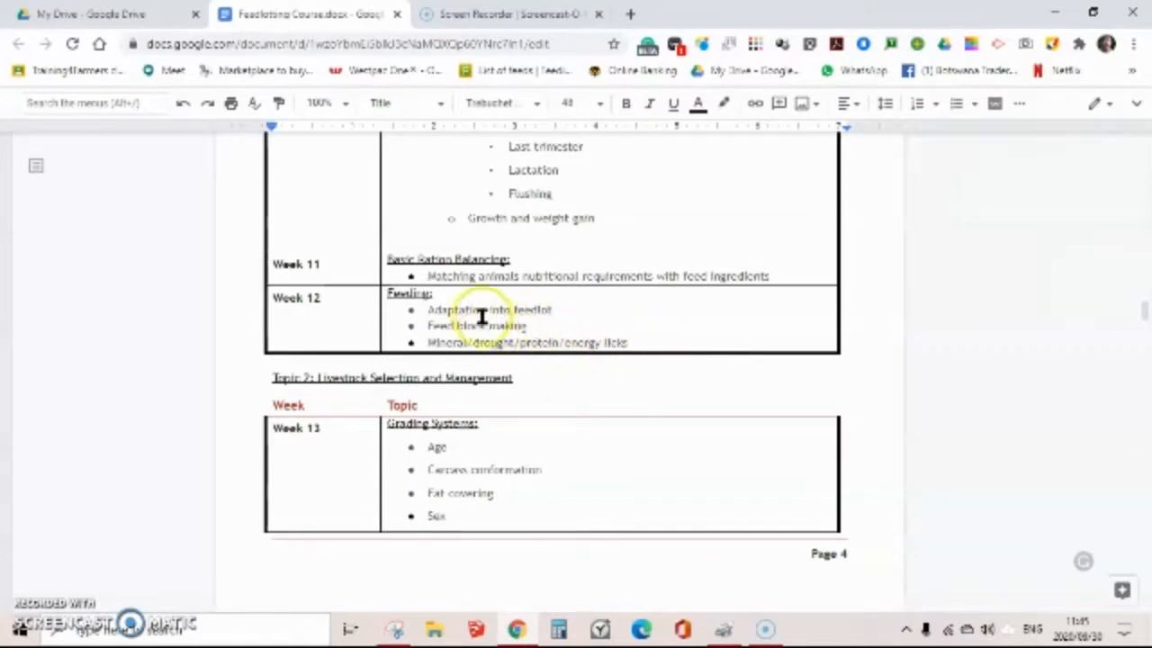
Step: Scroll from Week 13's stock-buying list to the Week 14 Management row on page 5
scroll(down, 3)
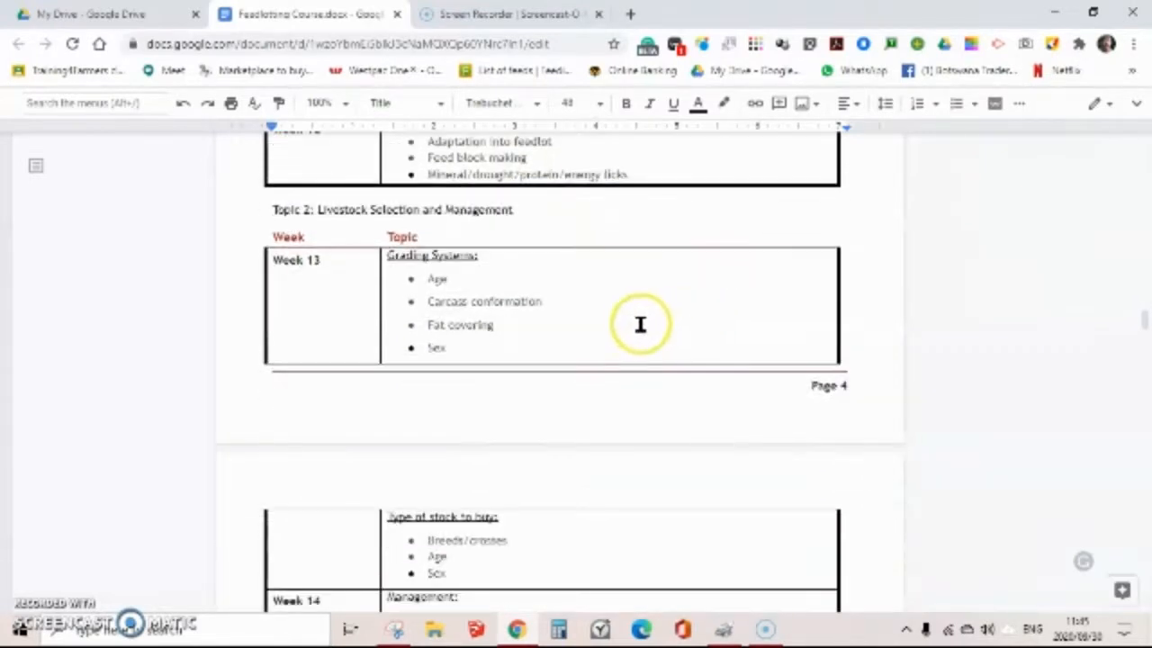
mouse_move(306, 225)
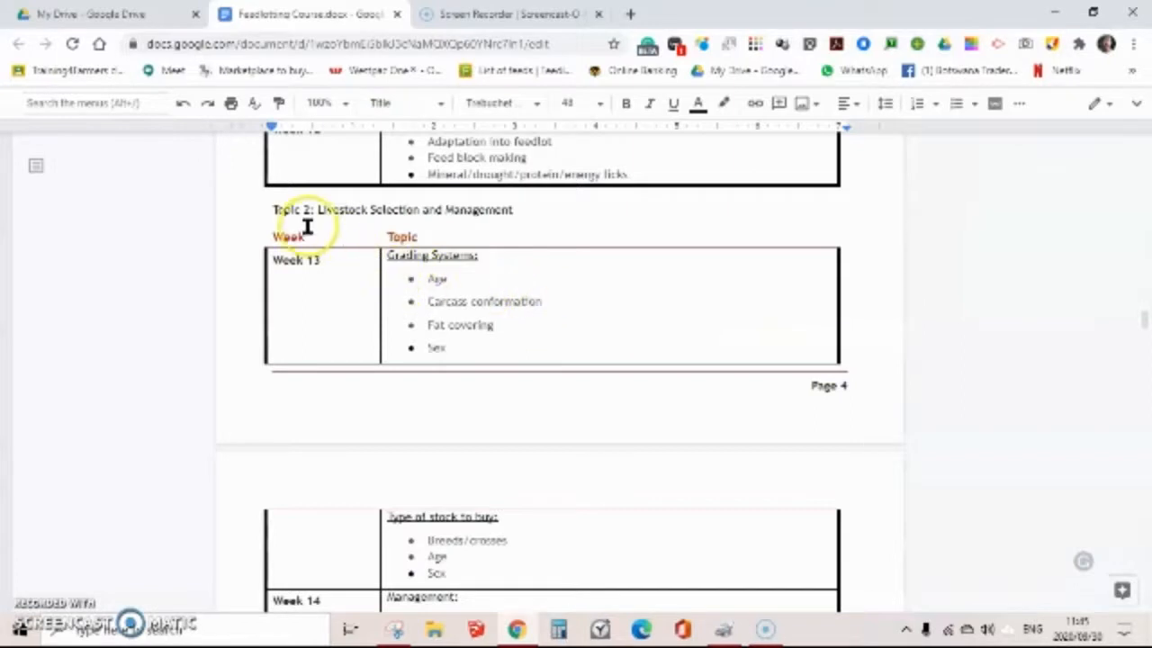
mouse_move(417, 280)
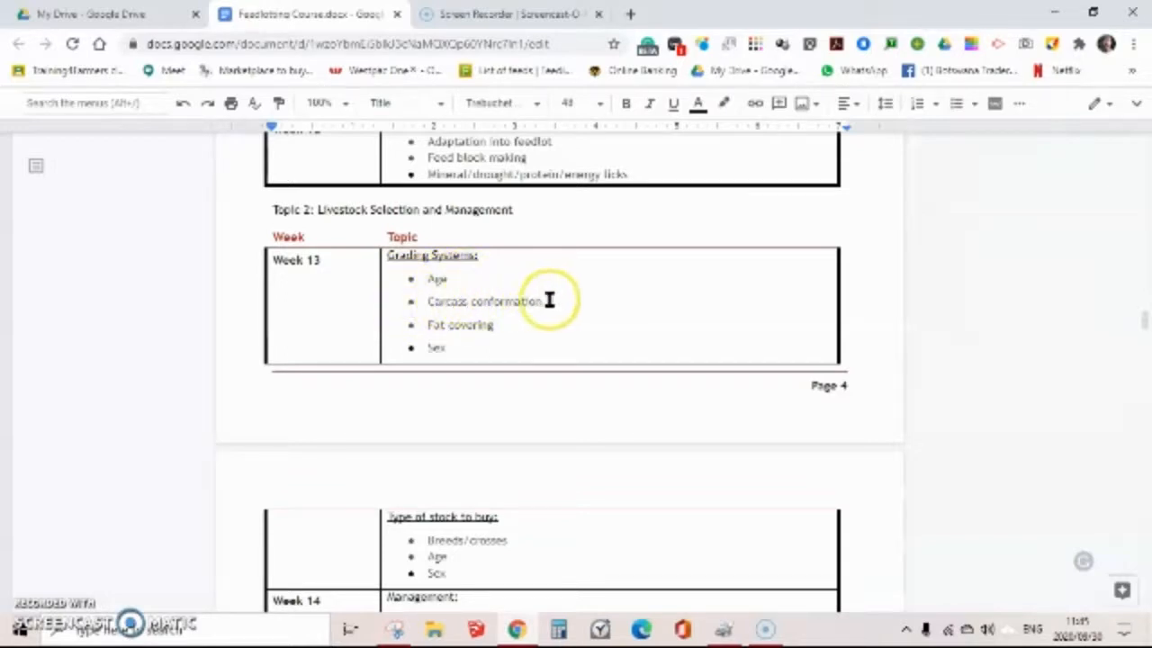
mouse_move(490, 327)
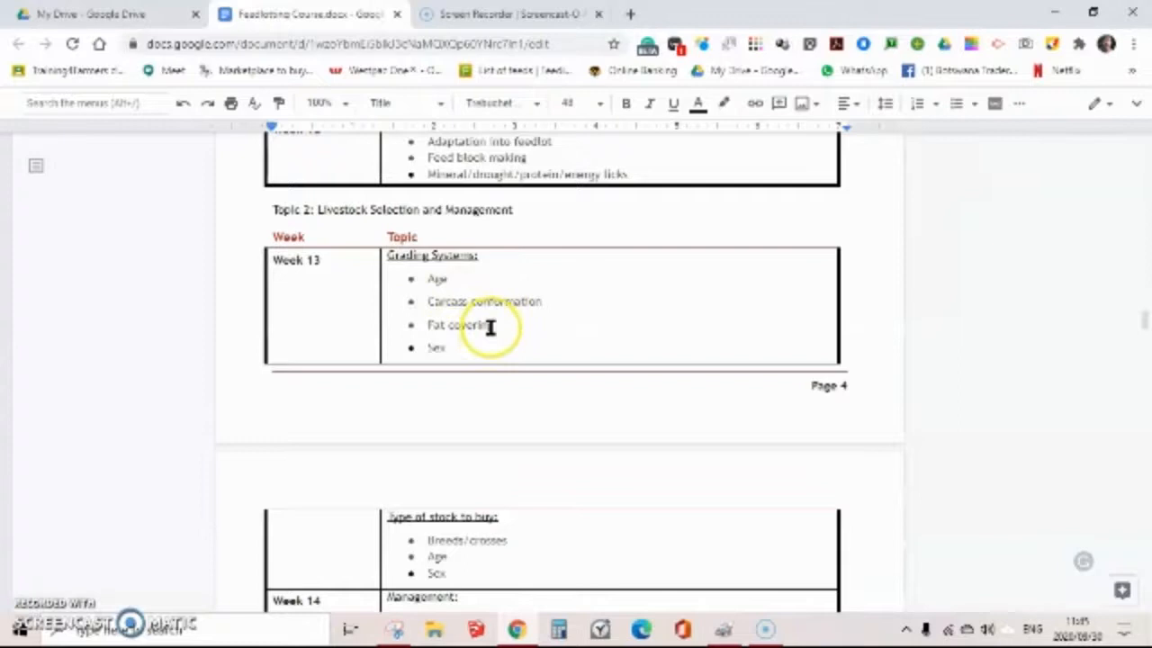
mouse_move(423, 334)
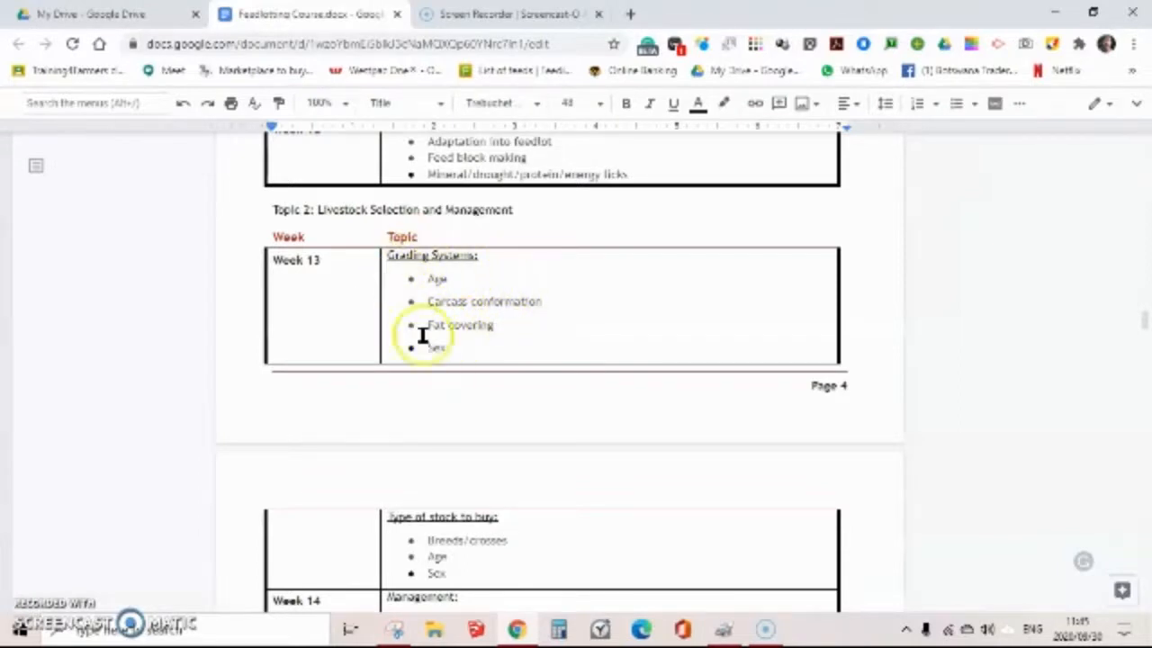
mouse_move(497, 268)
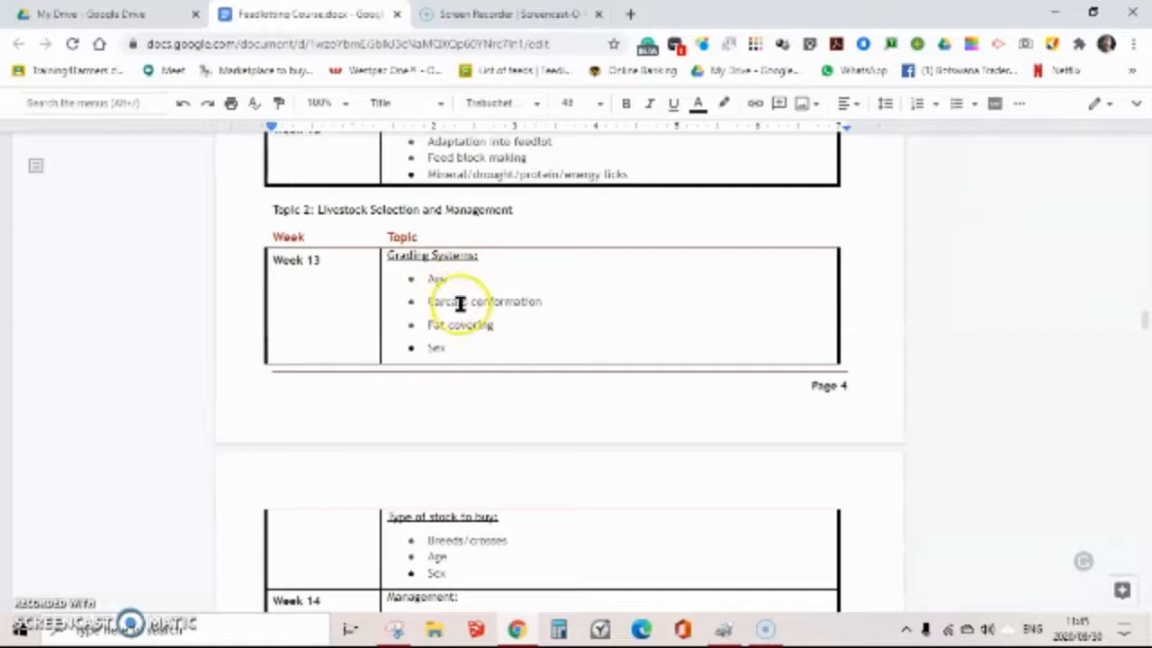
mouse_move(466, 321)
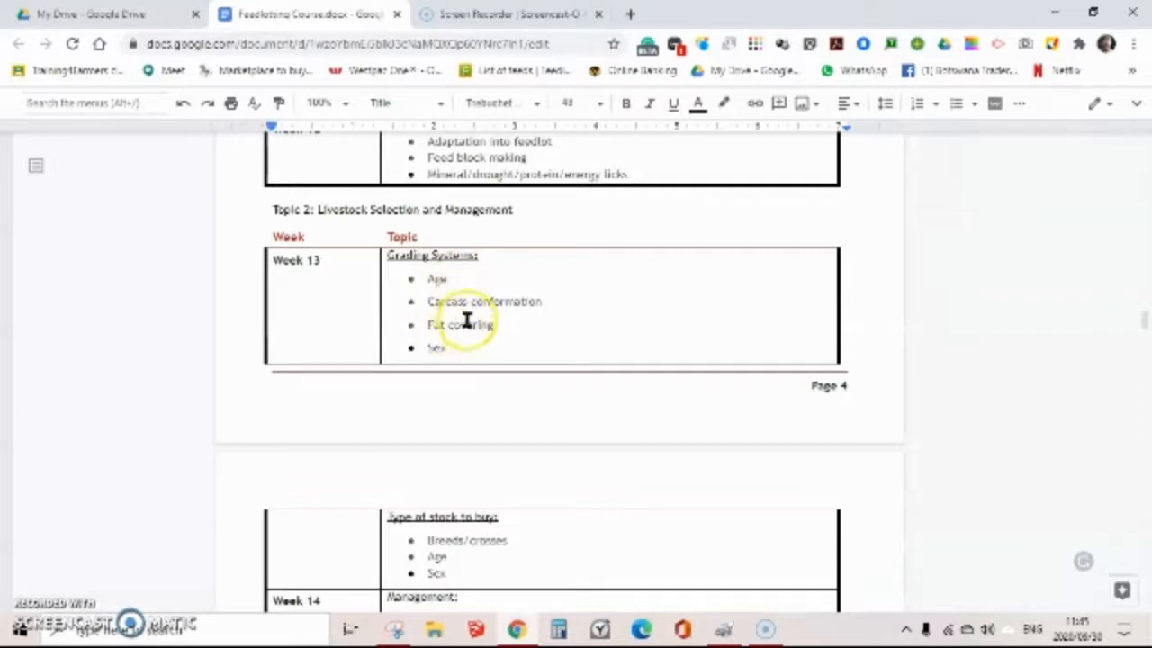
mouse_move(515, 337)
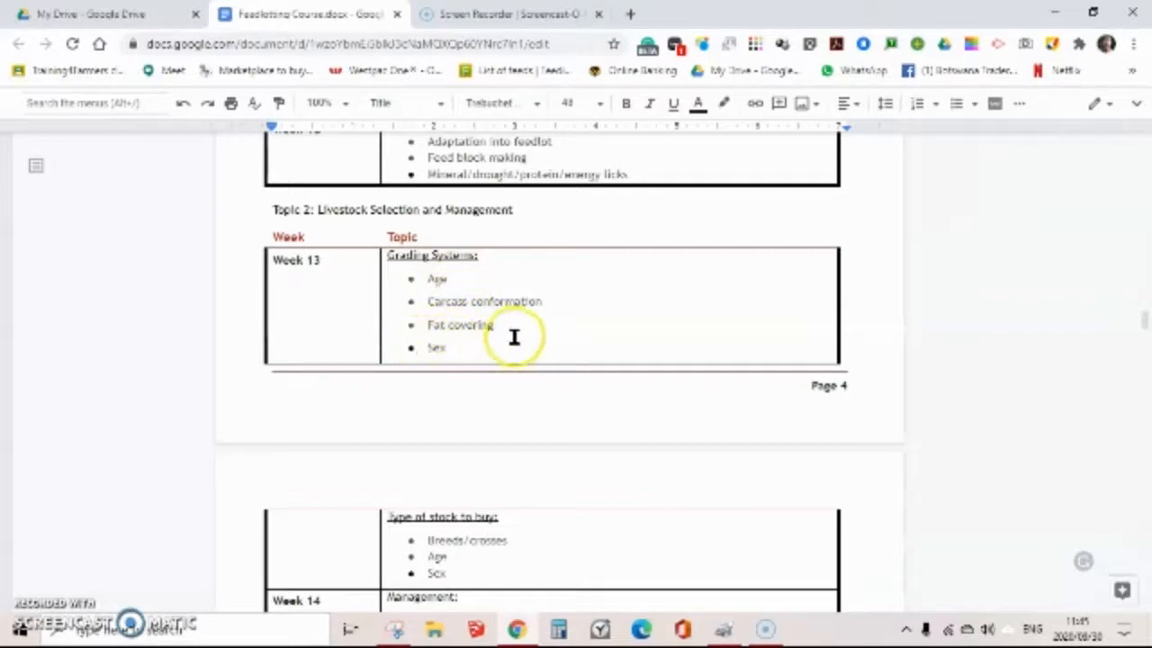
scroll(down, 3)
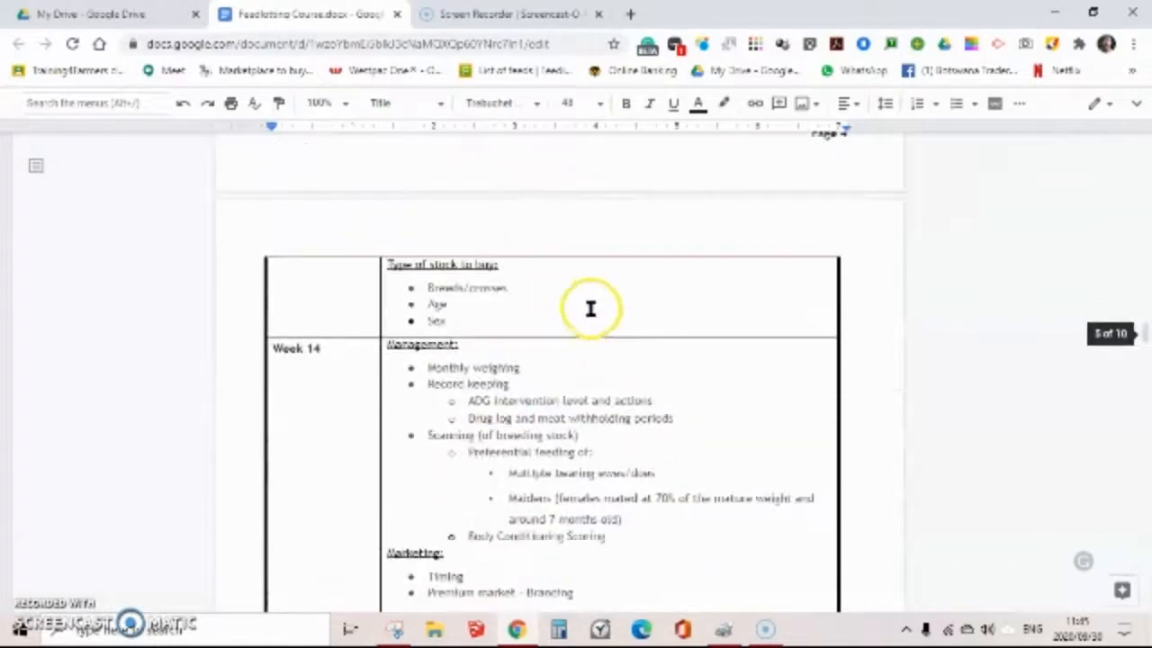
mouse_move(465, 303)
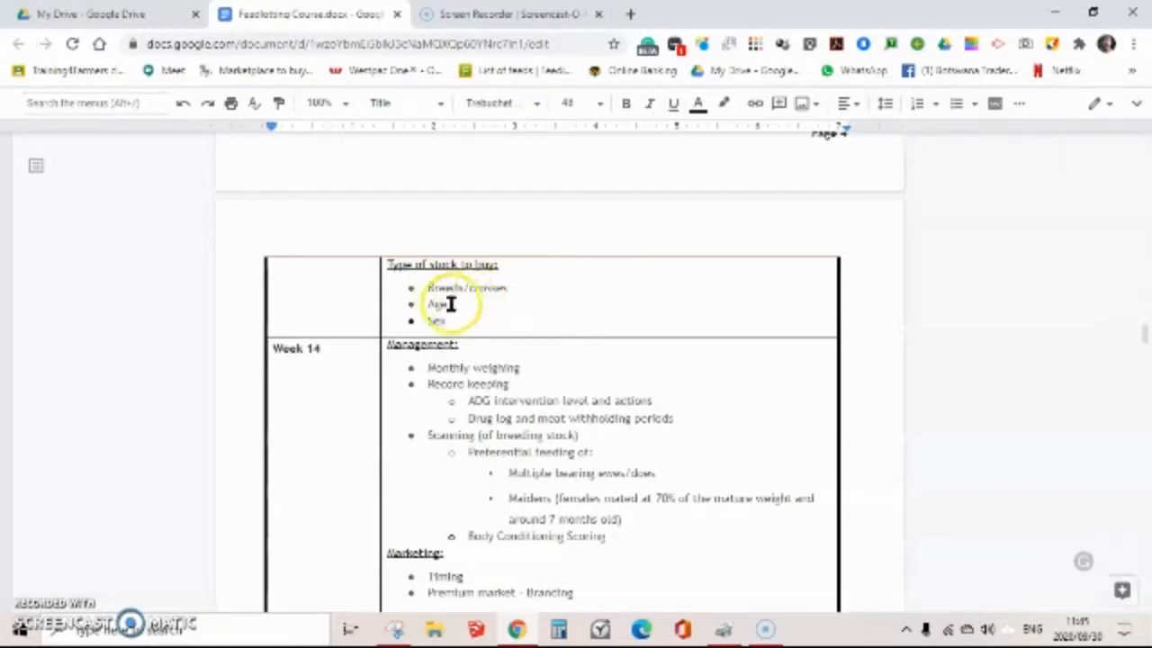
mouse_move(459, 323)
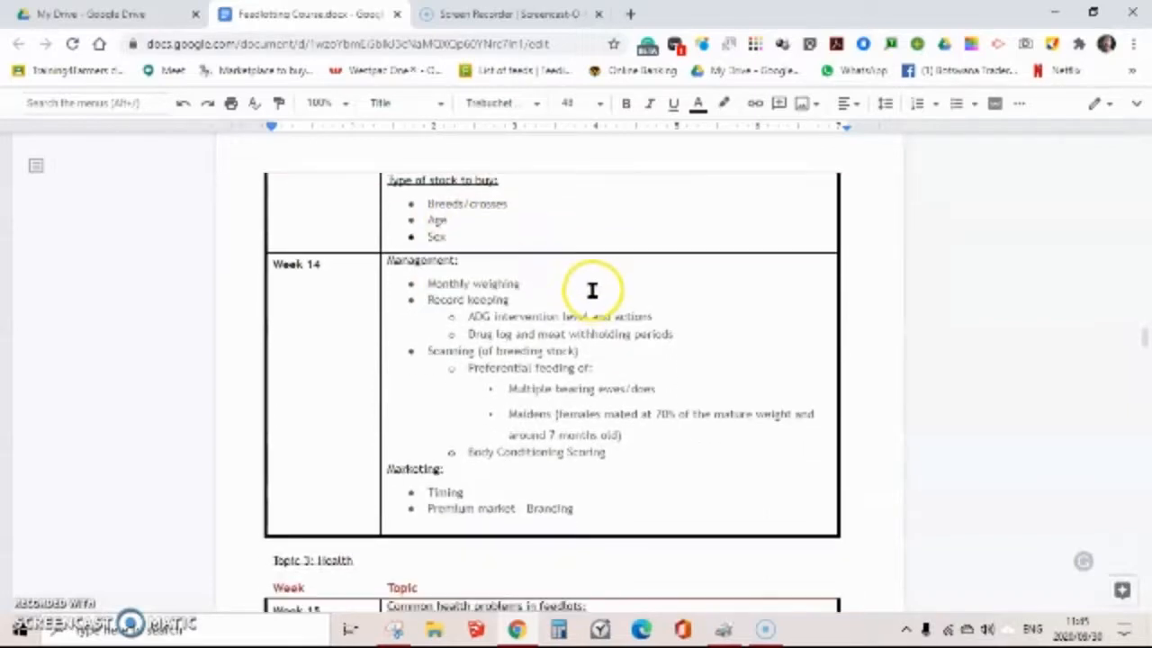
mouse_move(614, 240)
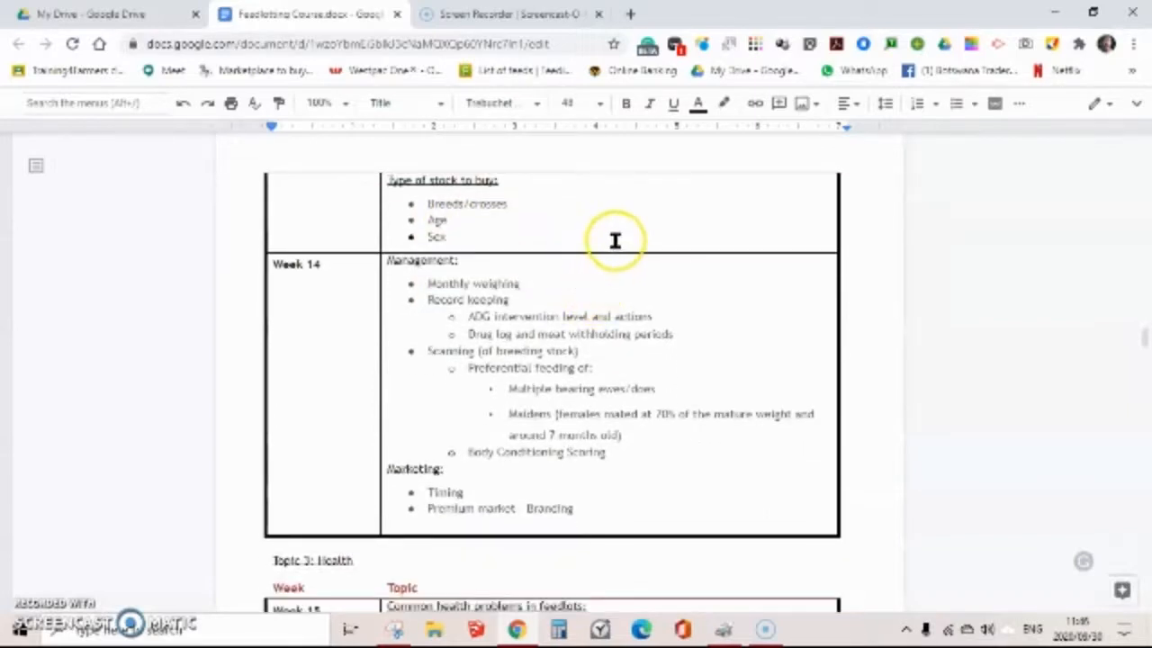
Step: Scroll past Week 14 marketing to the Topic 3: Health table with Weeks 15 and 16
scroll(up, 3)
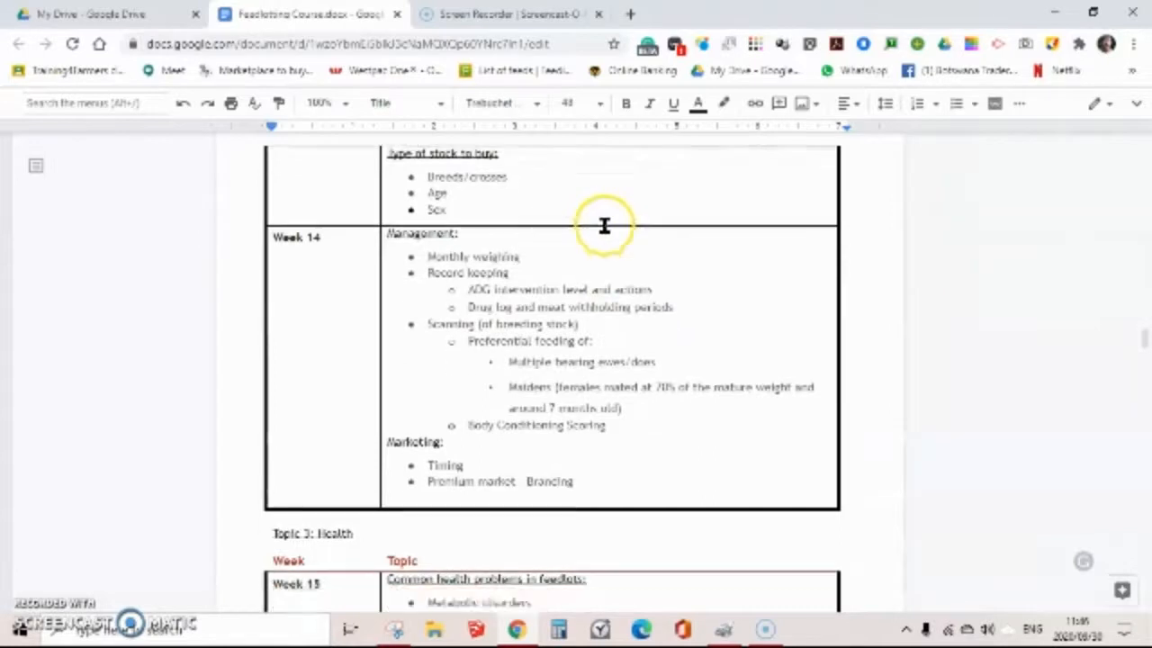
scroll(down, 3)
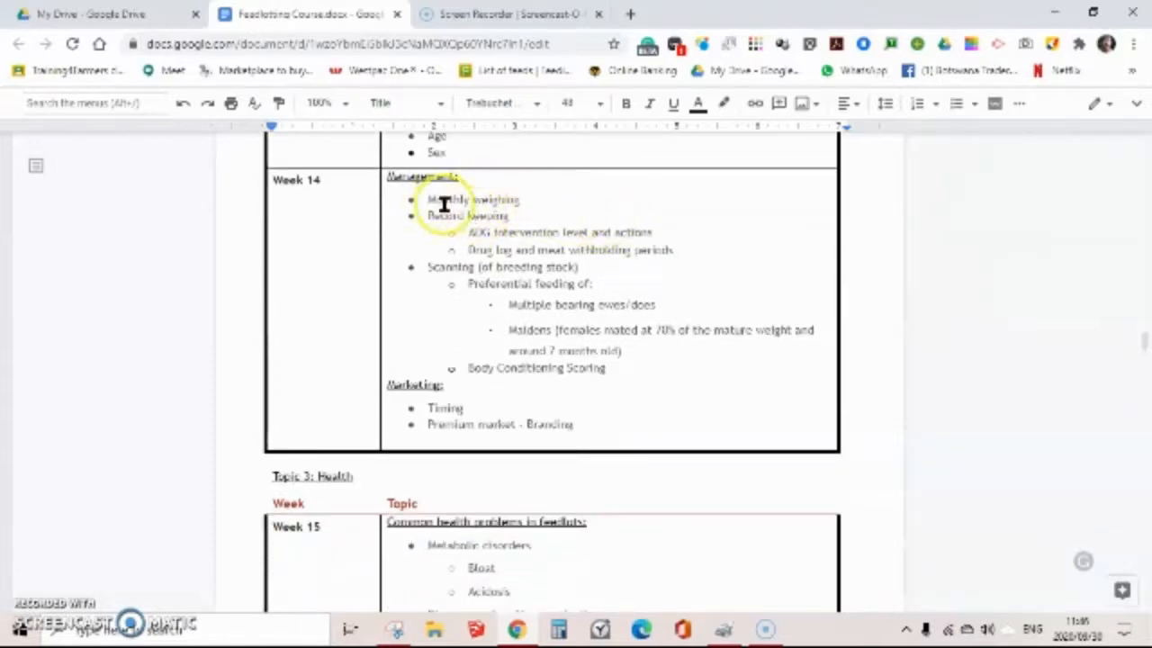
mouse_move(473, 302)
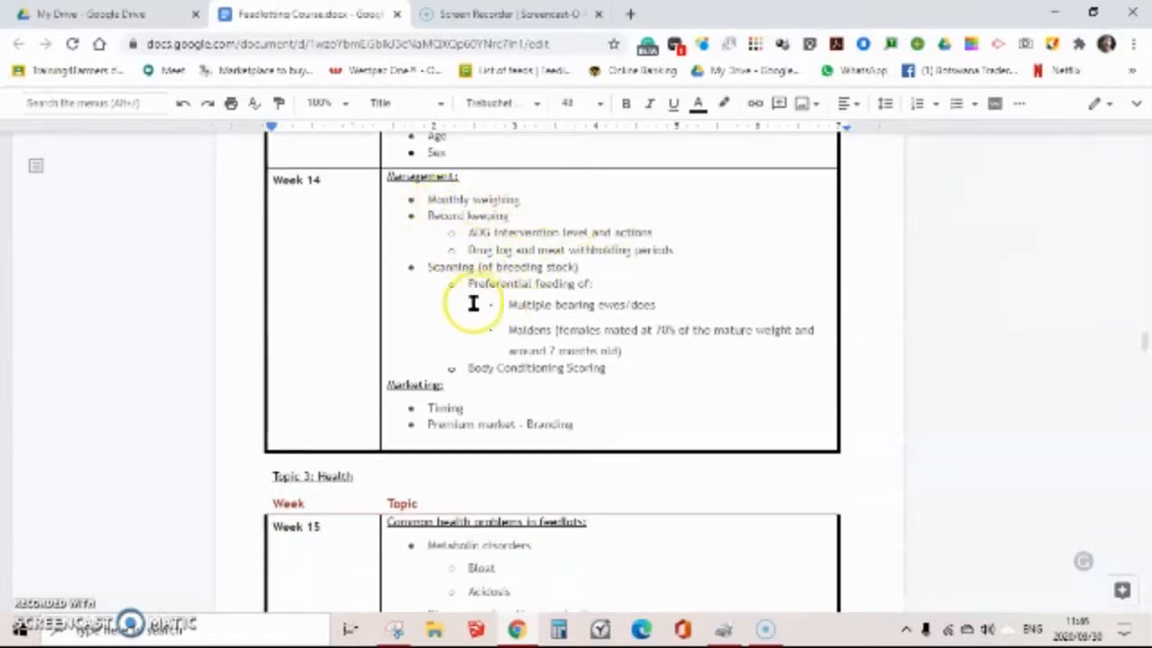
mouse_move(472, 347)
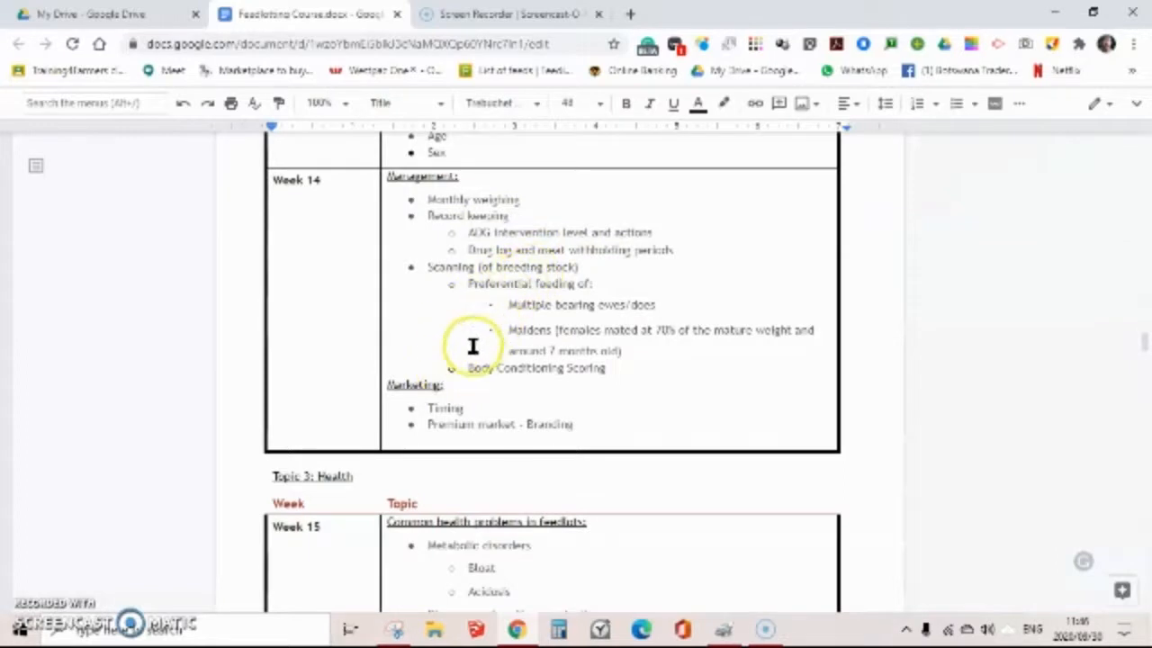
mouse_move(479, 402)
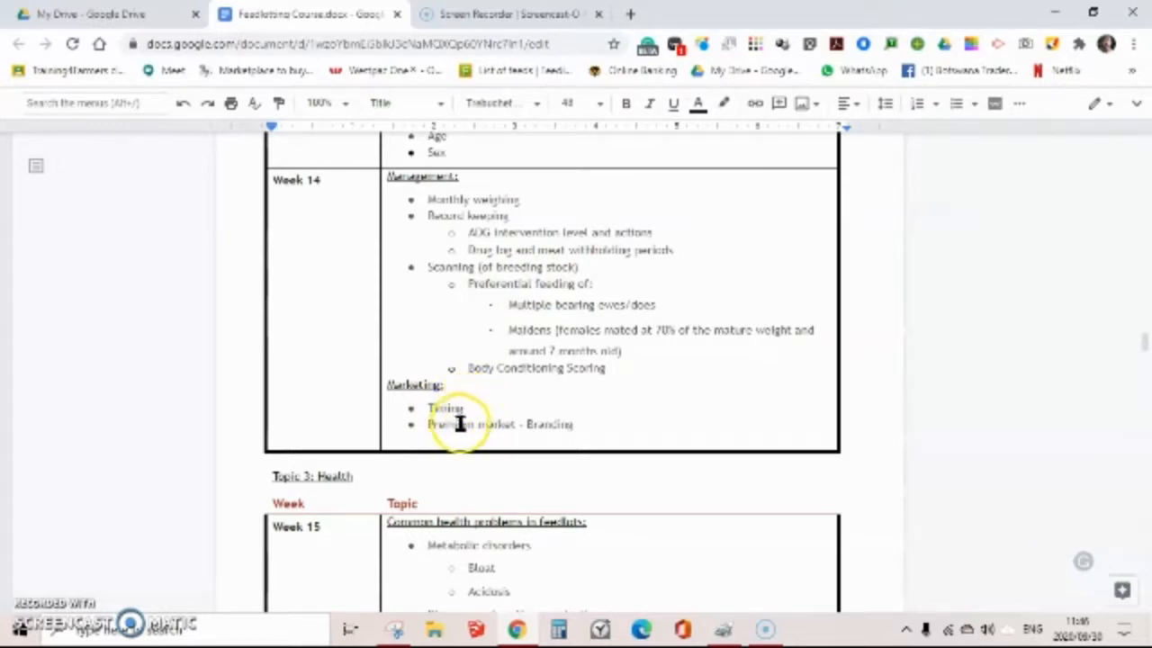
mouse_move(580, 426)
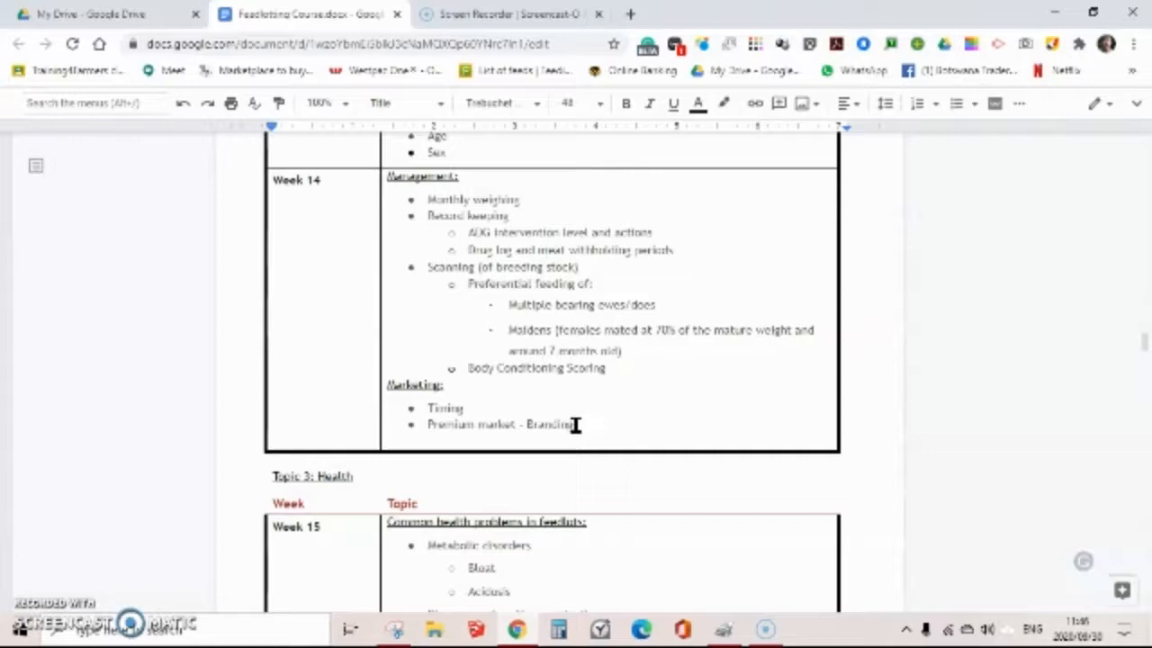
scroll(down, 3)
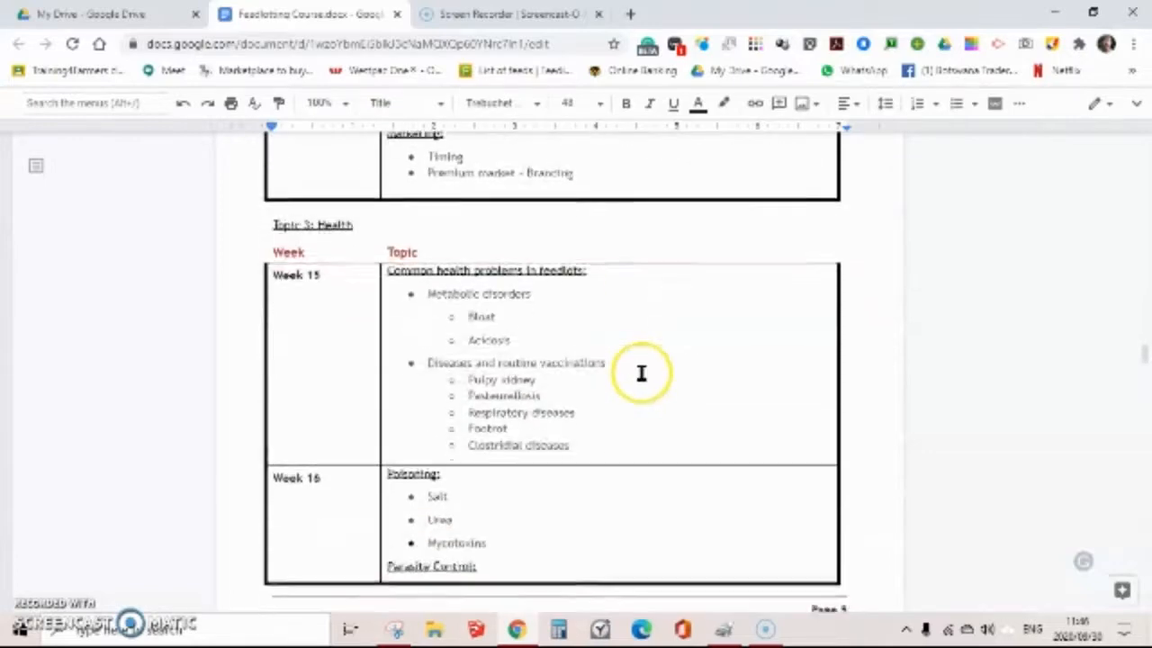
mouse_move(321, 226)
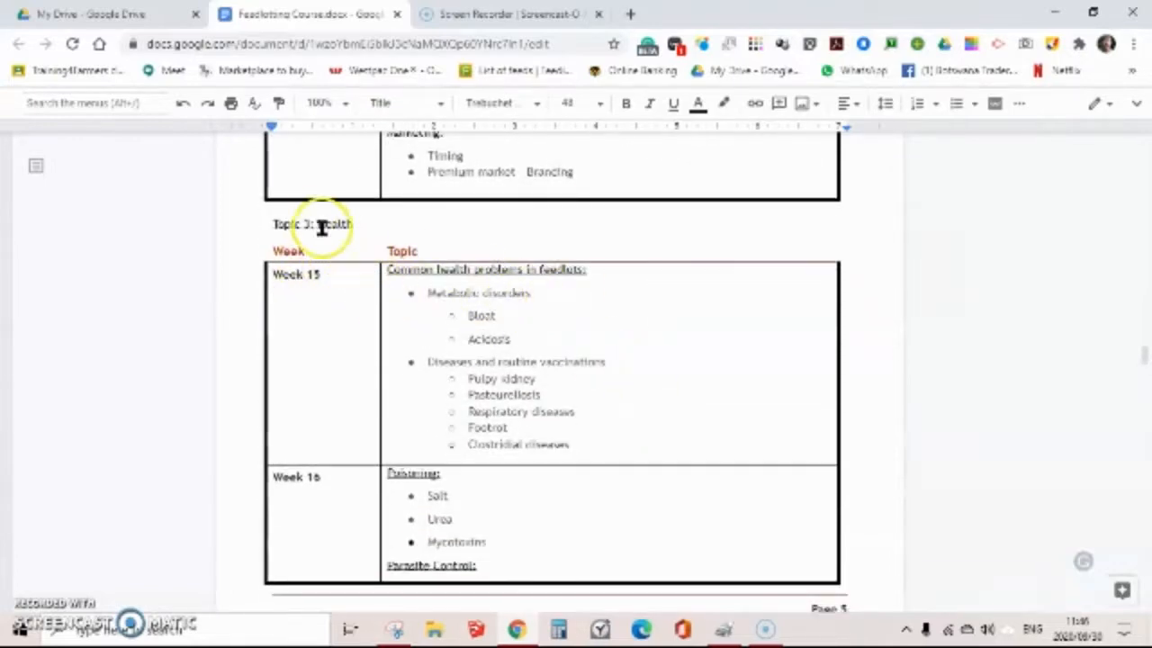
mouse_move(419, 289)
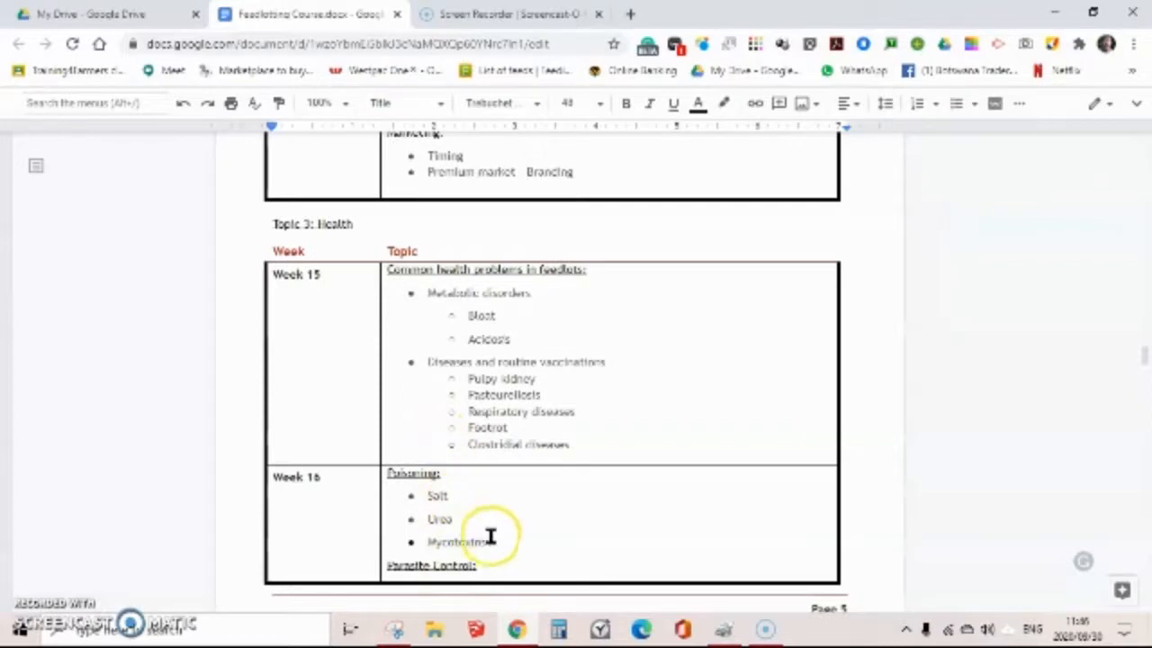
Step: Scroll past Week 16 parasite control to Topic 4: Feedlot Design and Week 17 fencing
scroll(down, 3)
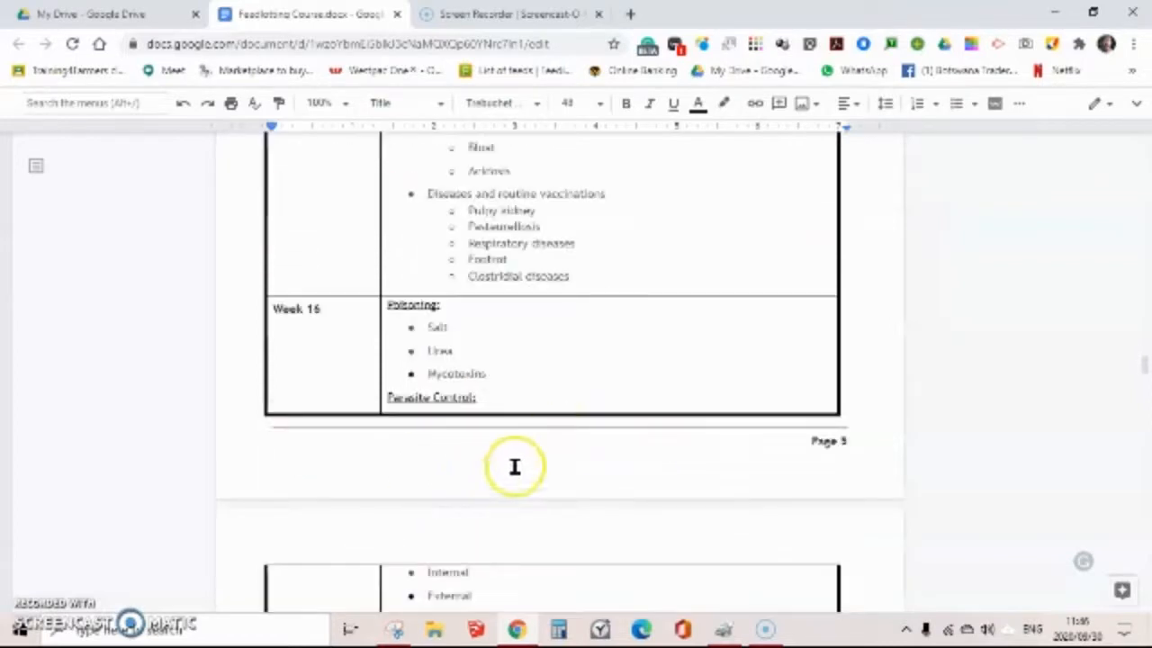
scroll(down, 3)
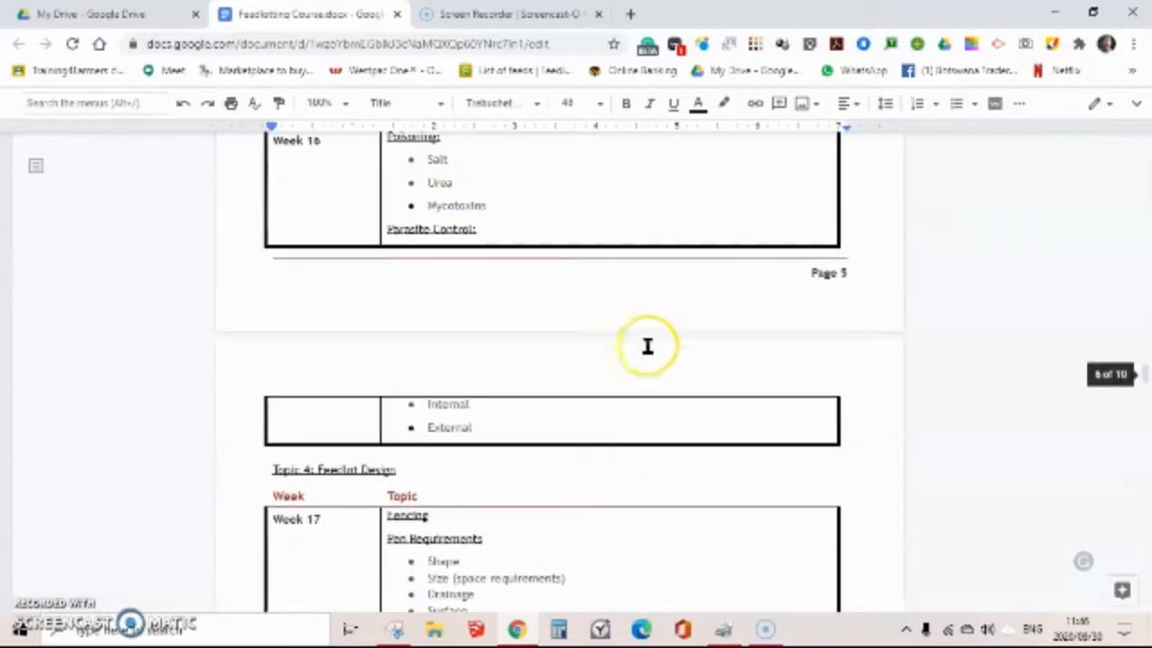
Step: Scroll through Week 18 shade and water to Week 19 handling facilities at page 6's bottom
scroll(down, 3)
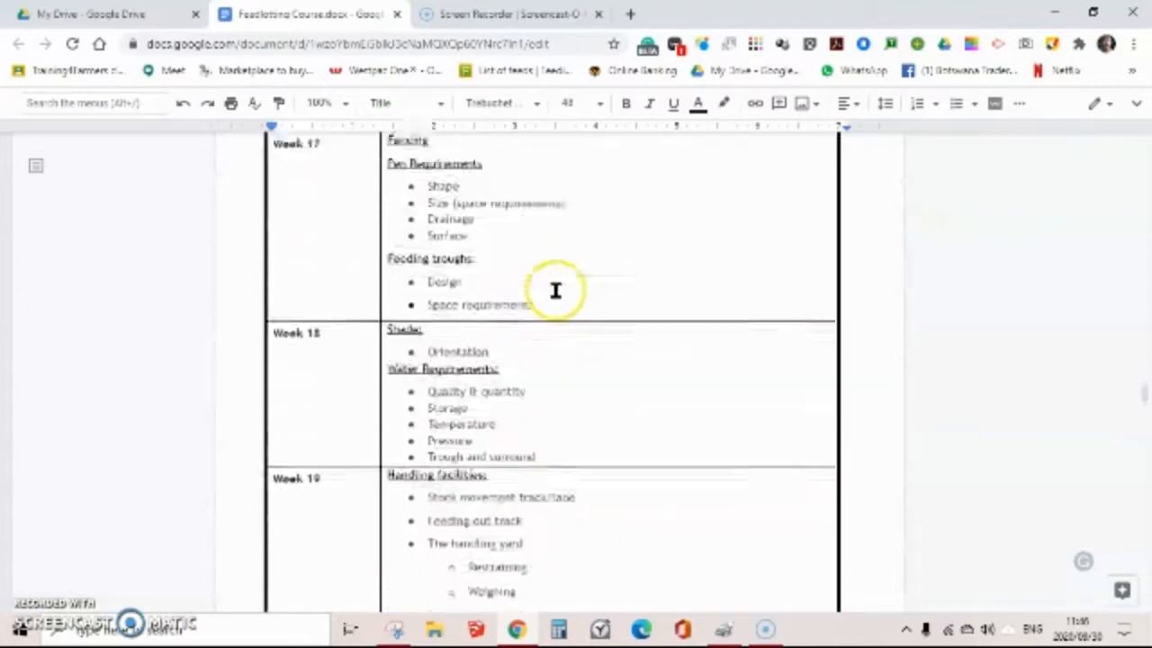
scroll(up, 3)
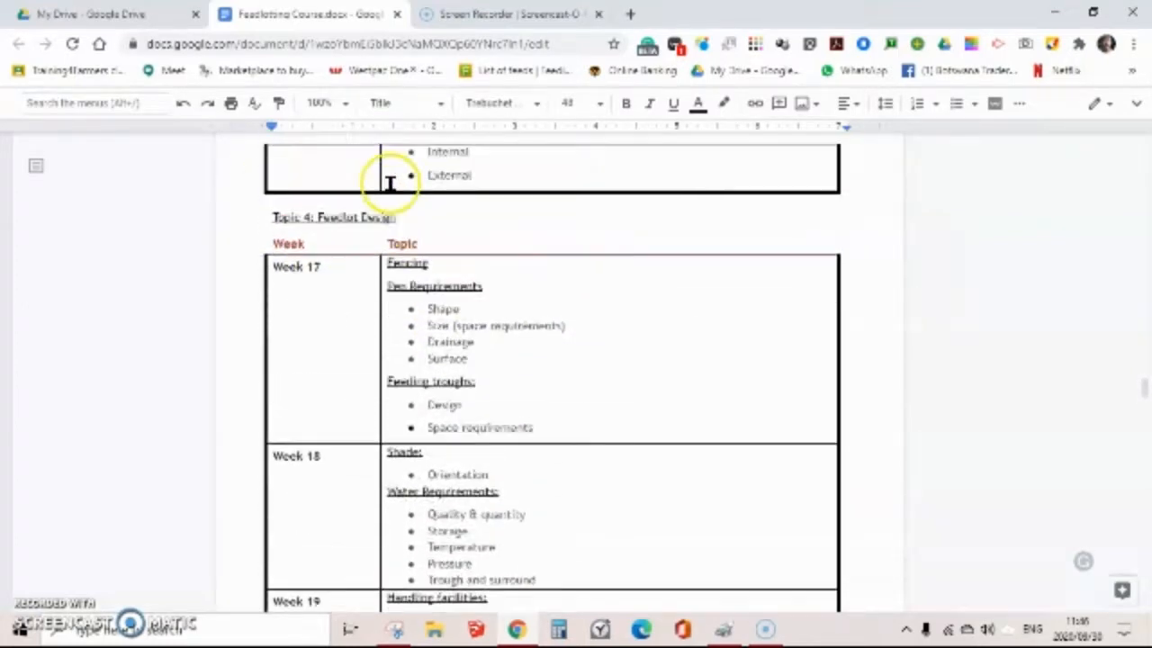
mouse_move(431, 267)
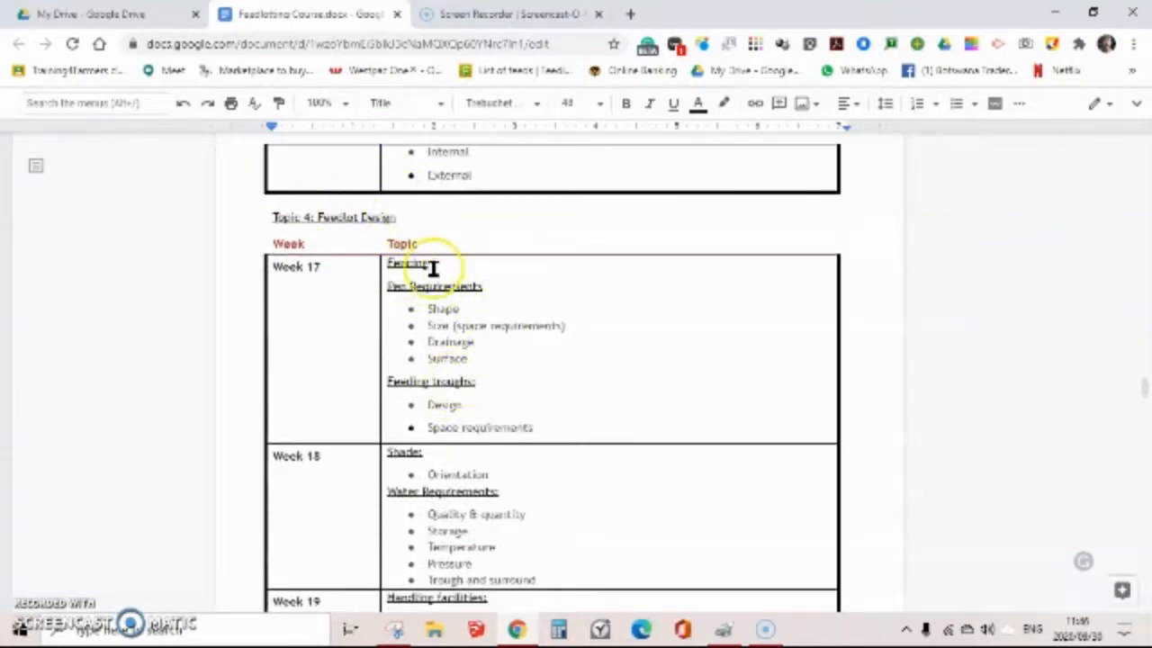
mouse_move(450, 343)
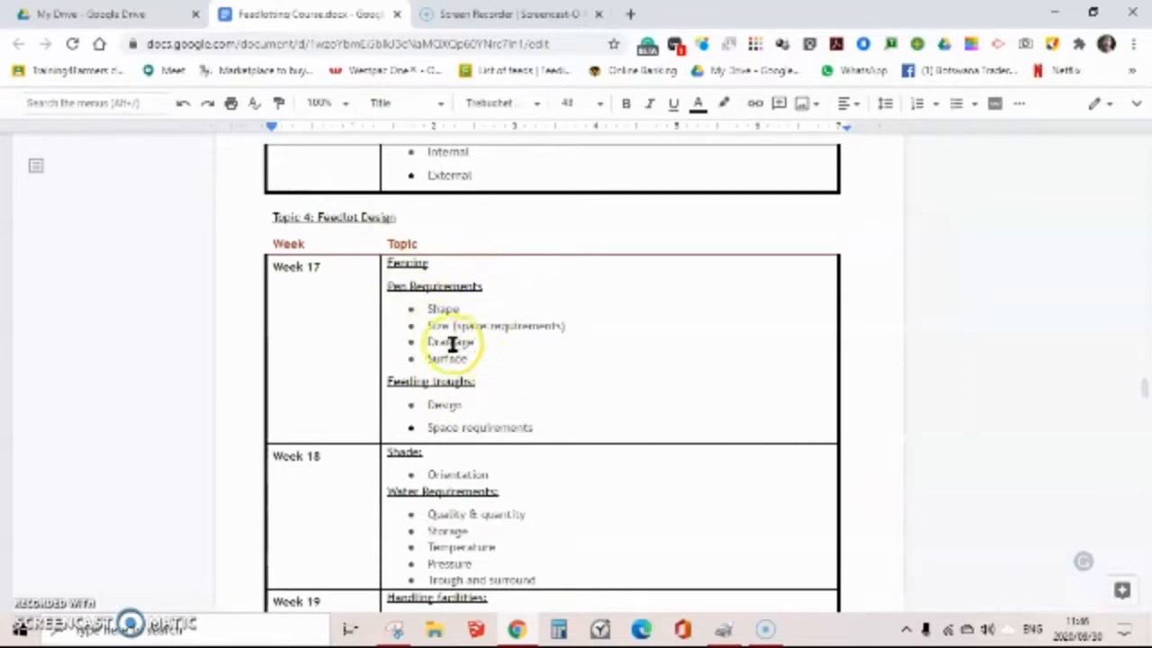
mouse_move(459, 407)
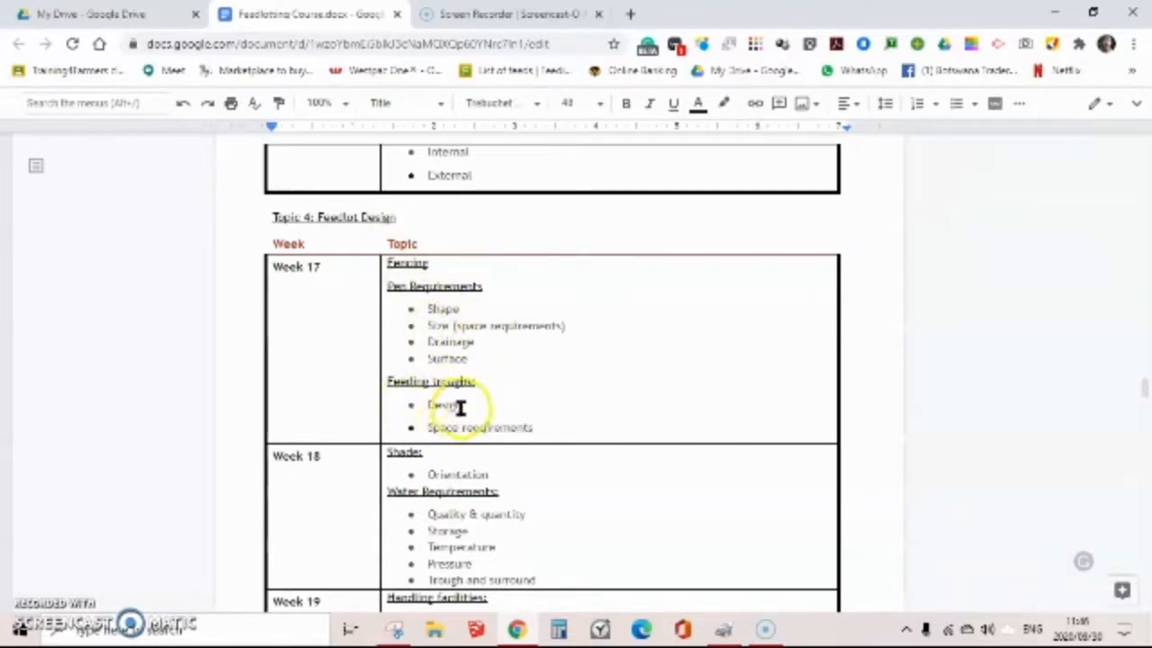
mouse_move(690, 403)
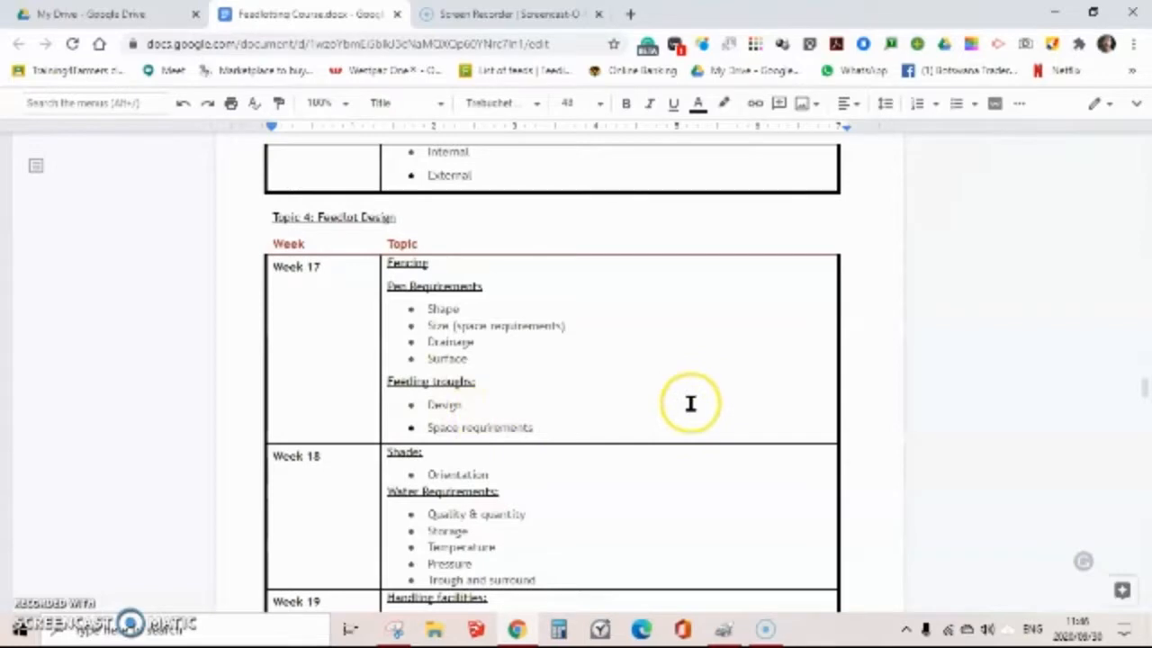
scroll(down, 3)
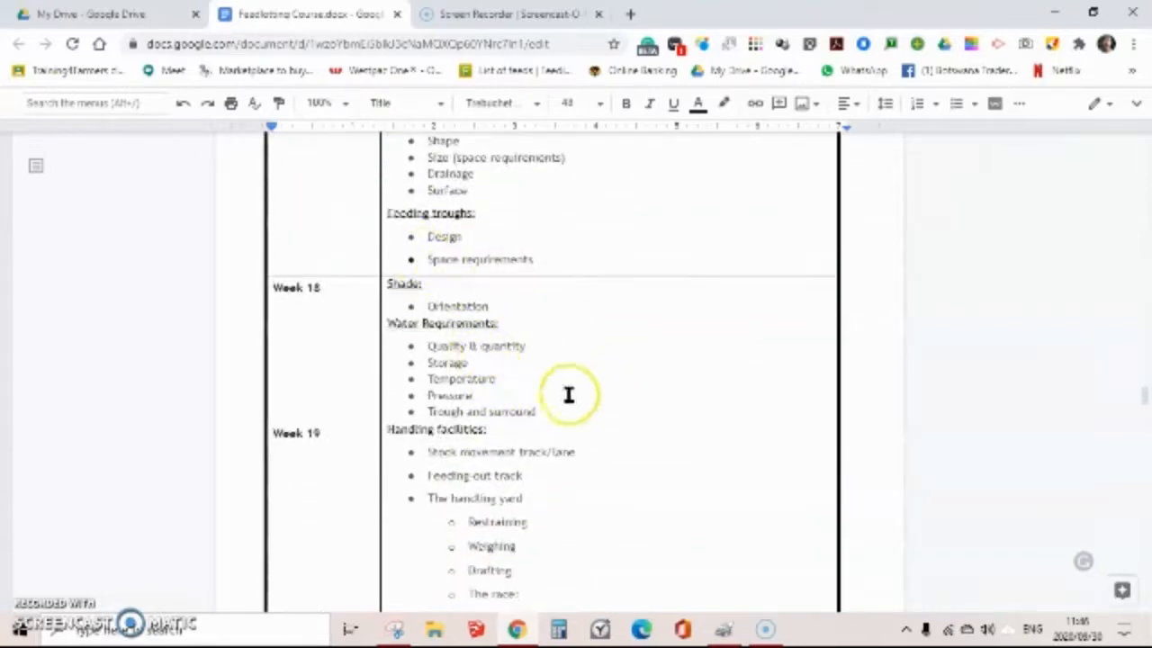
mouse_move(501, 432)
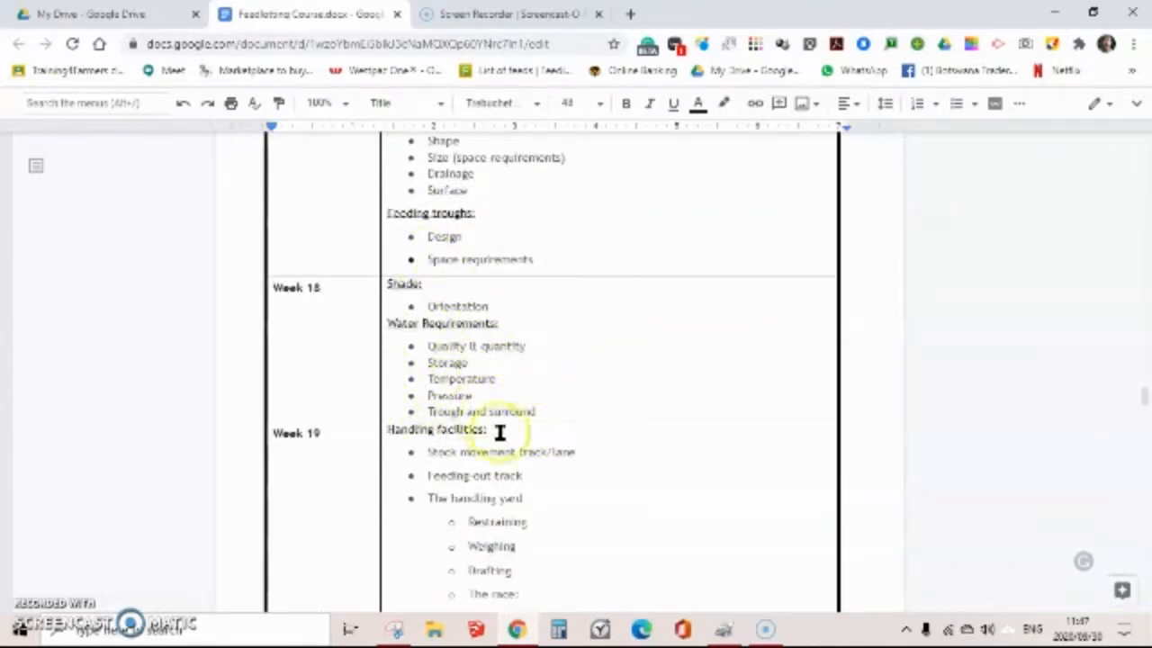
mouse_move(583, 361)
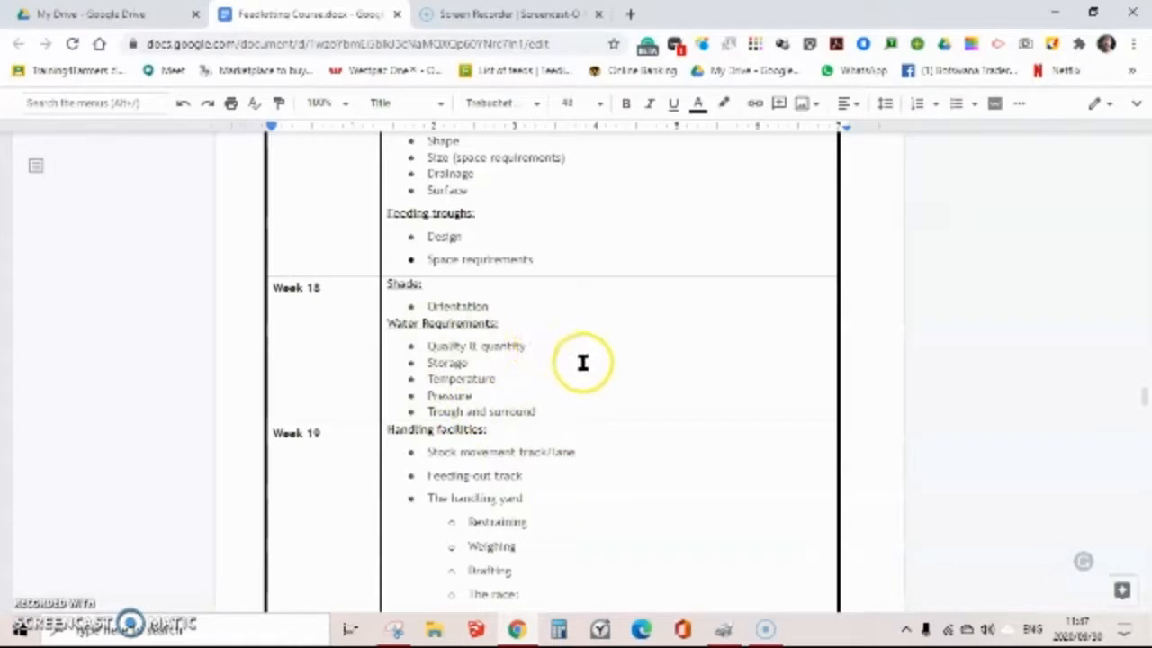
scroll(down, 3)
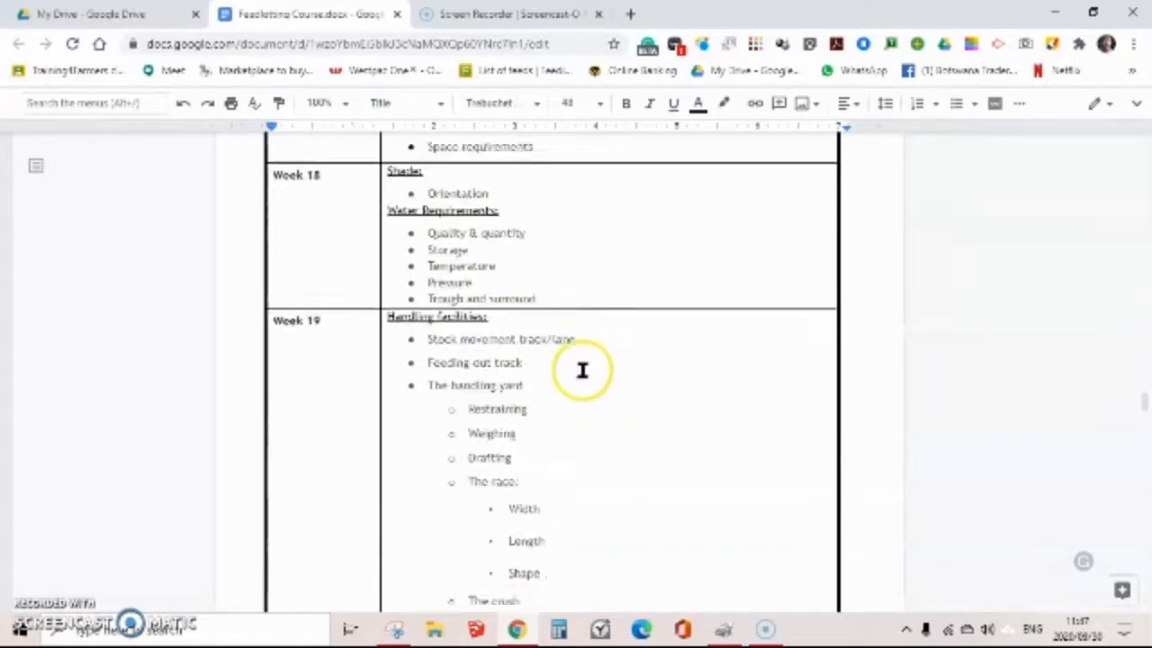
scroll(down, 3)
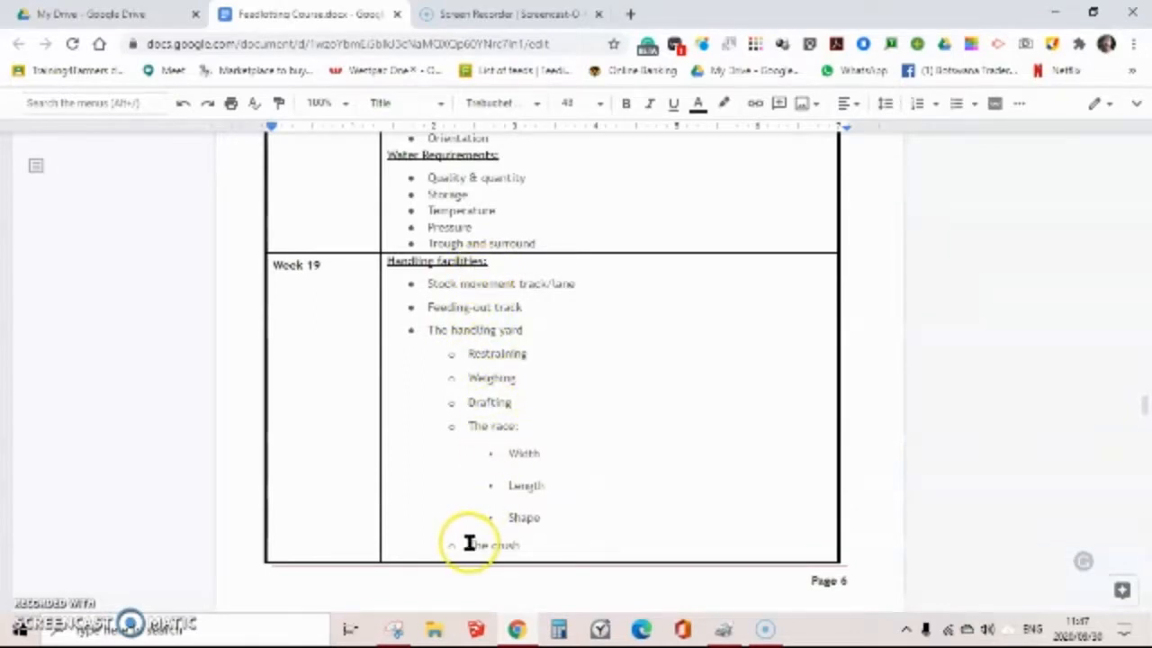
scroll(up, 3)
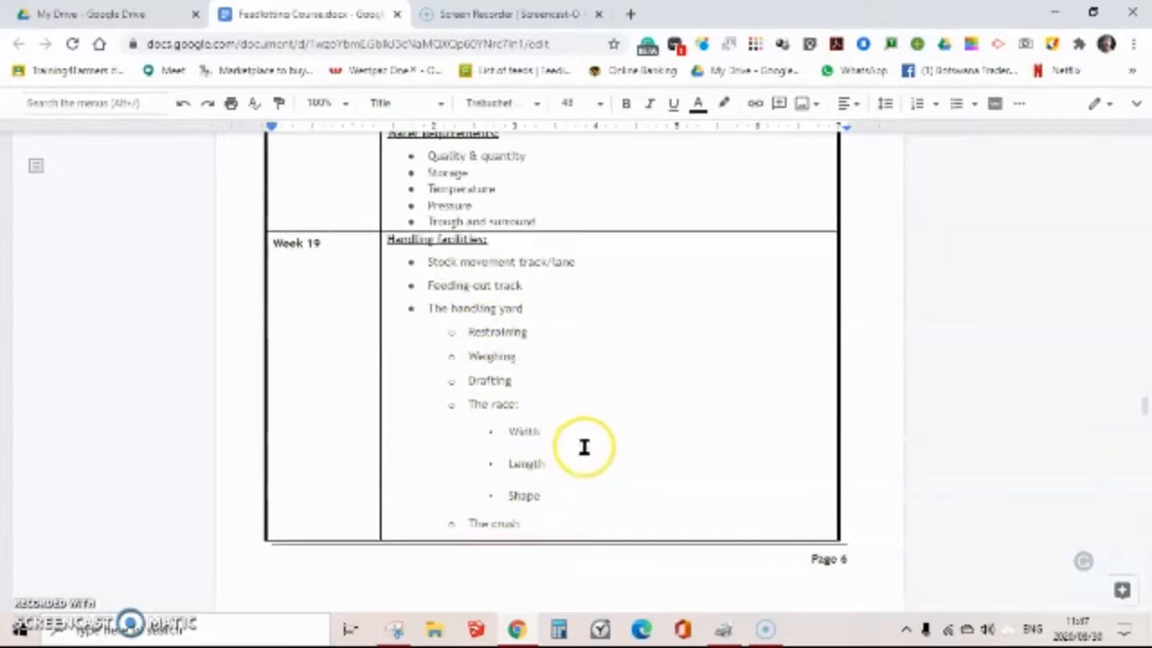
Step: Scroll to the Week 21 feed storage and Week 22 manure handling rows above Instructor Information
scroll(down, 3)
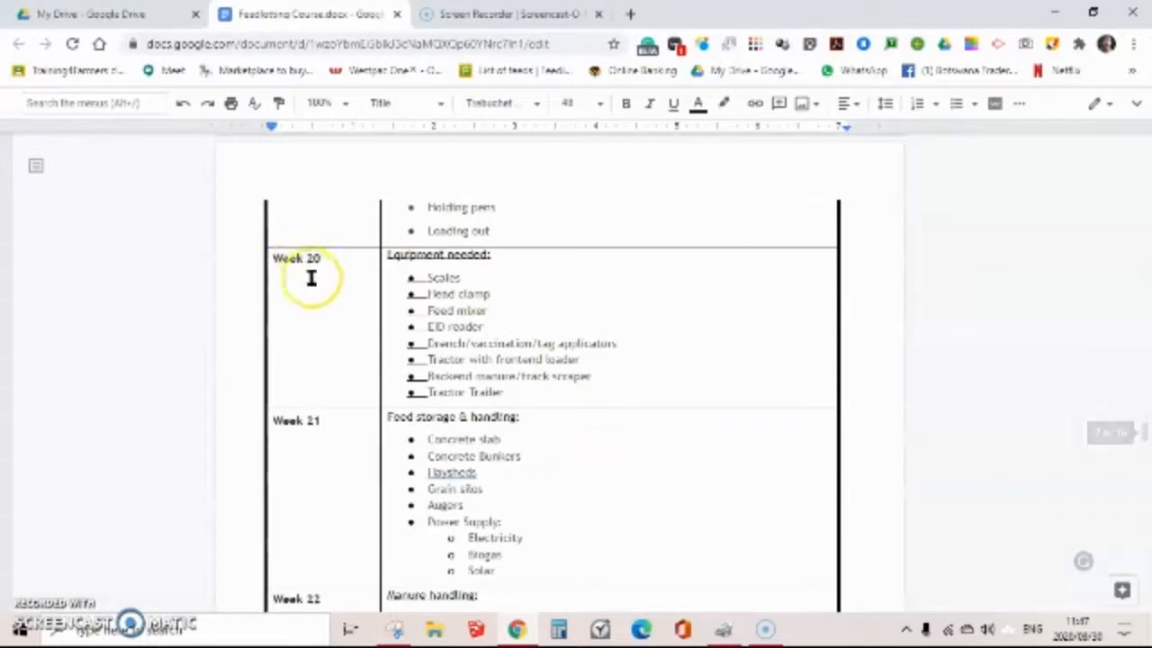
mouse_move(448, 294)
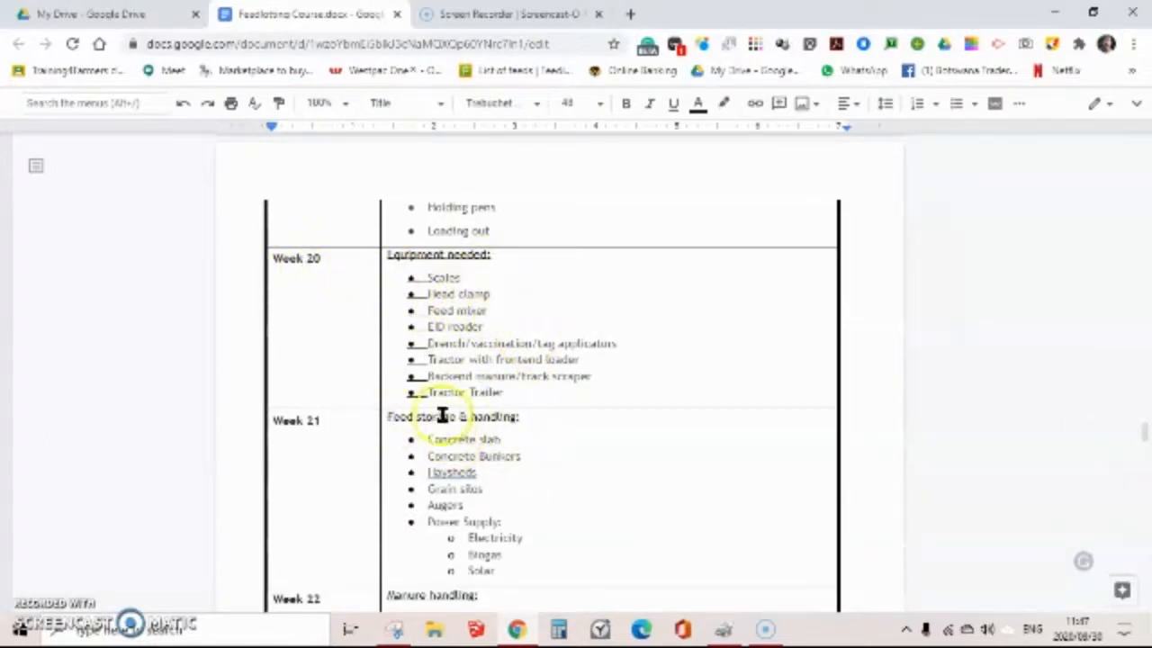
mouse_move(434, 430)
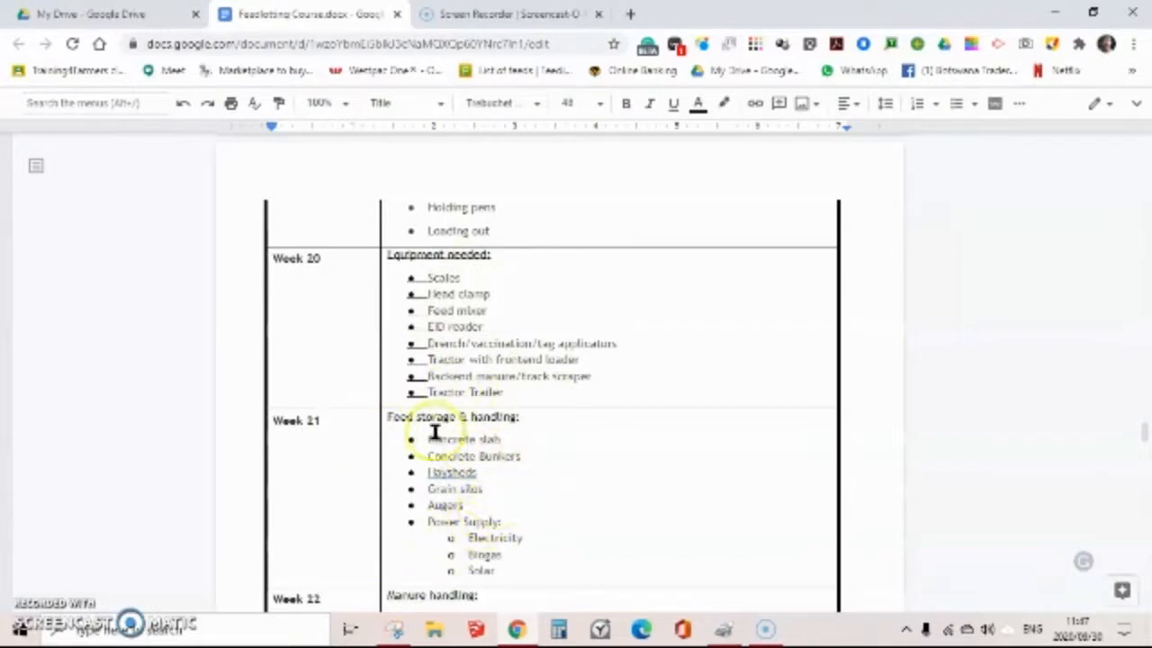
scroll(down, 3)
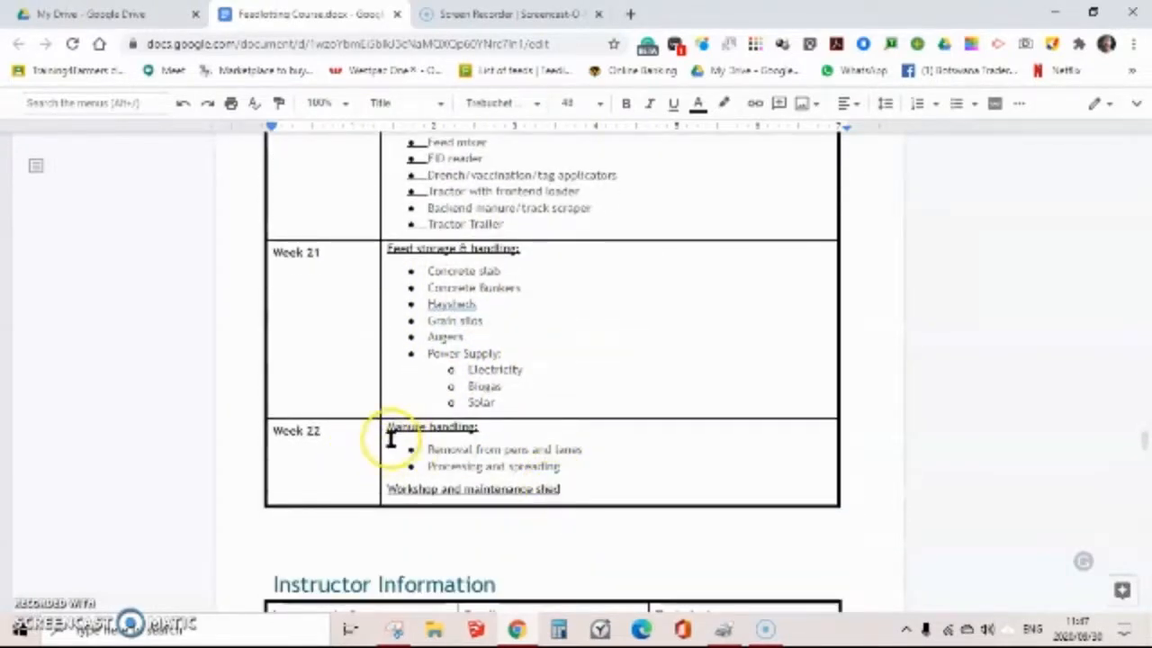
mouse_move(607, 448)
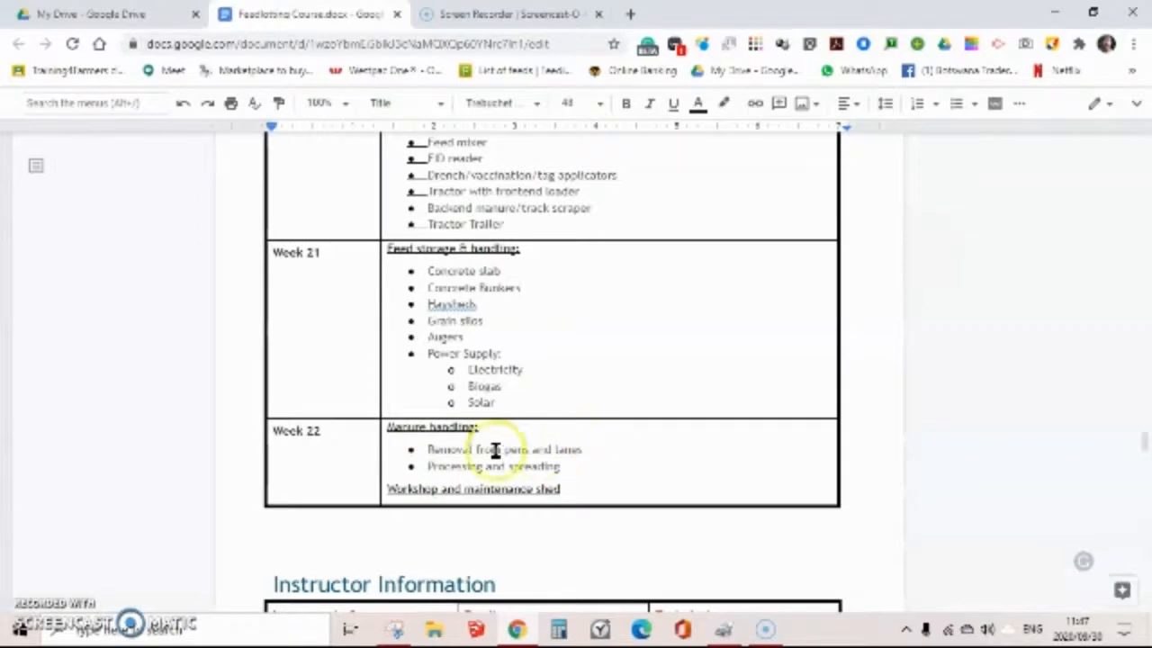
mouse_move(466, 465)
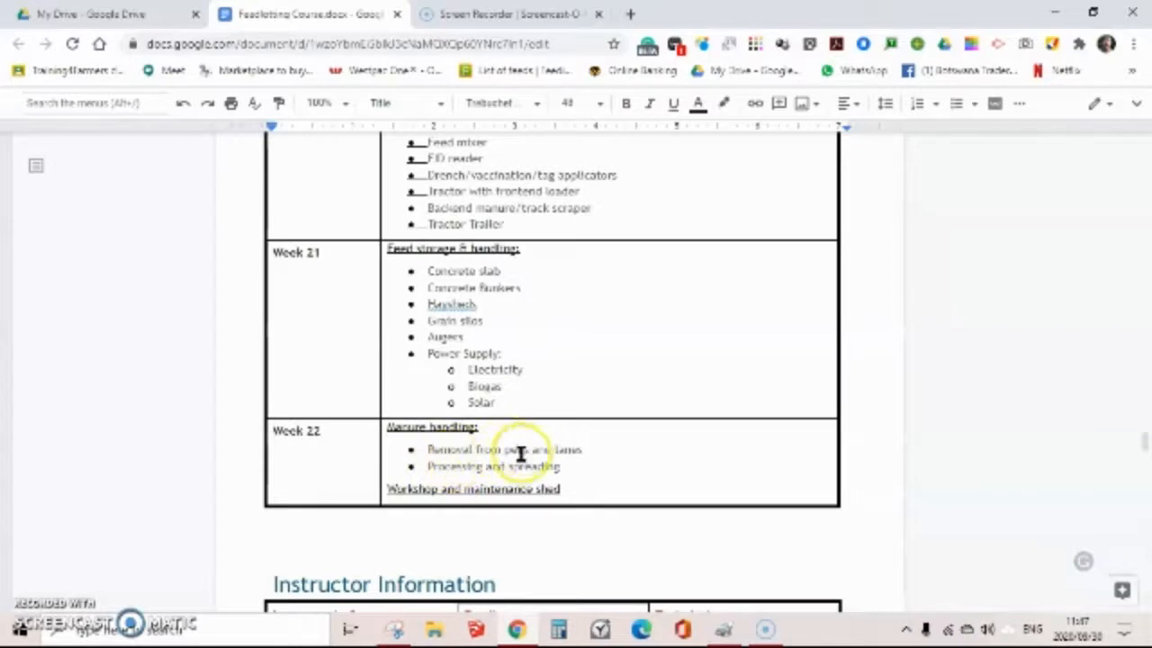
mouse_move(588, 450)
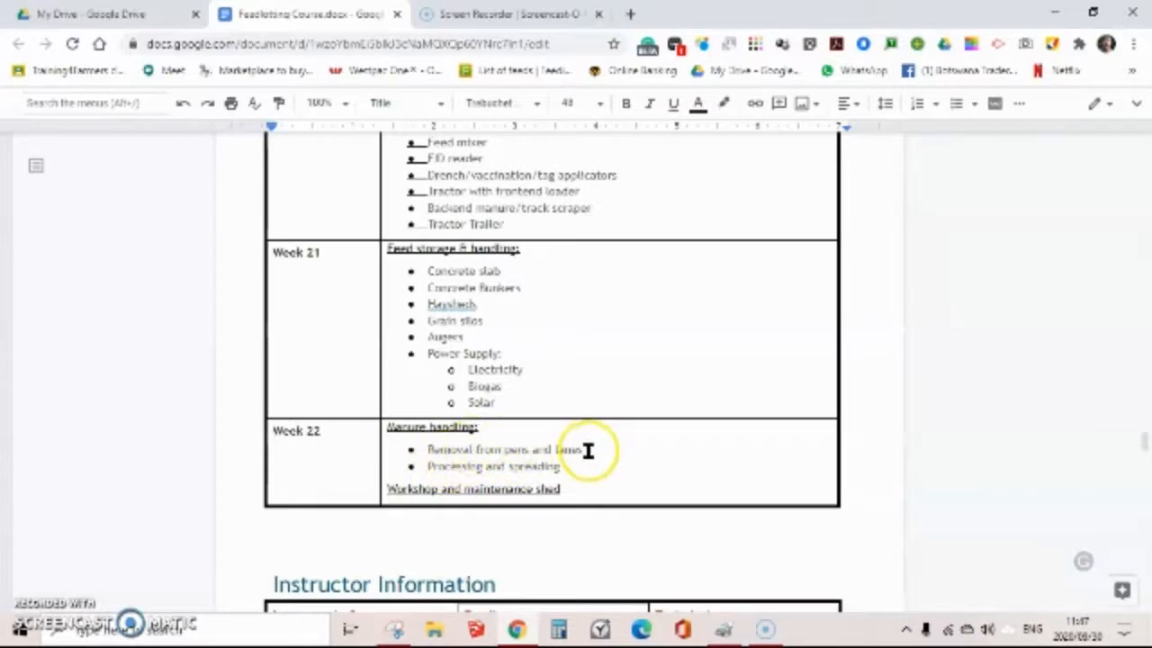
mouse_move(447, 475)
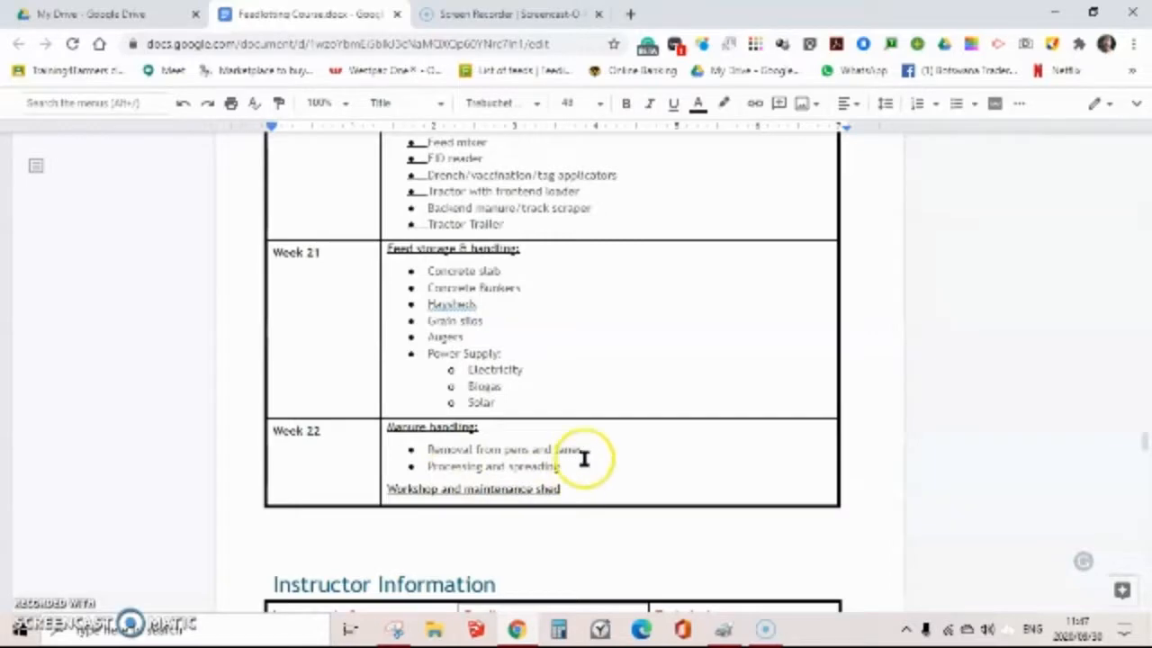
Step: Glance at the Instructor Information table, then scroll back to Weeks 17–18 of Topic 4
scroll(down, 3)
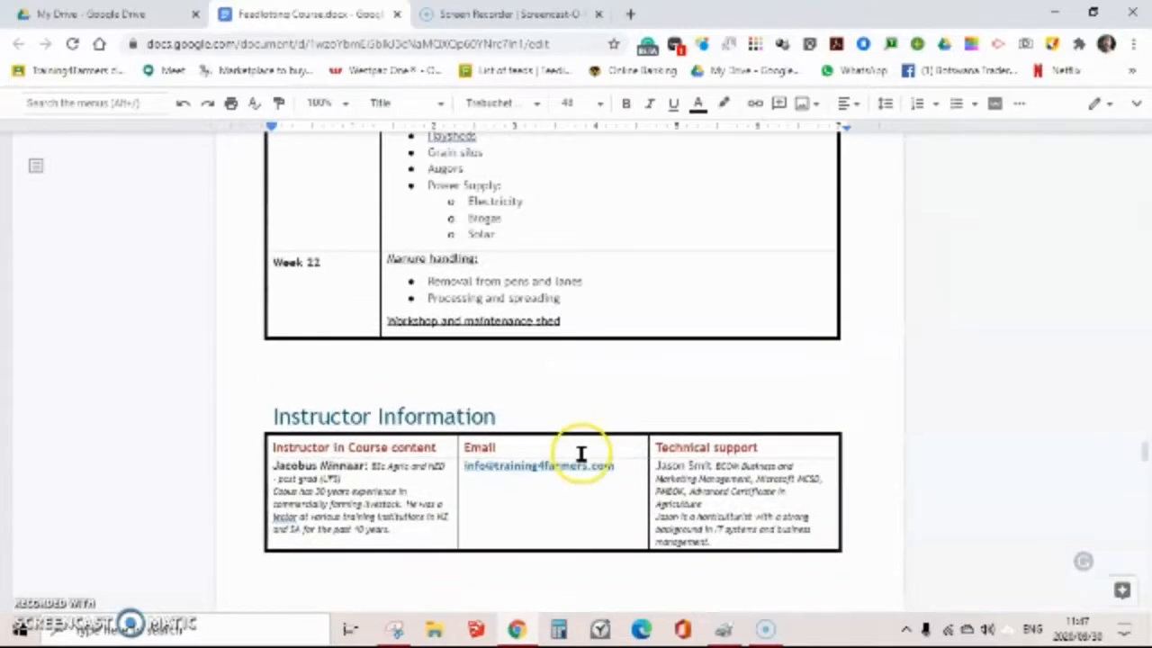
scroll(up, 3)
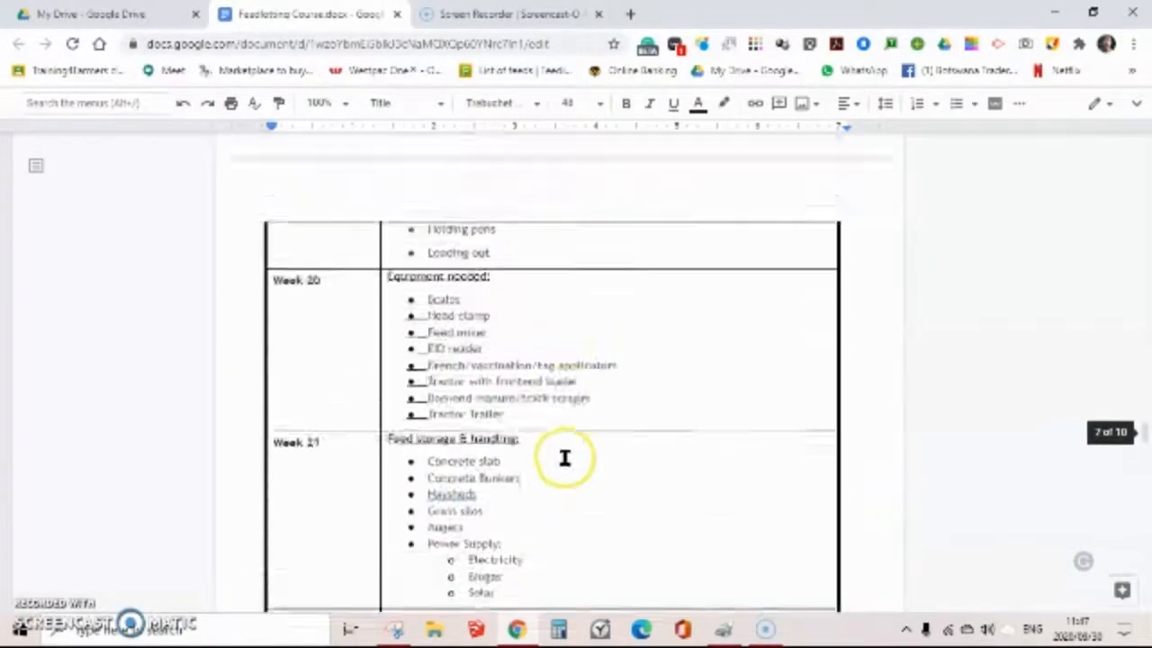
scroll(up, 3)
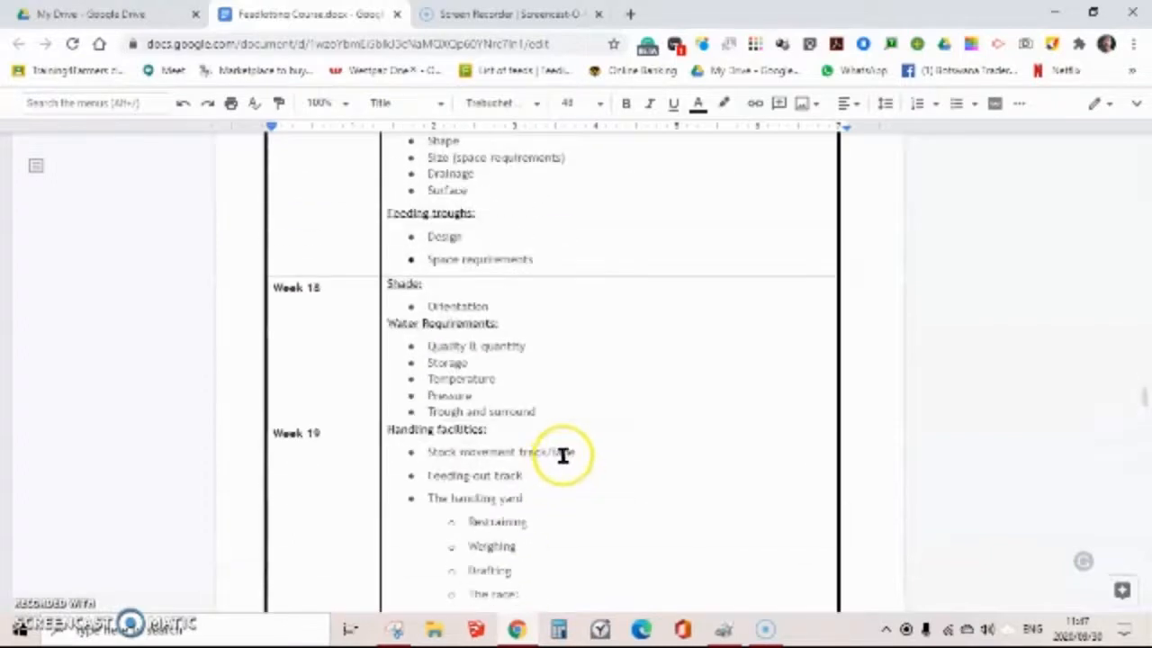
scroll(up, 3)
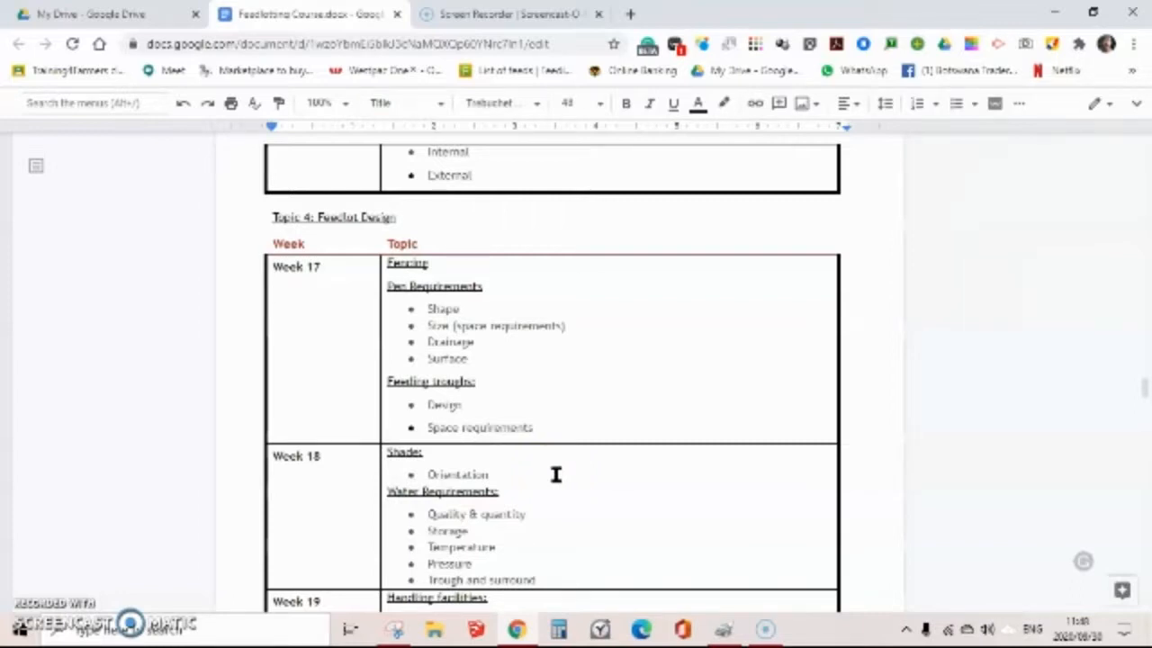
mouse_move(1005, 308)
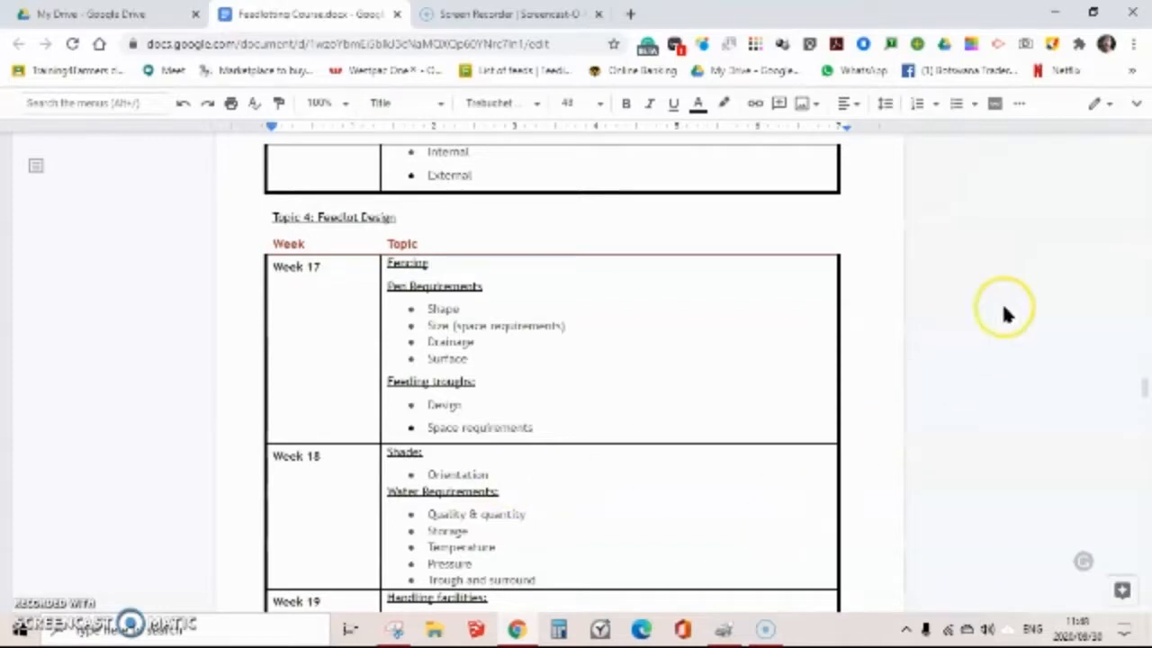
mouse_move(1033, 378)
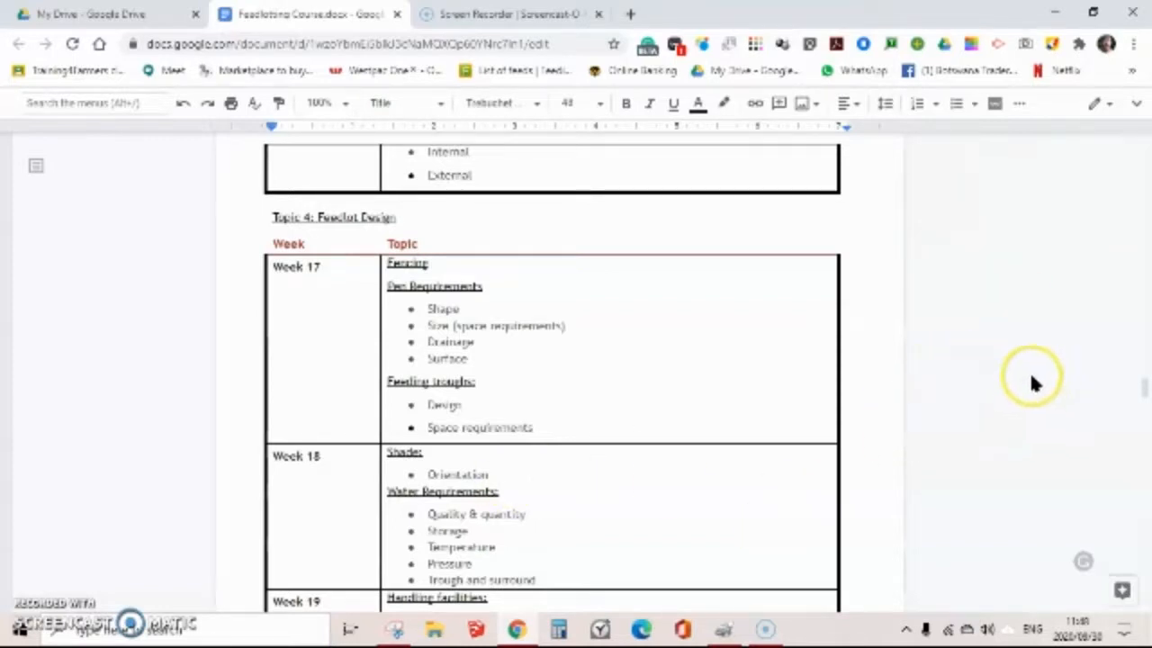
mouse_move(1044, 430)
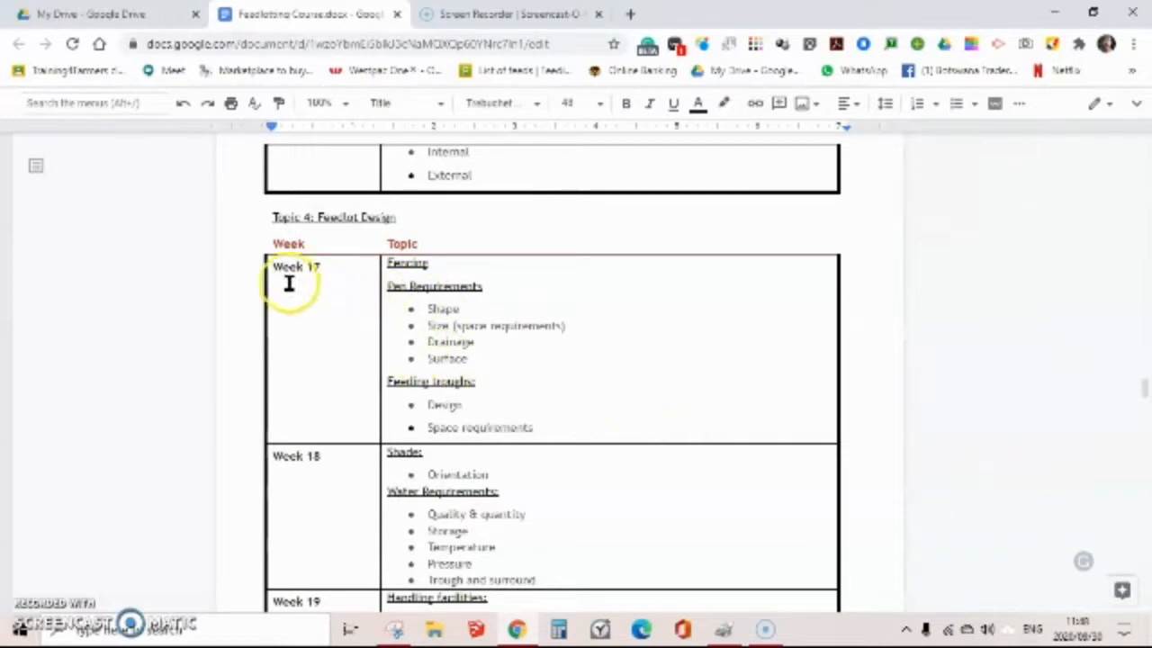
mouse_move(487, 270)
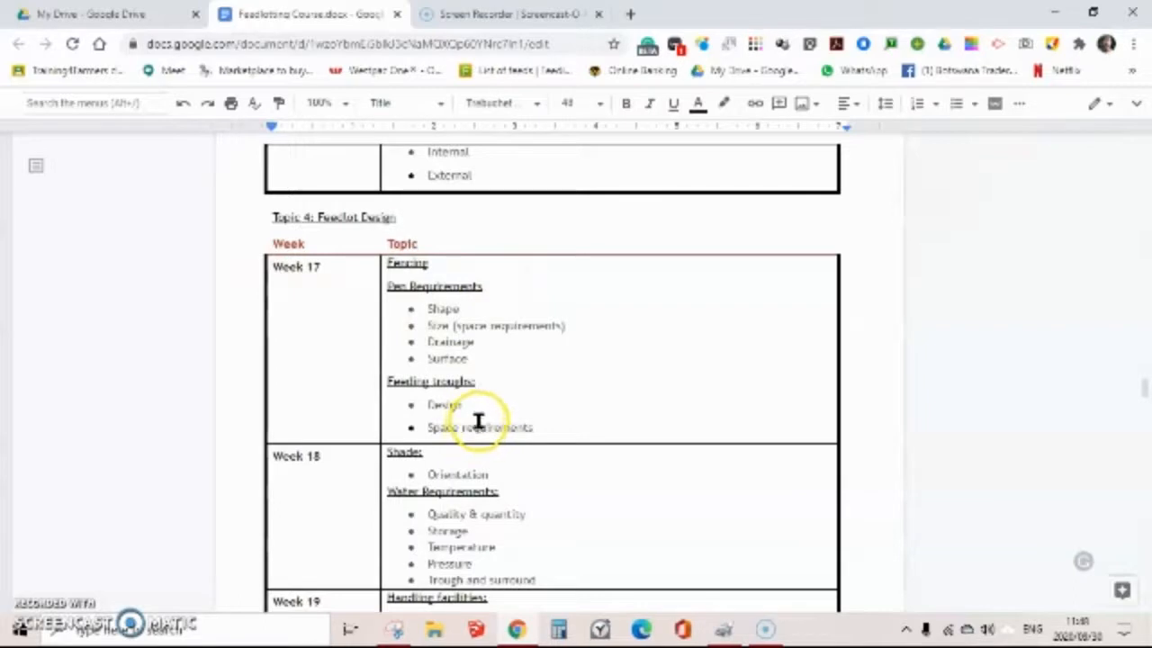
mouse_move(463, 387)
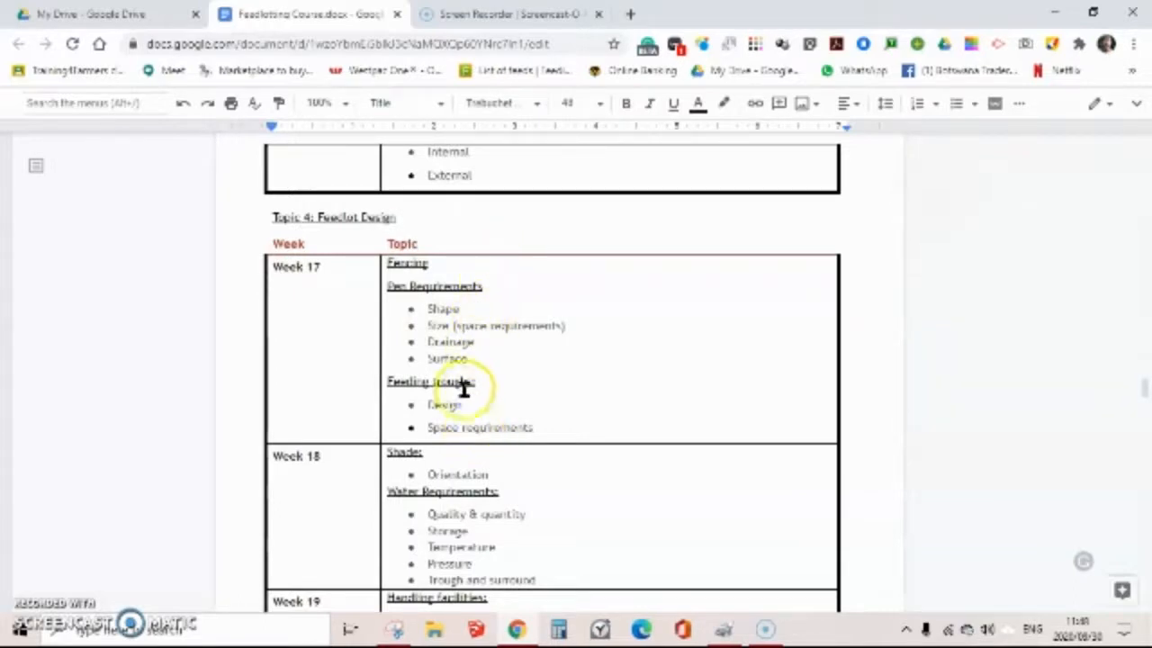
mouse_move(393, 358)
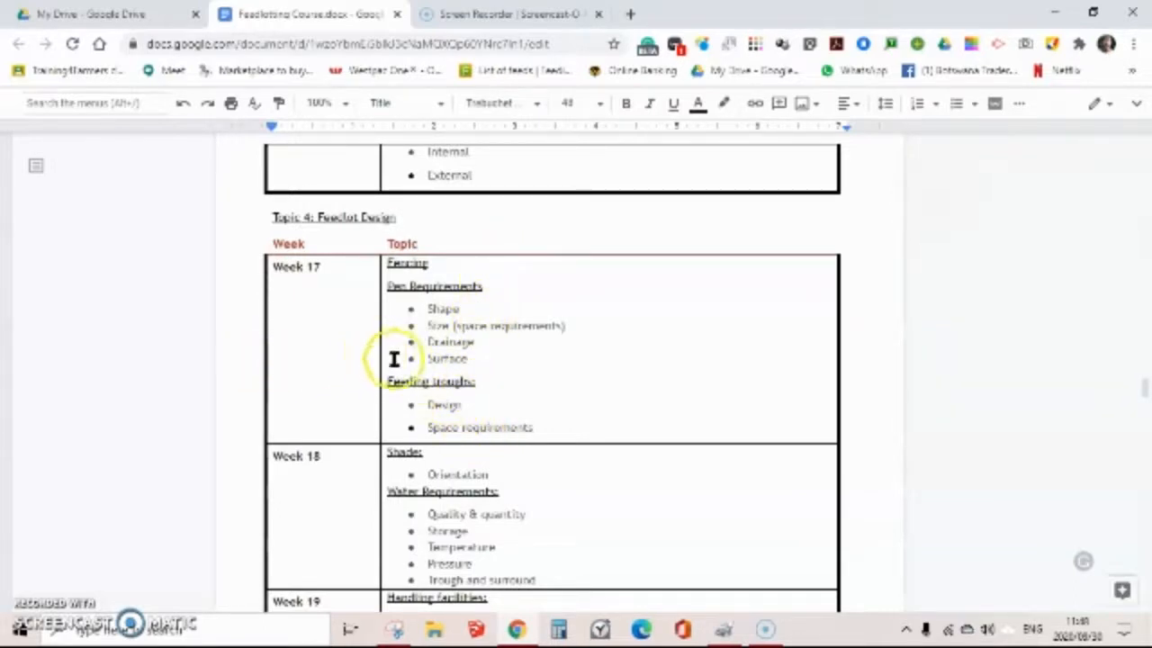
mouse_move(313, 345)
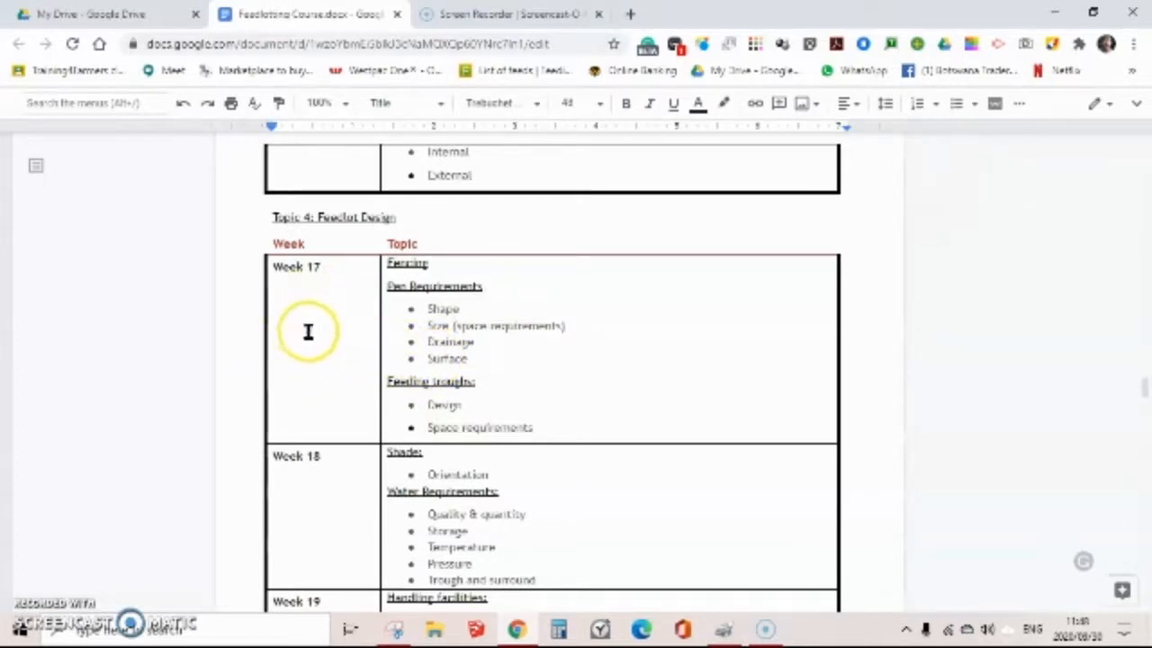
mouse_move(326, 336)
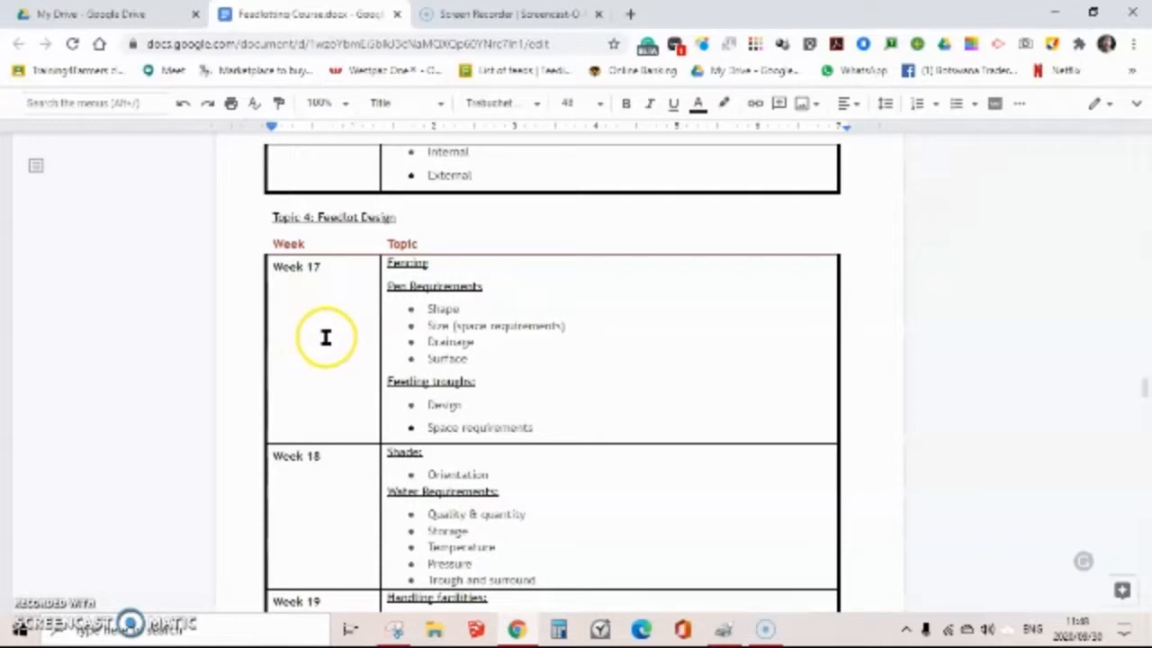
mouse_move(358, 363)
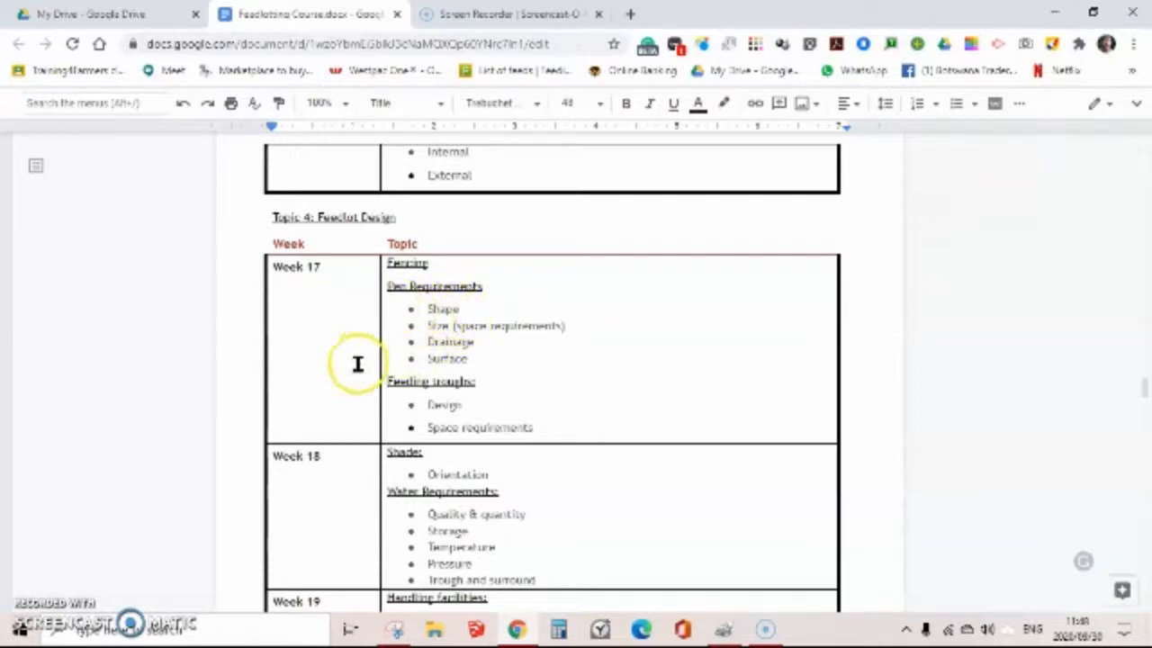
mouse_move(538, 288)
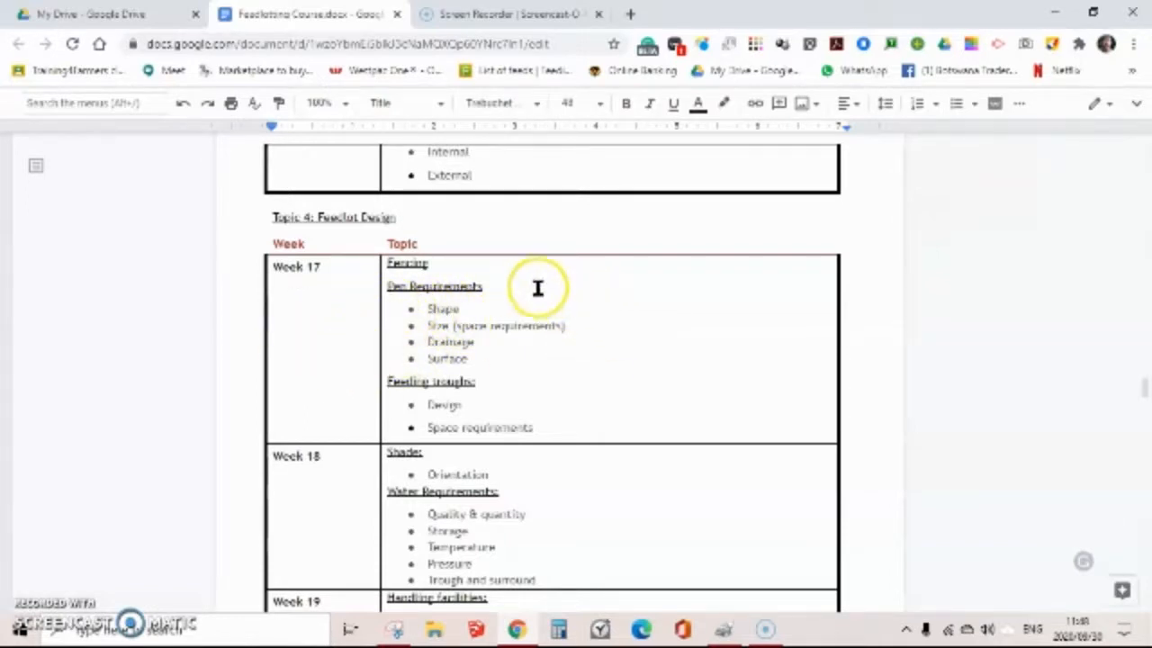
mouse_move(416, 302)
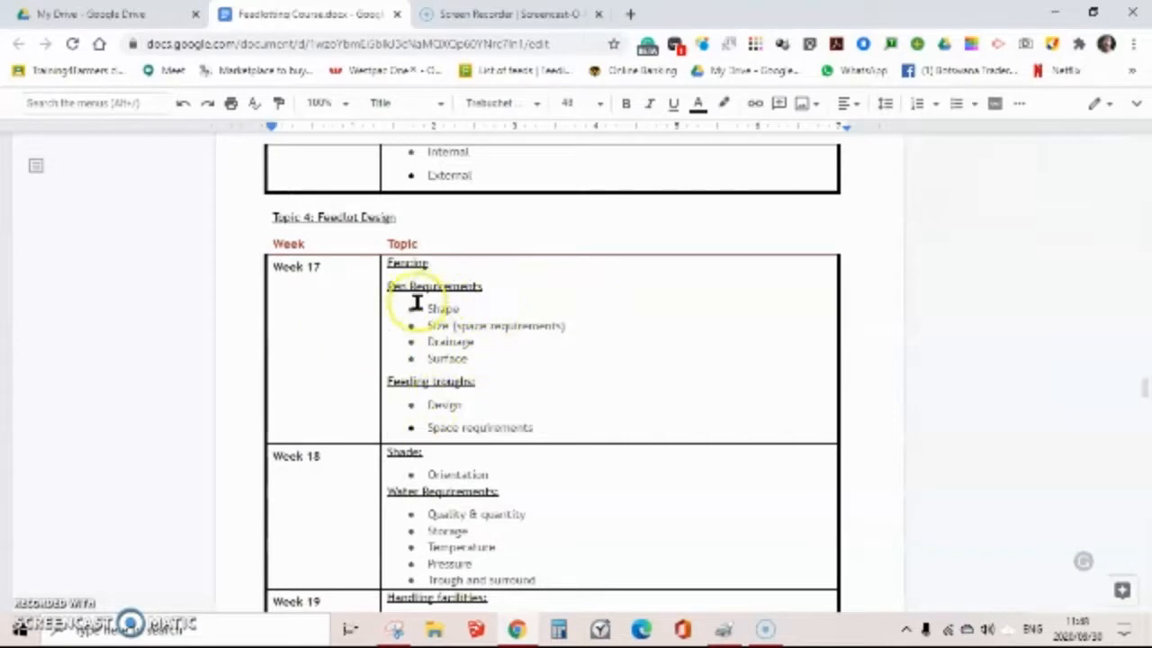
mouse_move(620, 304)
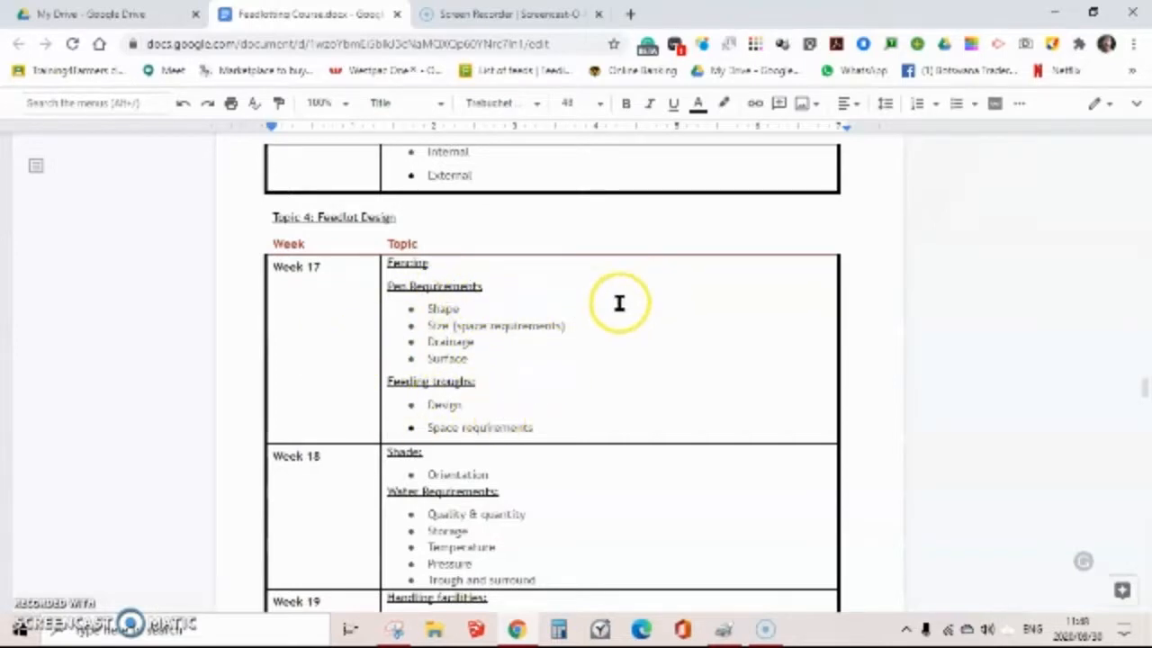
mouse_move(612, 266)
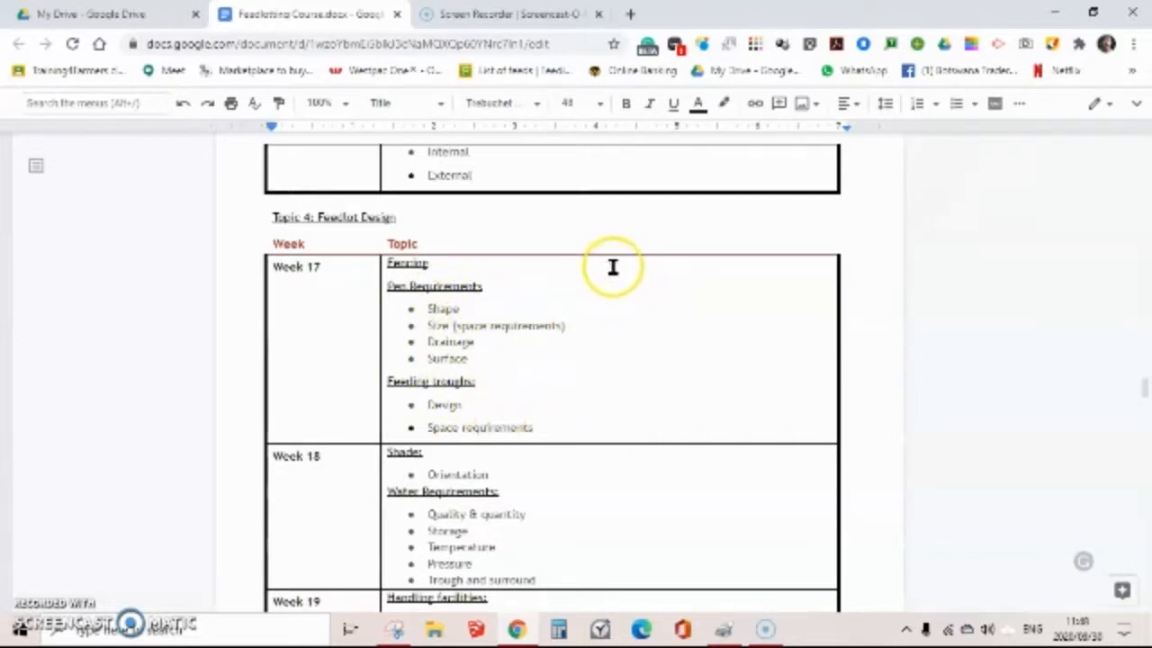
mouse_move(633, 438)
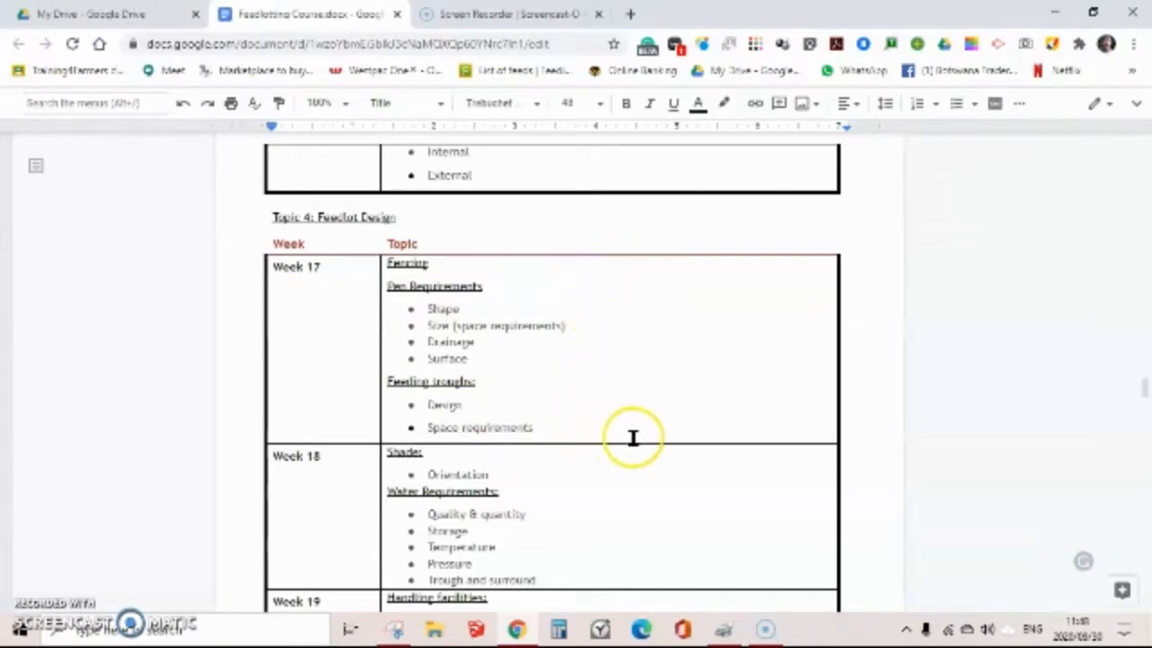
mouse_move(618, 273)
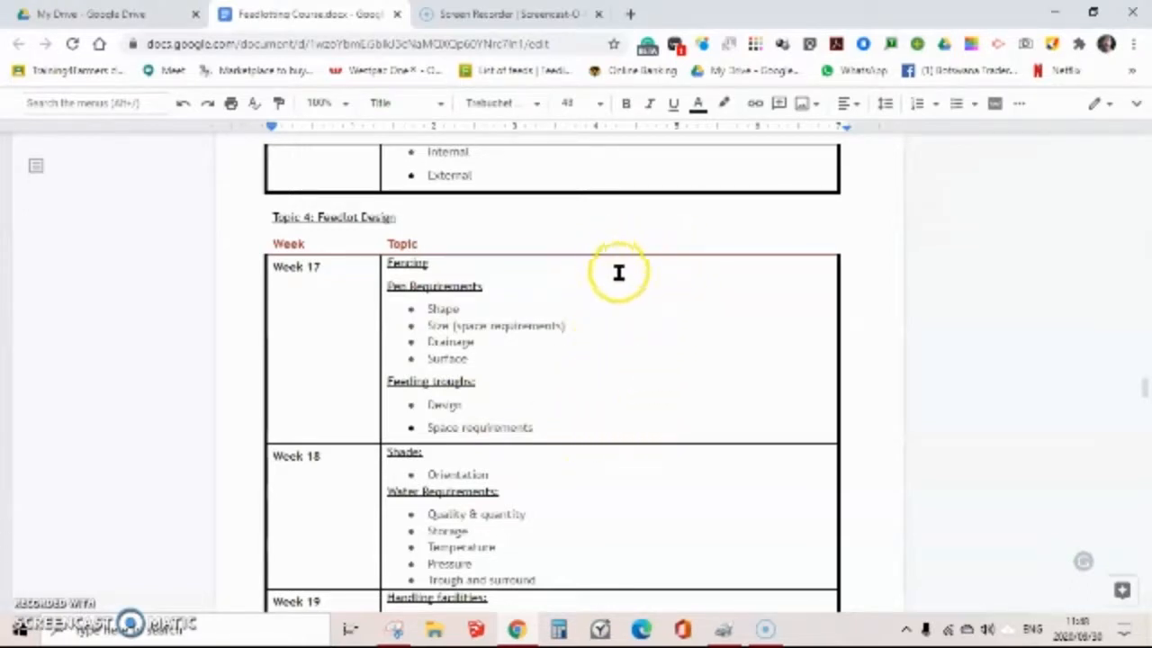
mouse_move(473, 279)
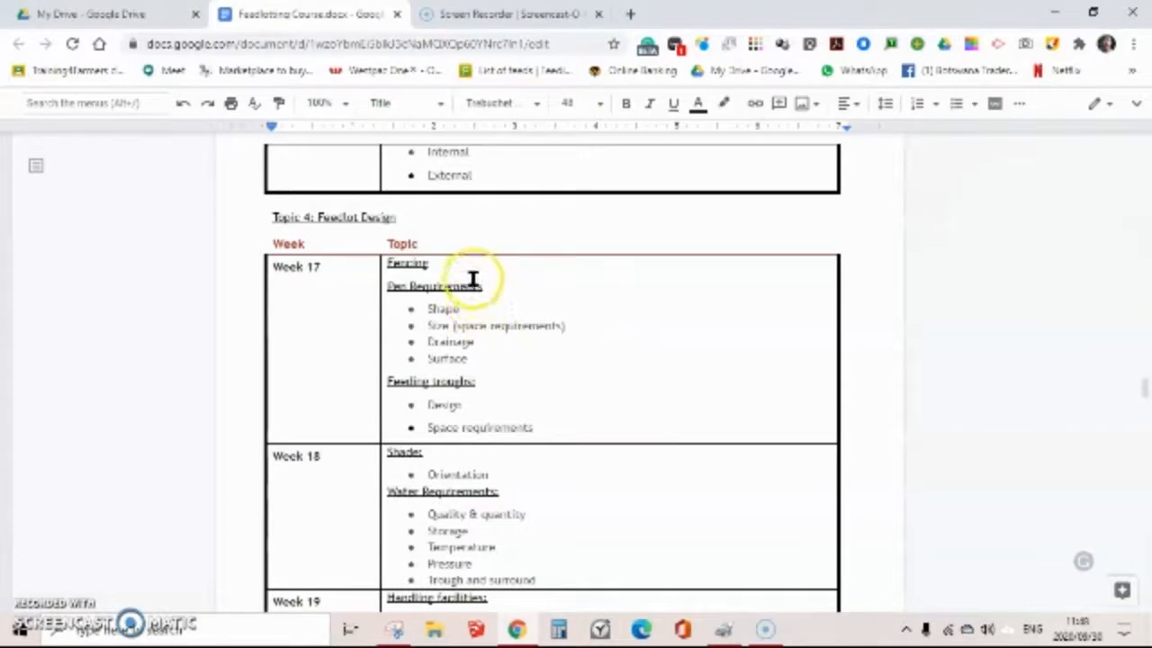
mouse_move(444, 305)
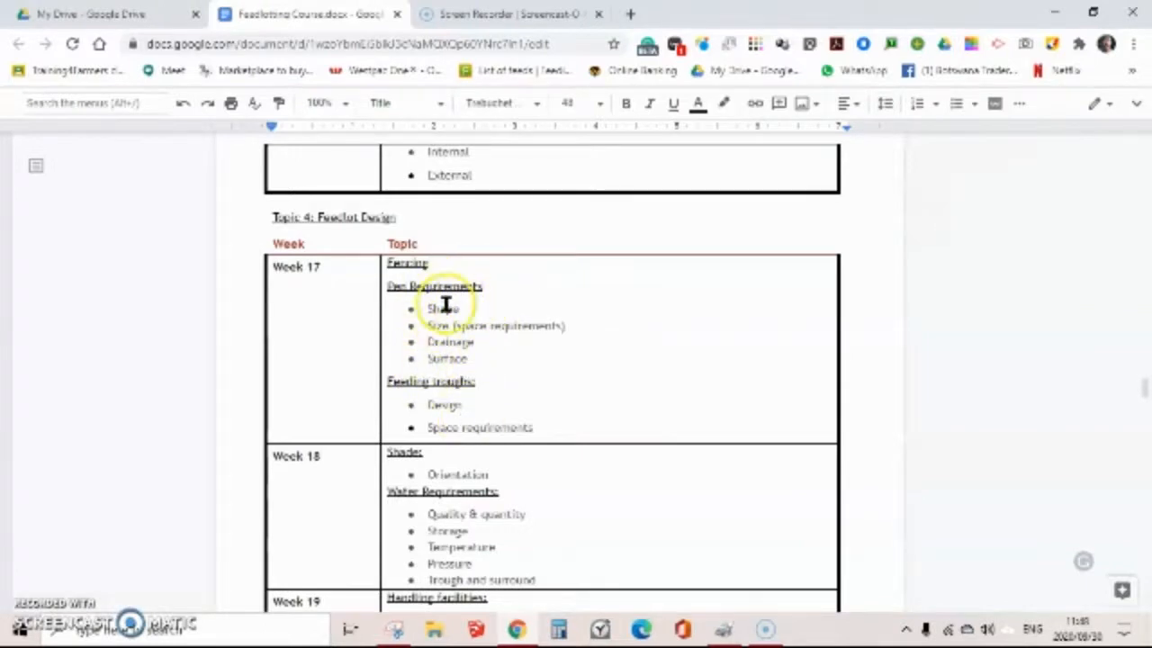
mouse_move(382, 374)
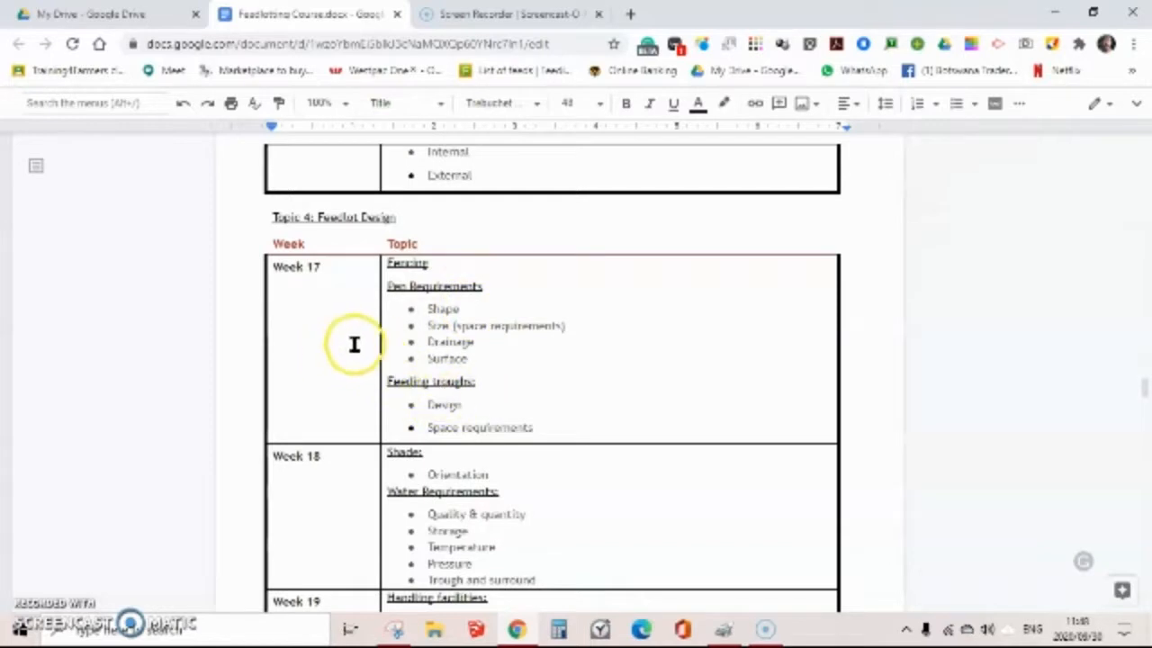
mouse_move(568, 267)
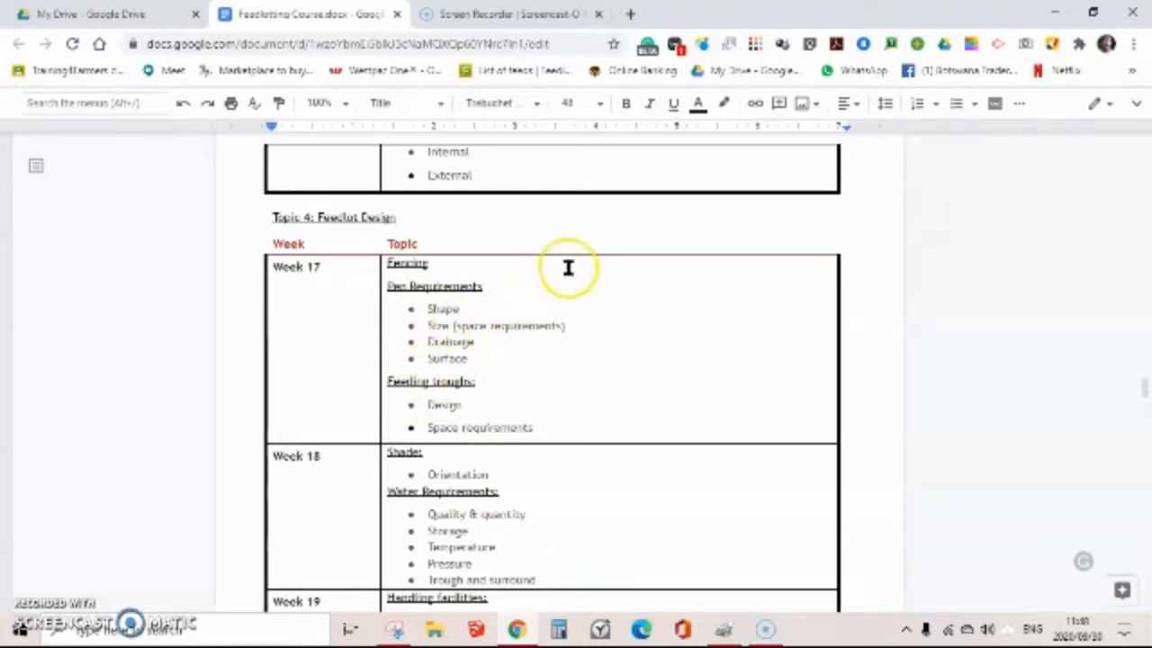
mouse_move(557, 450)
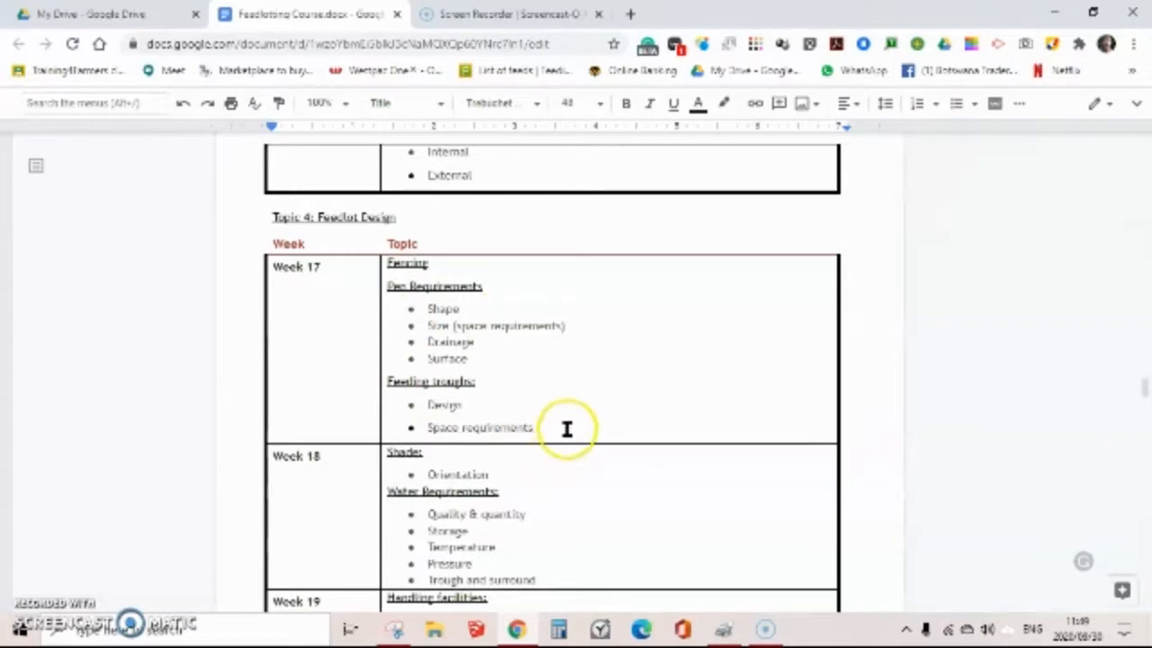
mouse_move(578, 392)
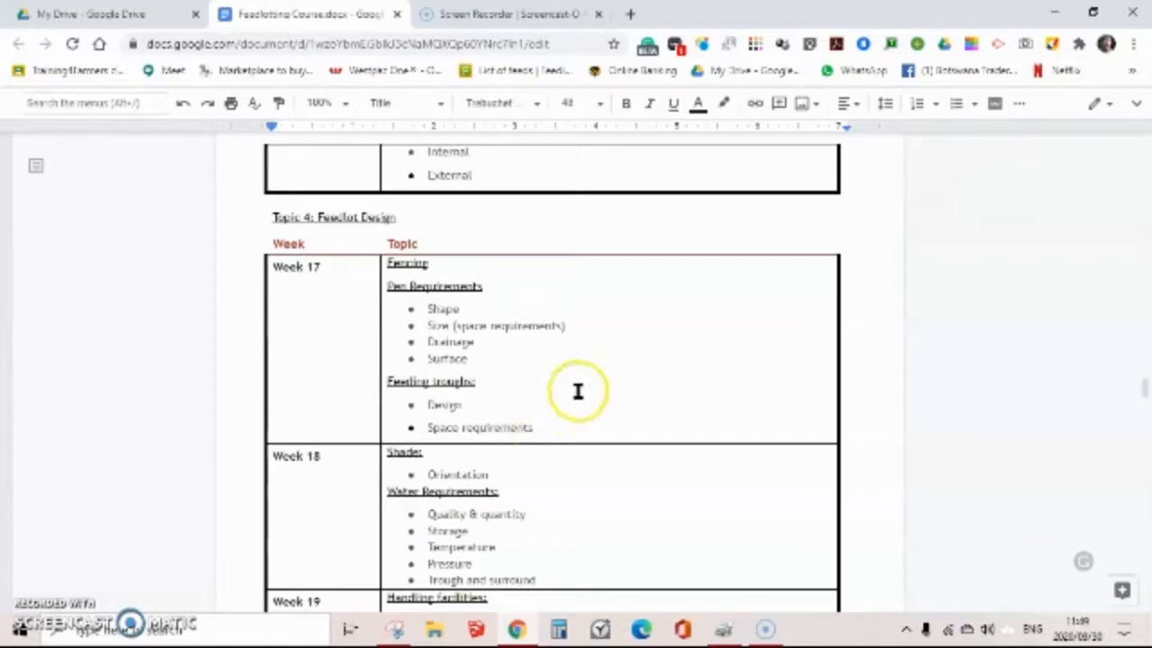
mouse_move(576, 260)
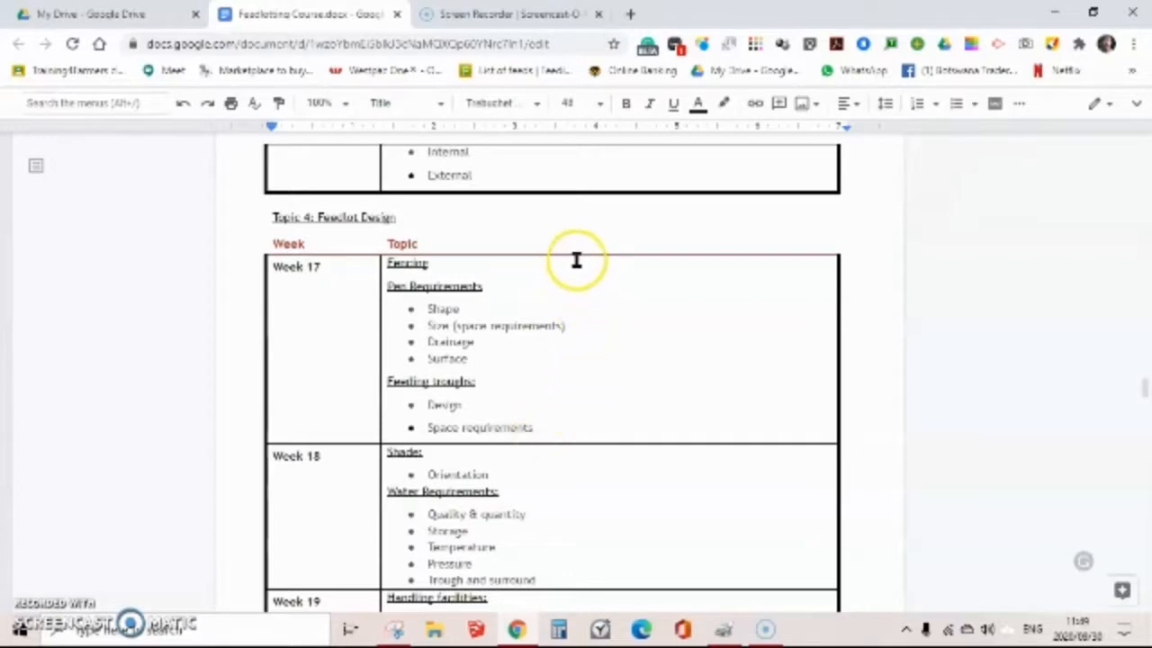
mouse_move(576, 271)
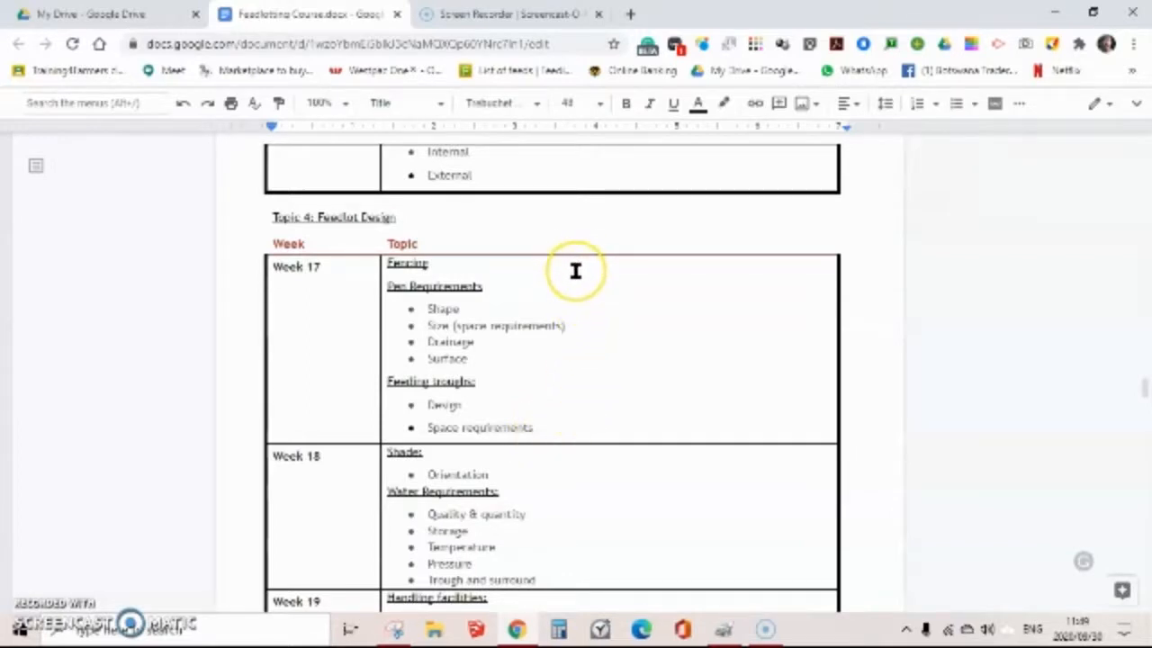
mouse_move(575, 271)
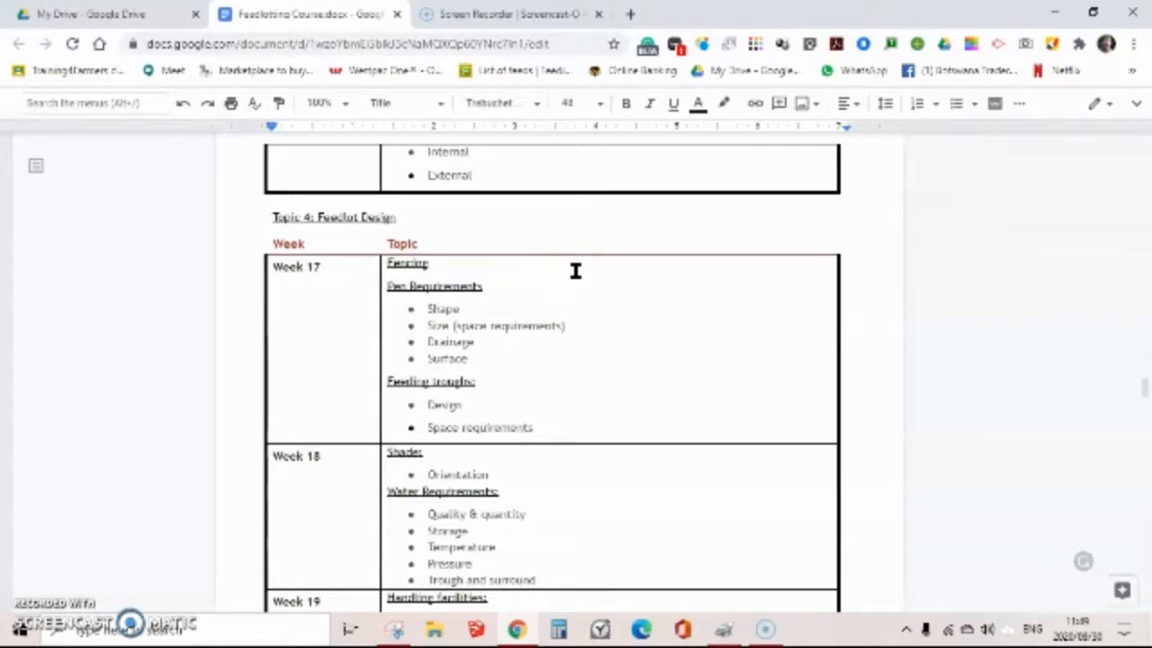
mouse_move(595, 300)
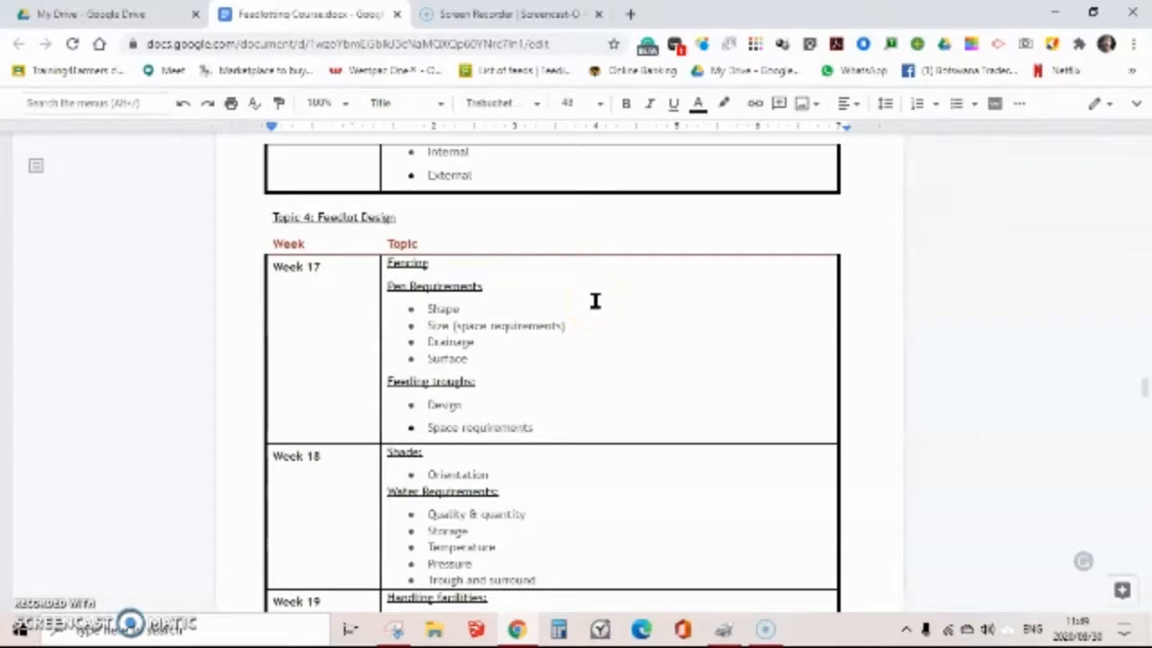
mouse_move(569, 265)
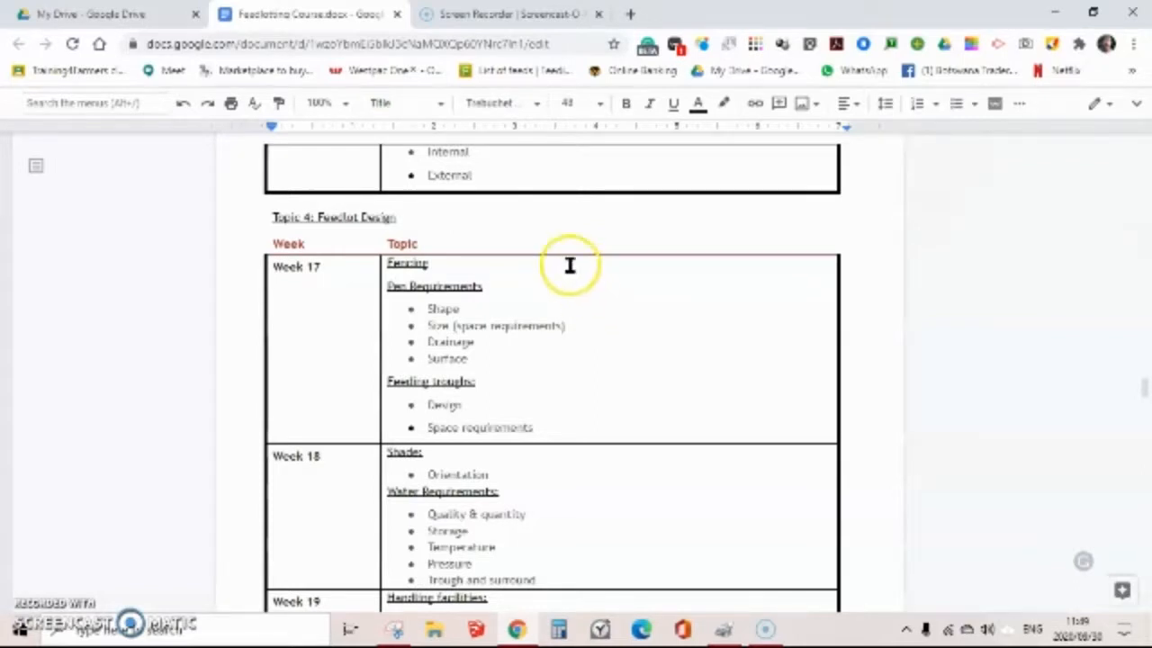
mouse_move(607, 303)
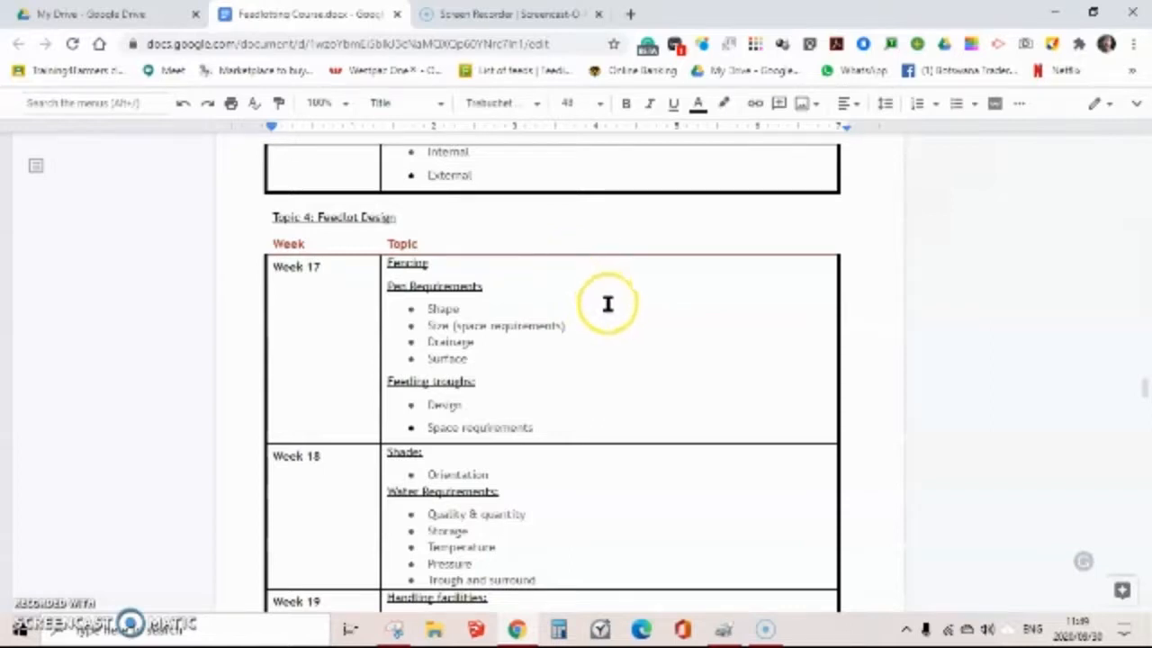
mouse_move(568, 263)
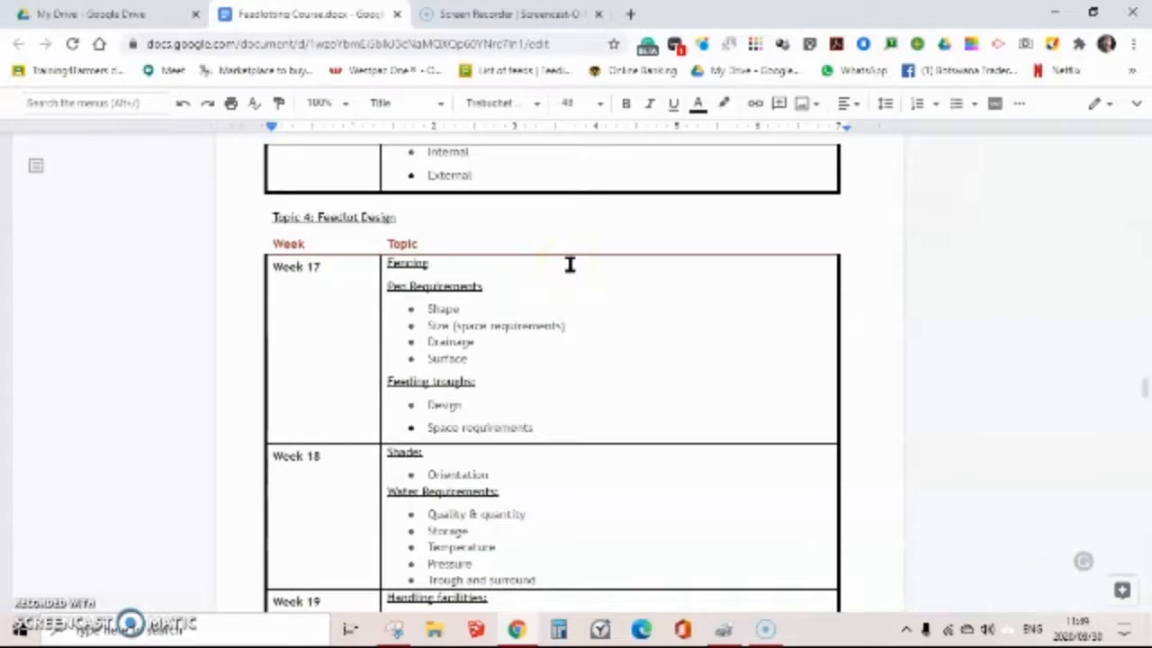
Step: Scroll to page 1 showing the course dates and prices table and How to REGISTER steps
scroll(up, 3)
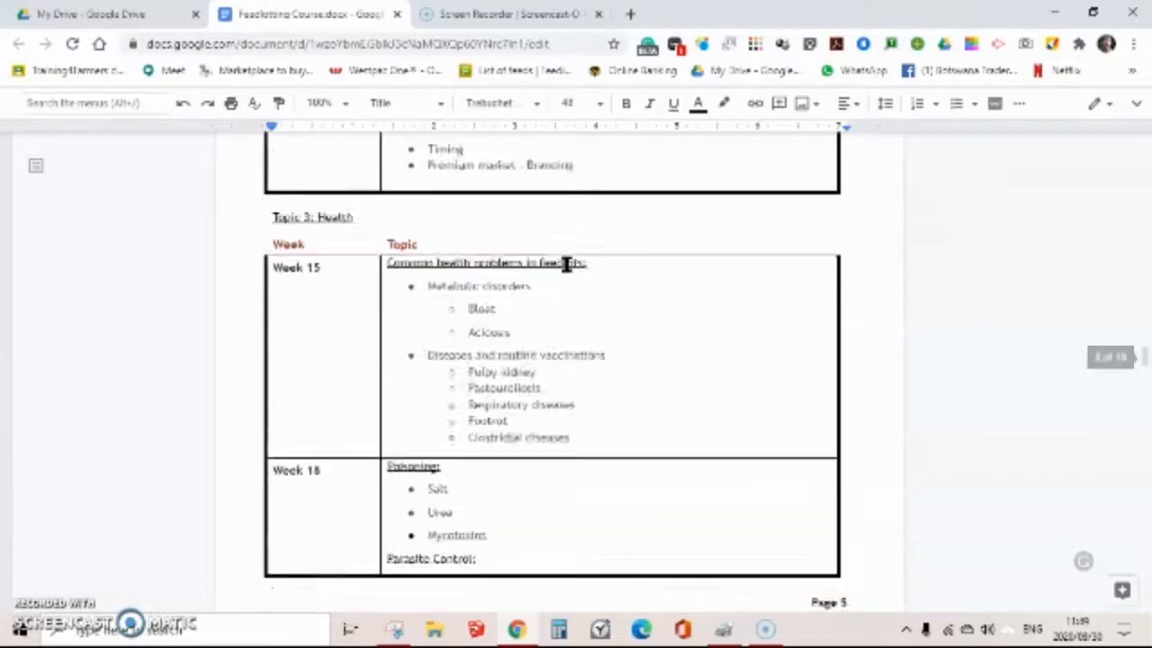
scroll(up, 3)
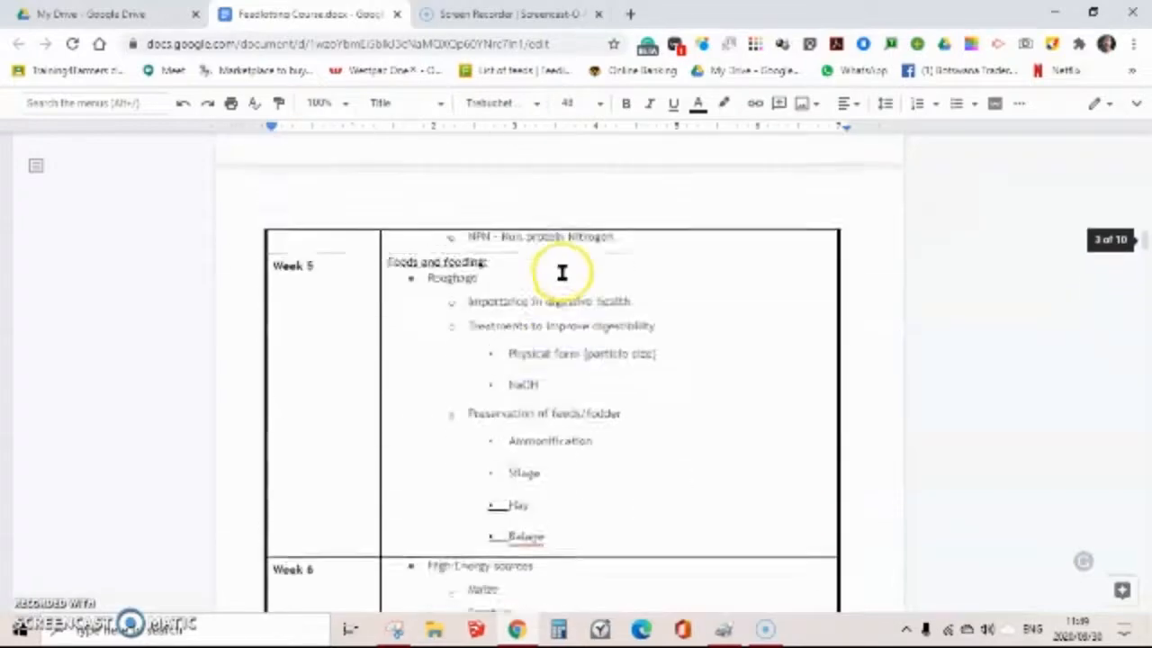
scroll(up, 3)
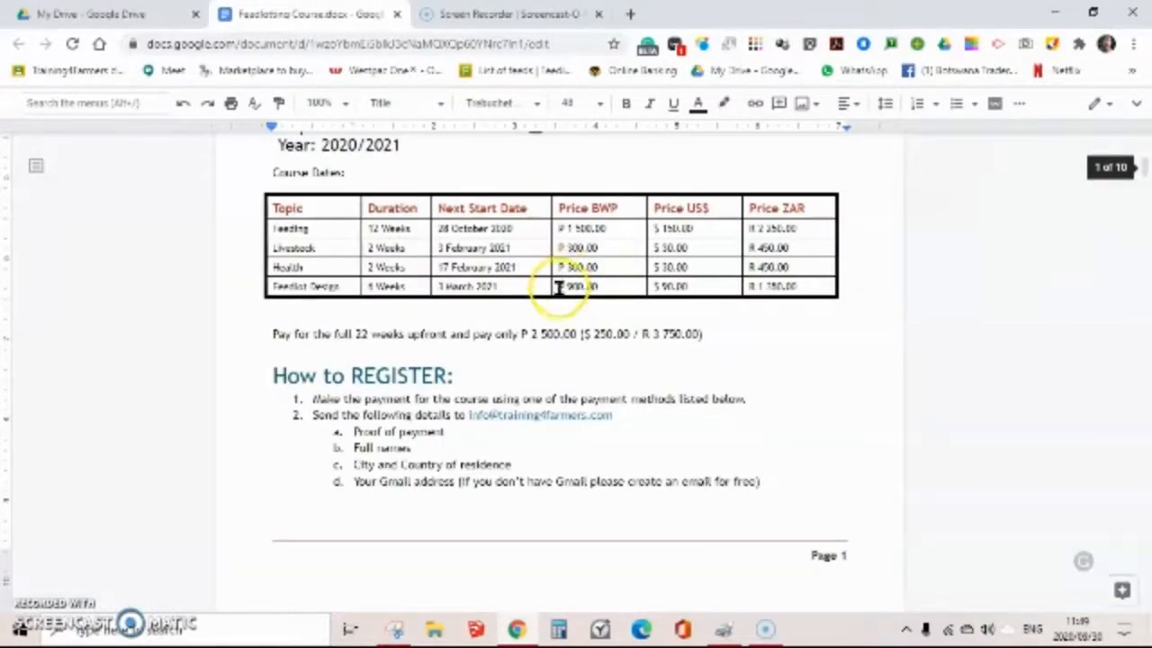
mouse_move(454, 405)
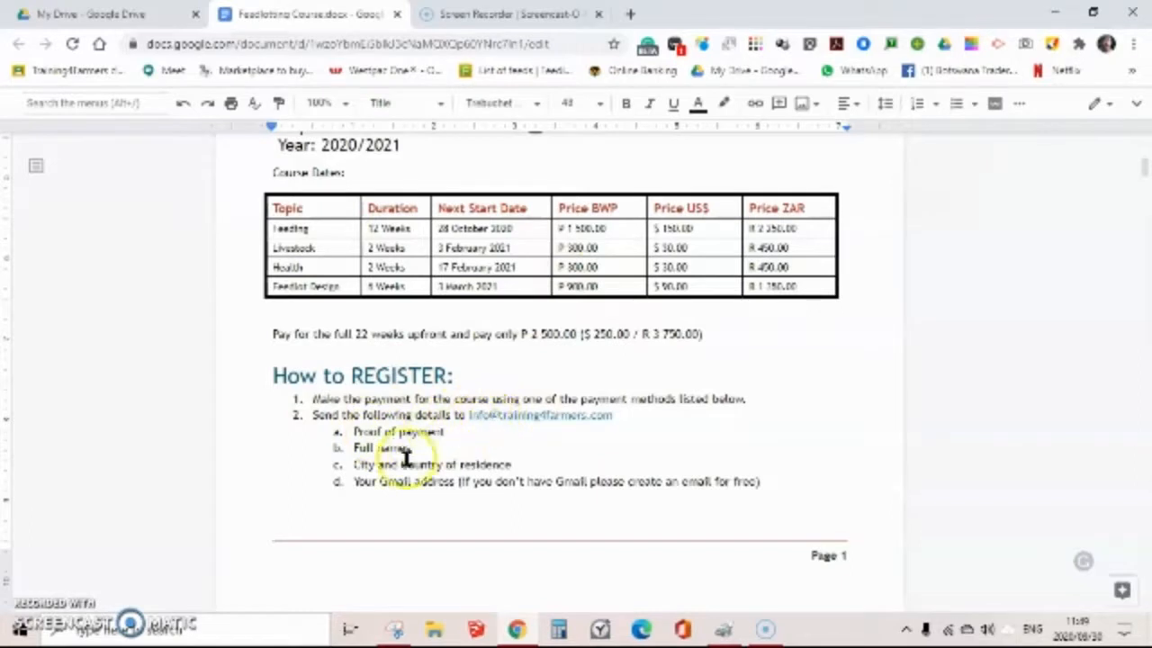
mouse_move(626, 417)
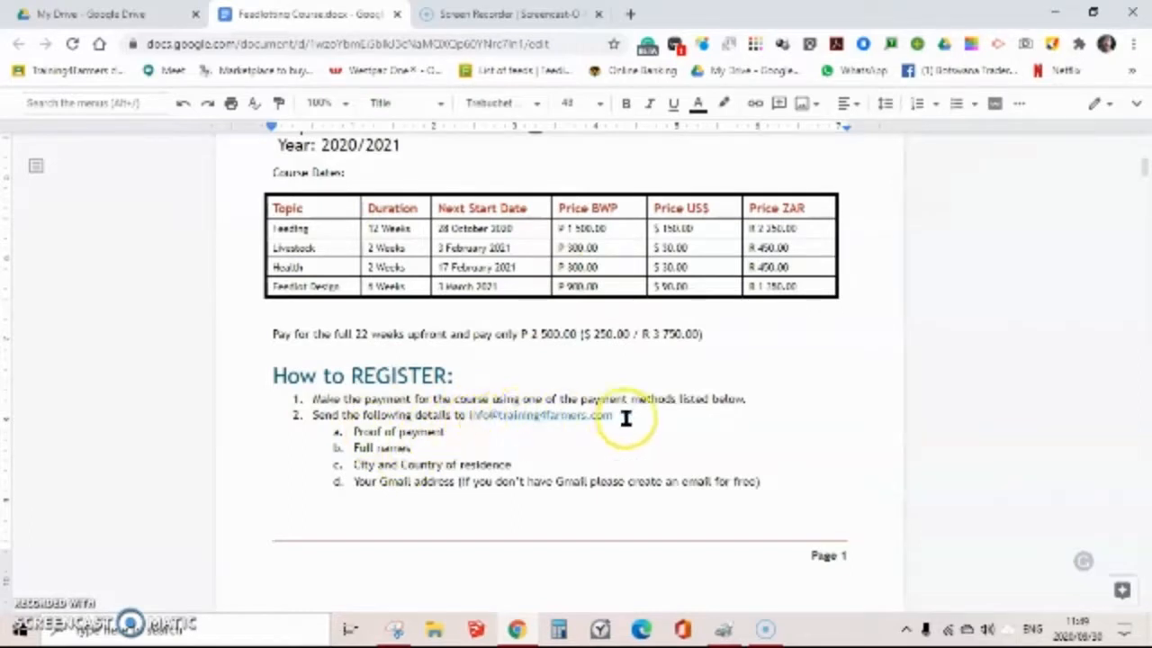
mouse_move(401, 447)
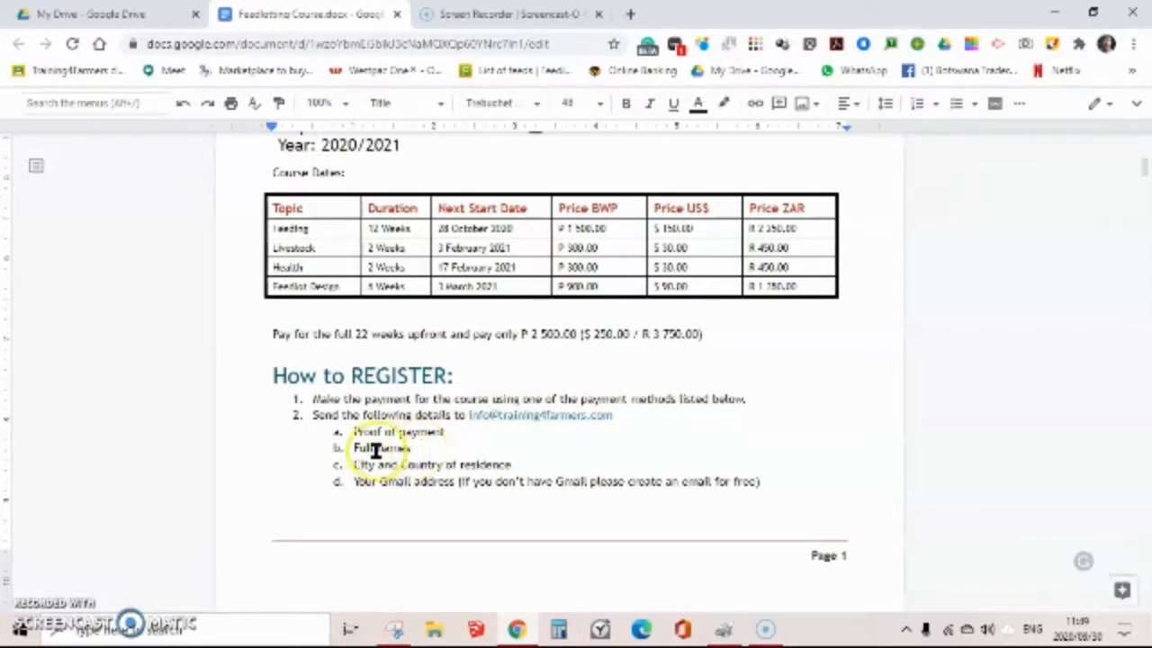
mouse_move(514, 474)
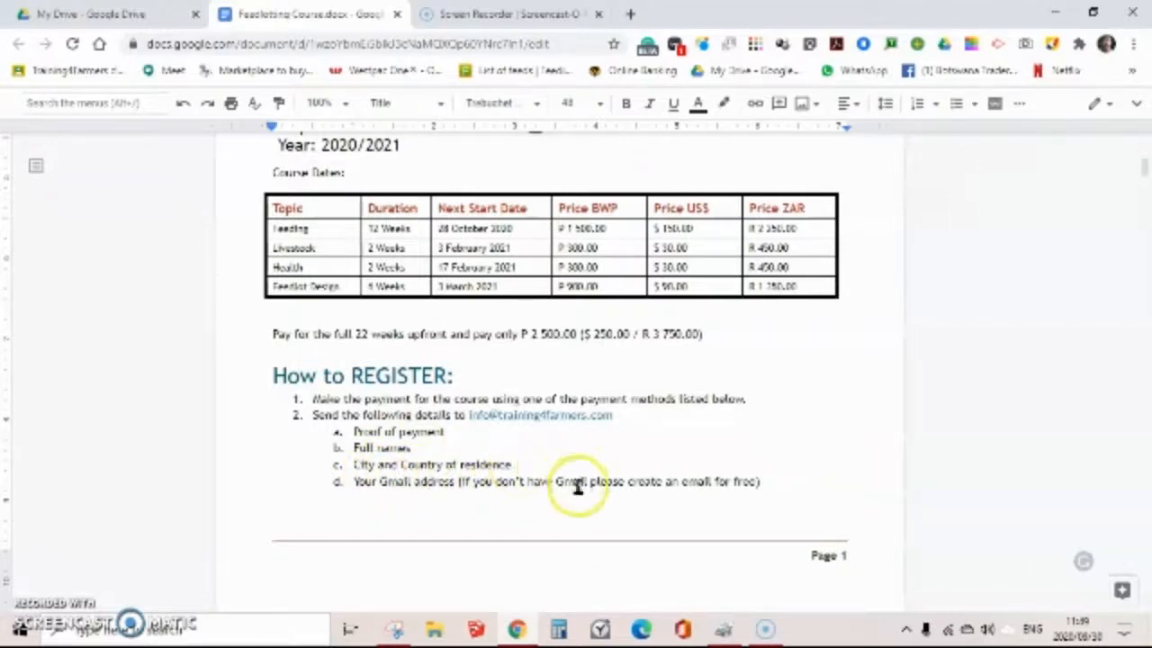
mouse_move(510, 468)
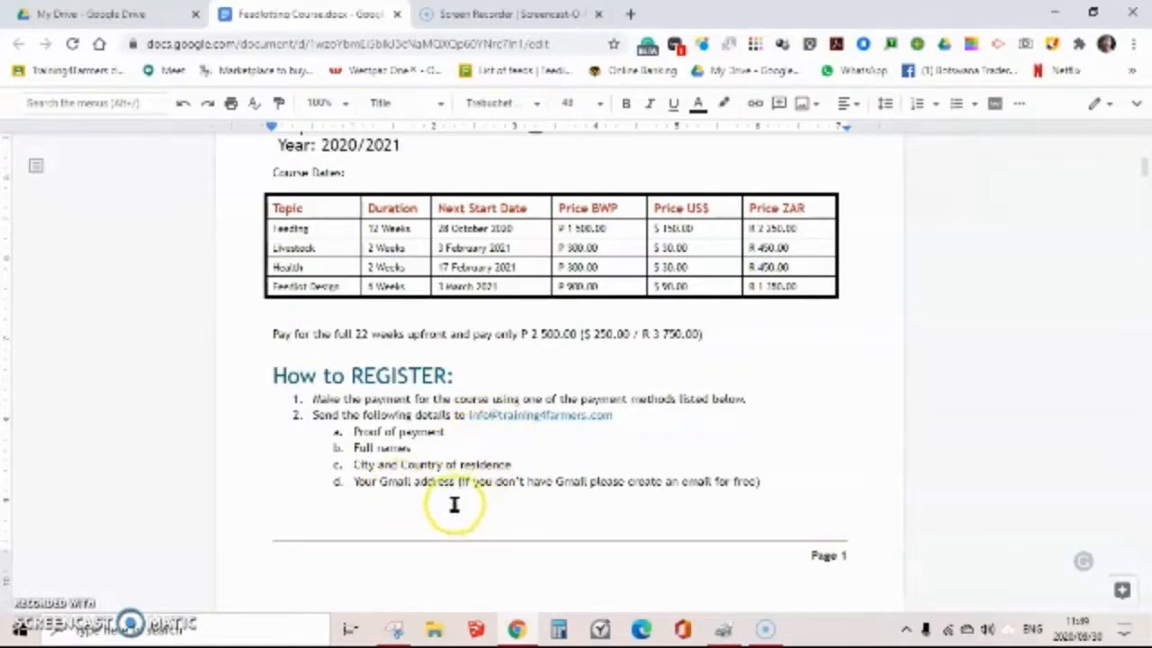
mouse_move(758, 499)
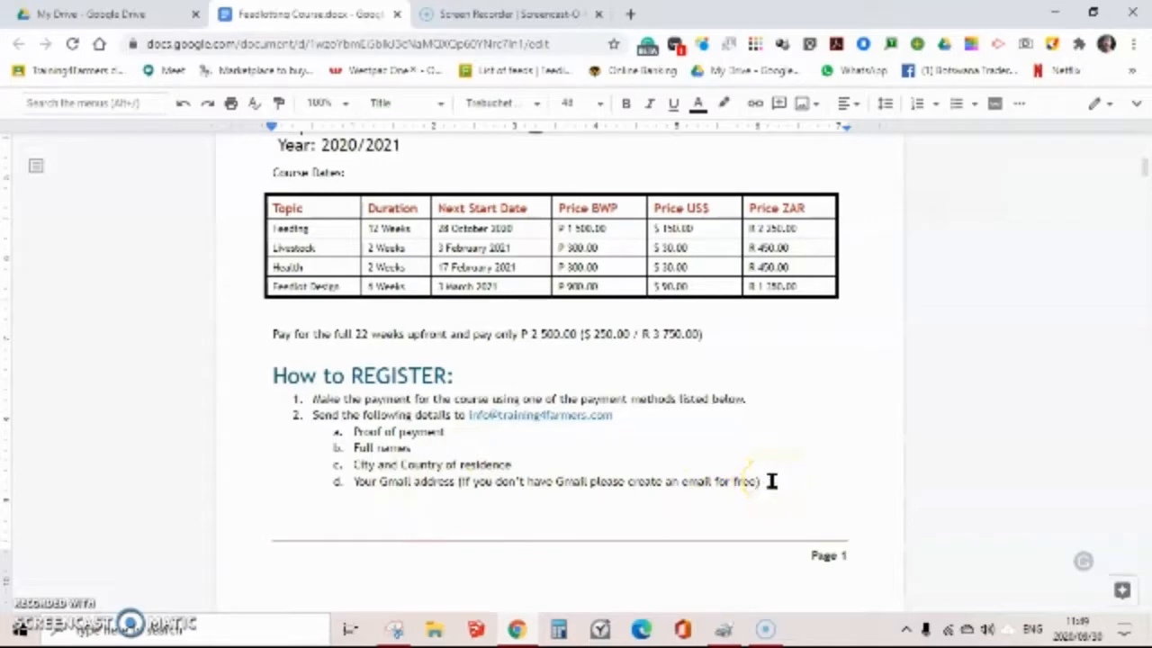
mouse_move(769, 385)
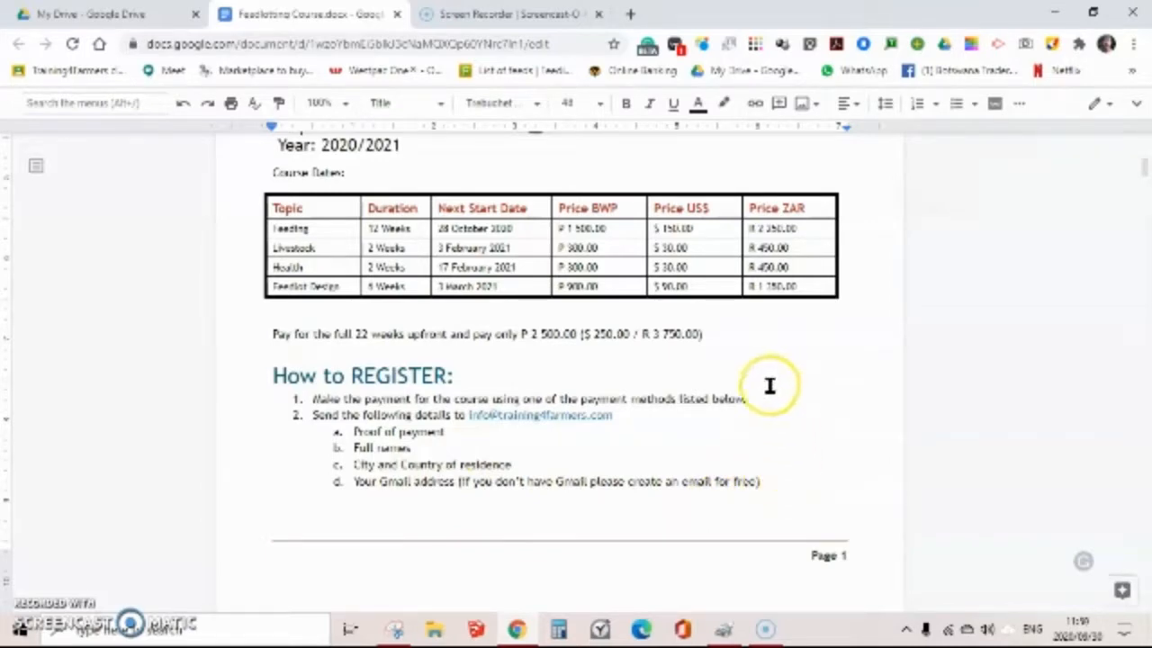
mouse_move(338, 246)
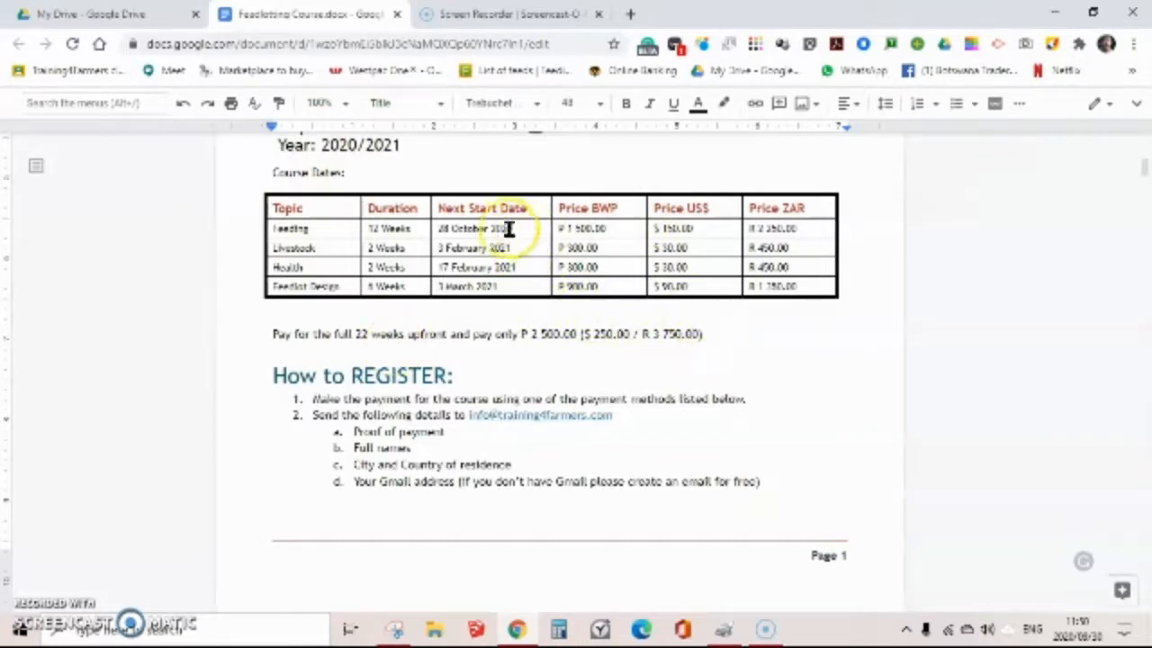
mouse_move(848, 426)
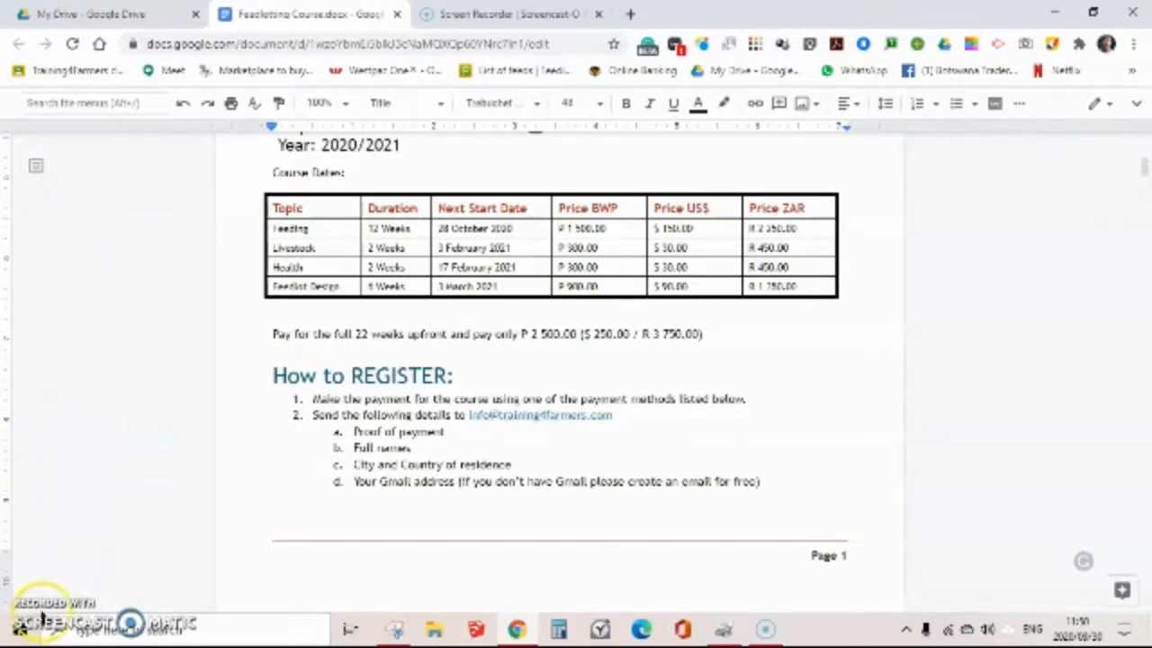
mouse_move(36, 612)
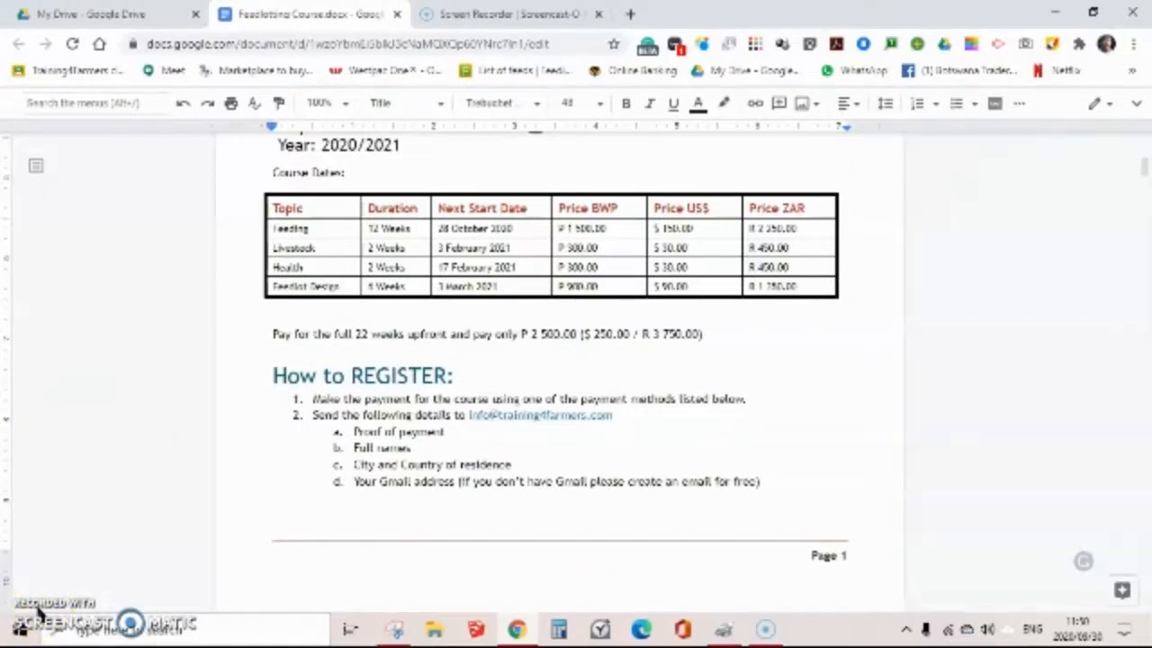